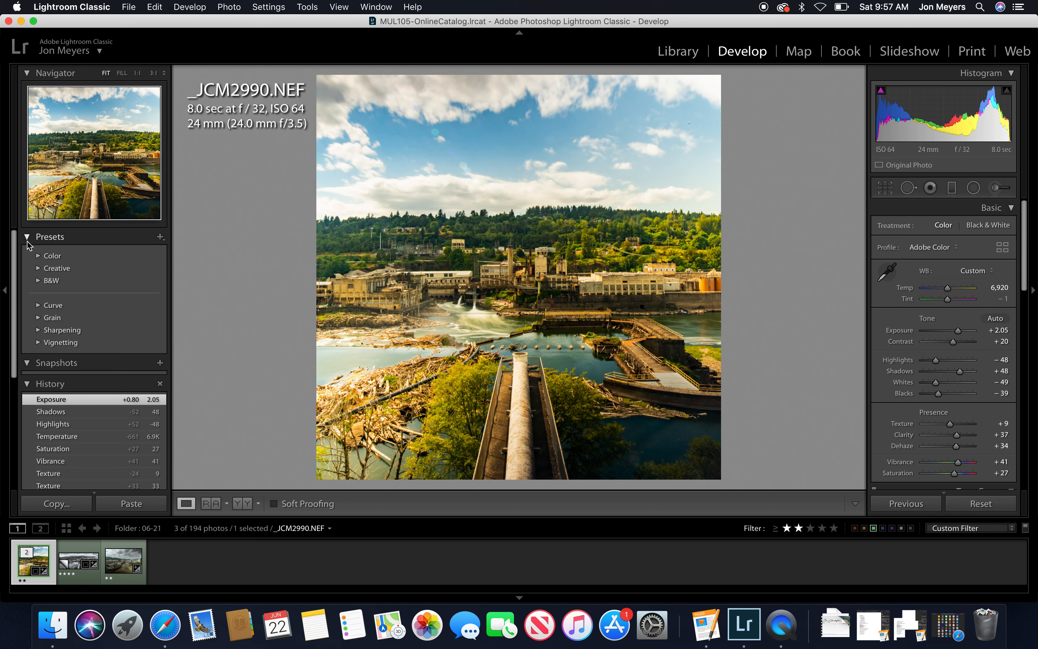
- Collapse the Presets list, review the history and return the photo to its latest Exposure step
{"action": "left_click", "coordinate": [26, 236]}
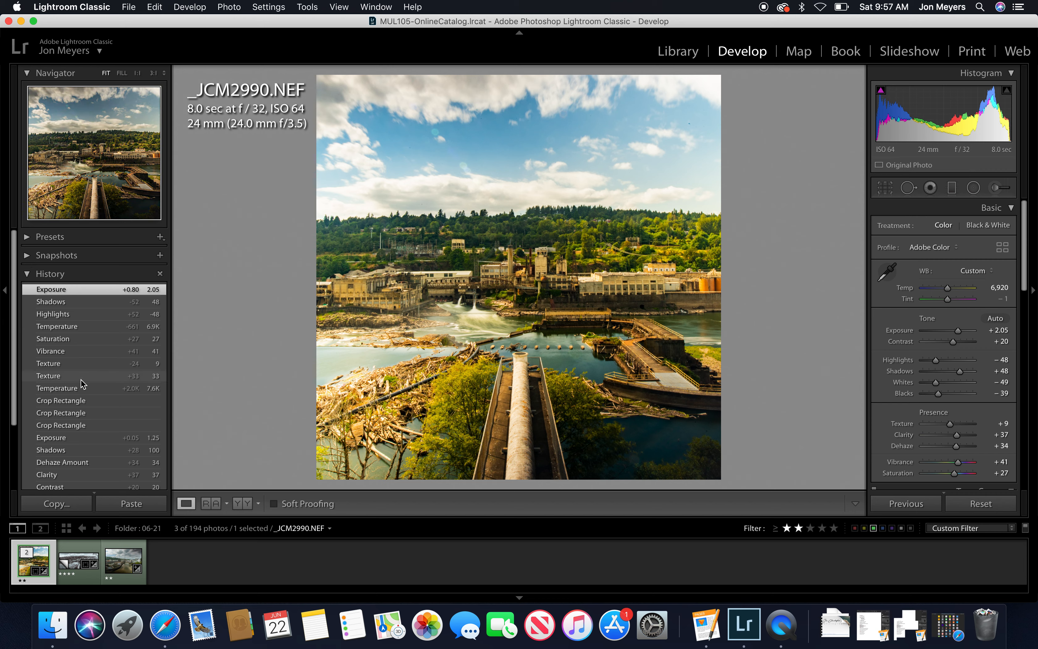
{"action": "mouse_move", "coordinate": [428, 296]}
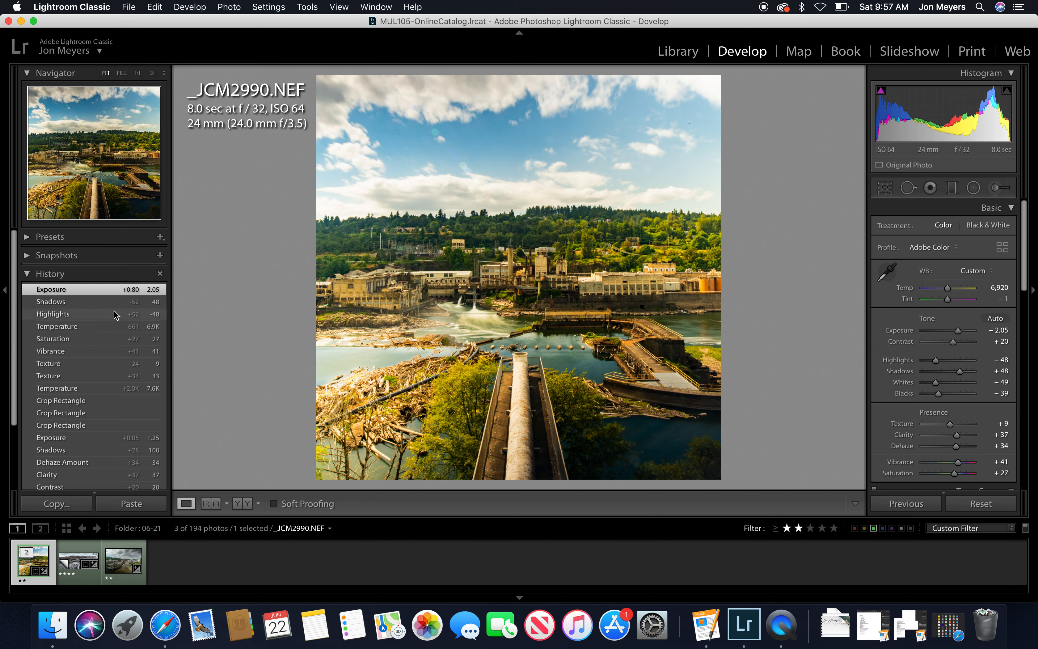
{"action": "scroll", "scroll_direction": "down", "scroll_amount": 3}
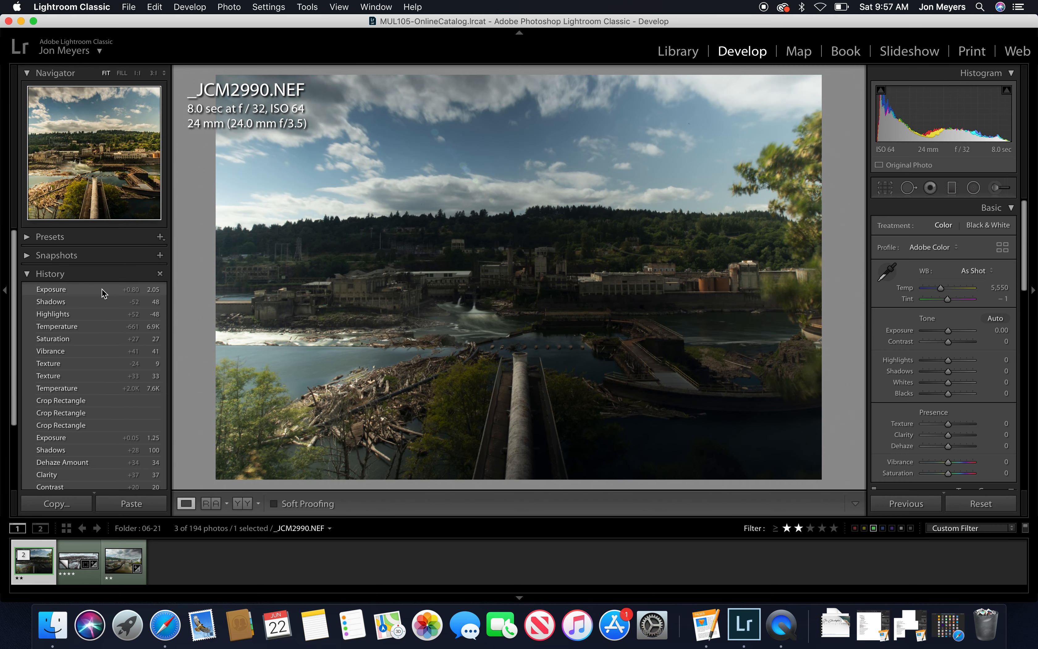
{"action": "left_click", "coordinate": [50, 289]}
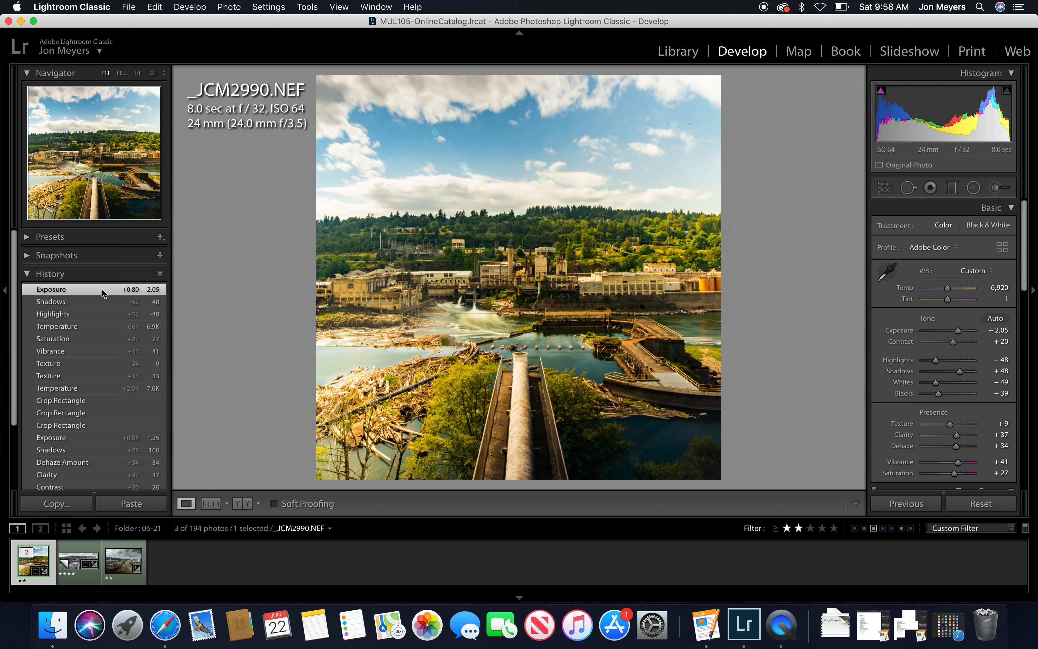
{"action": "left_click", "coordinate": [78, 562]}
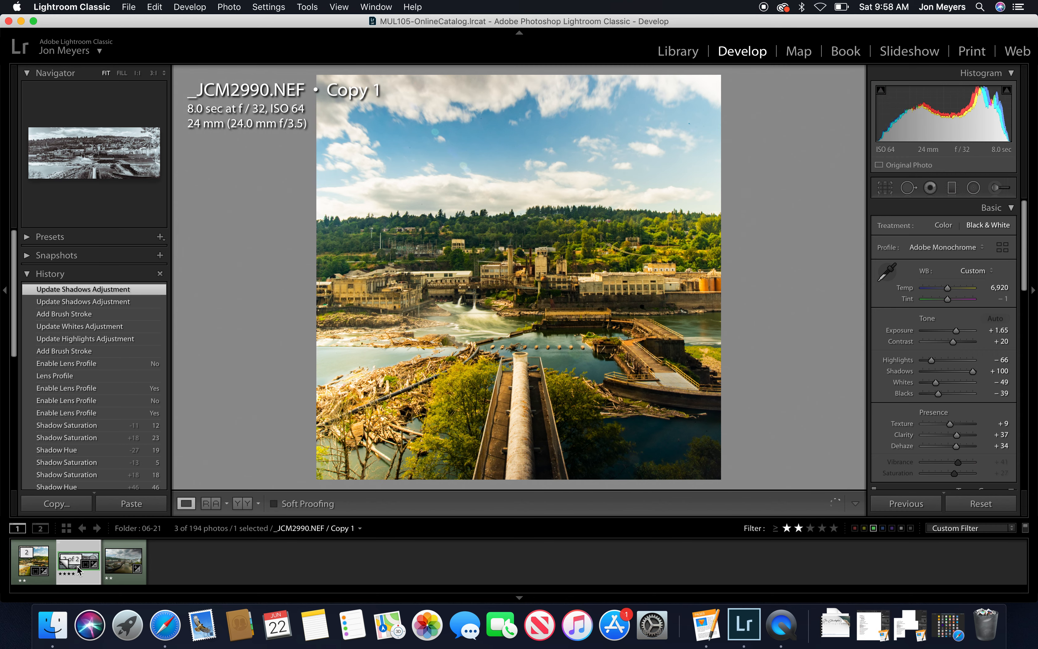
{"action": "mouse_move", "coordinate": [77, 562]}
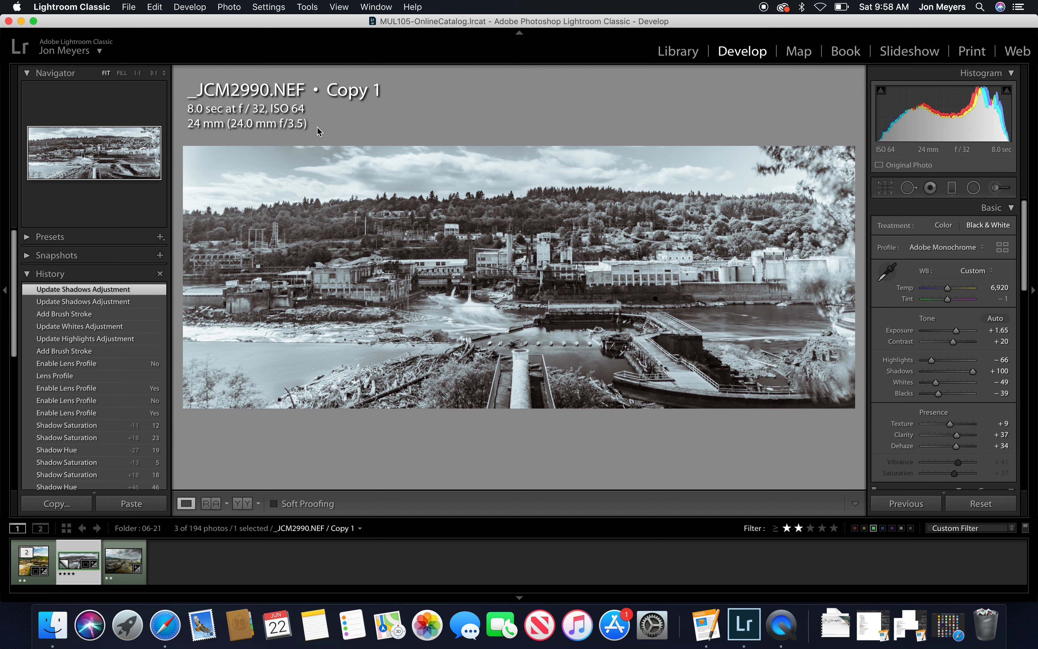
{"action": "mouse_move", "coordinate": [478, 260]}
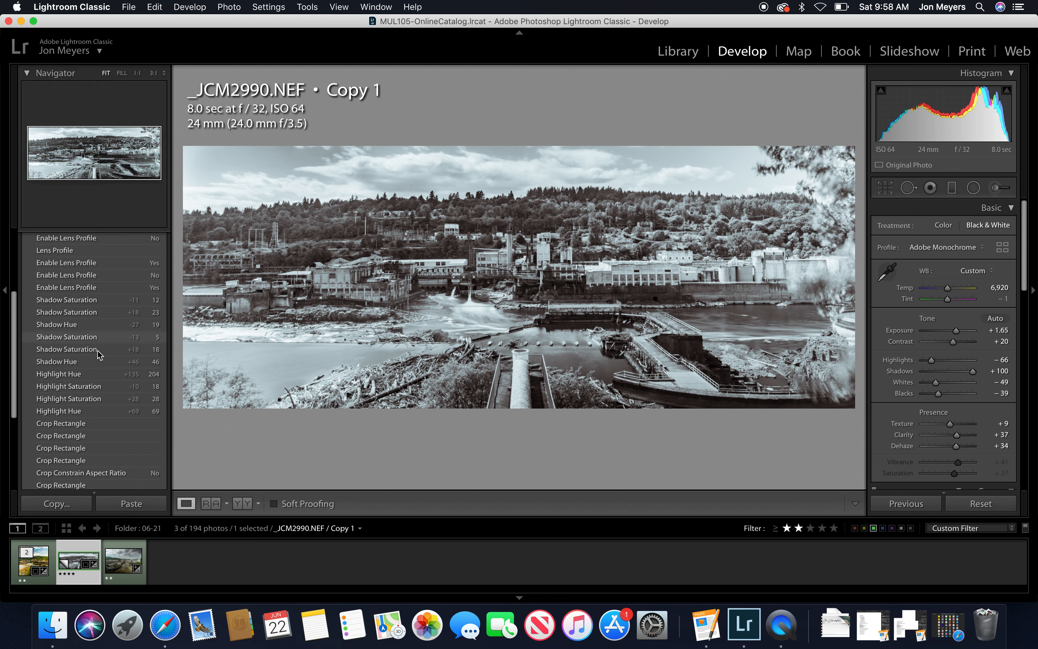
- Scroll through the black-and-white copy's history back to its creation steps
{"action": "scroll", "scroll_direction": "down", "scroll_amount": 3}
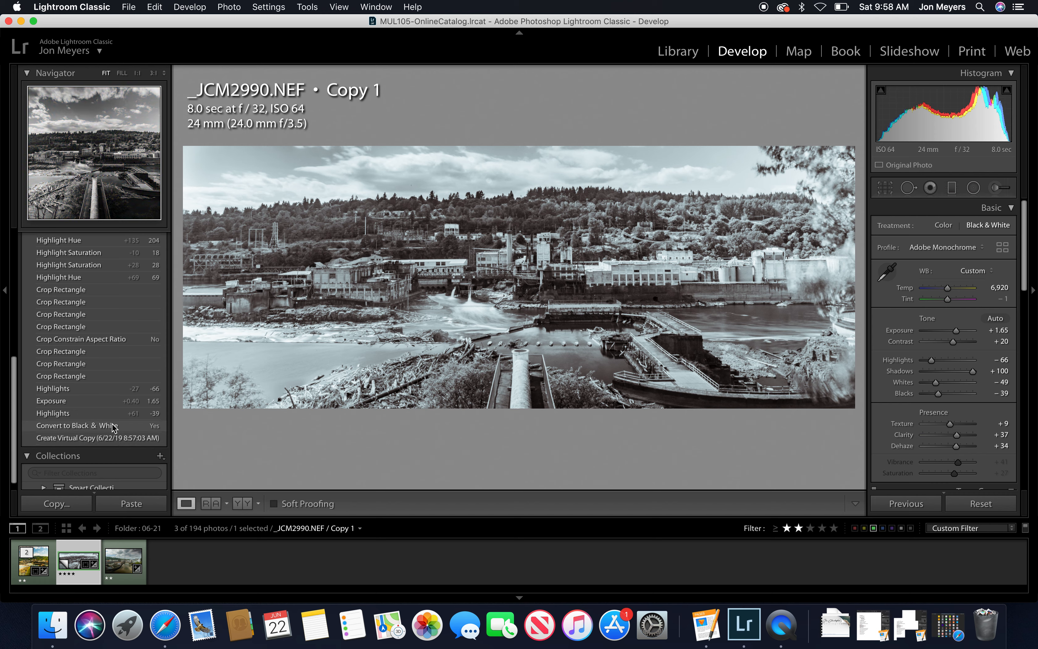
{"action": "mouse_move", "coordinate": [104, 343]}
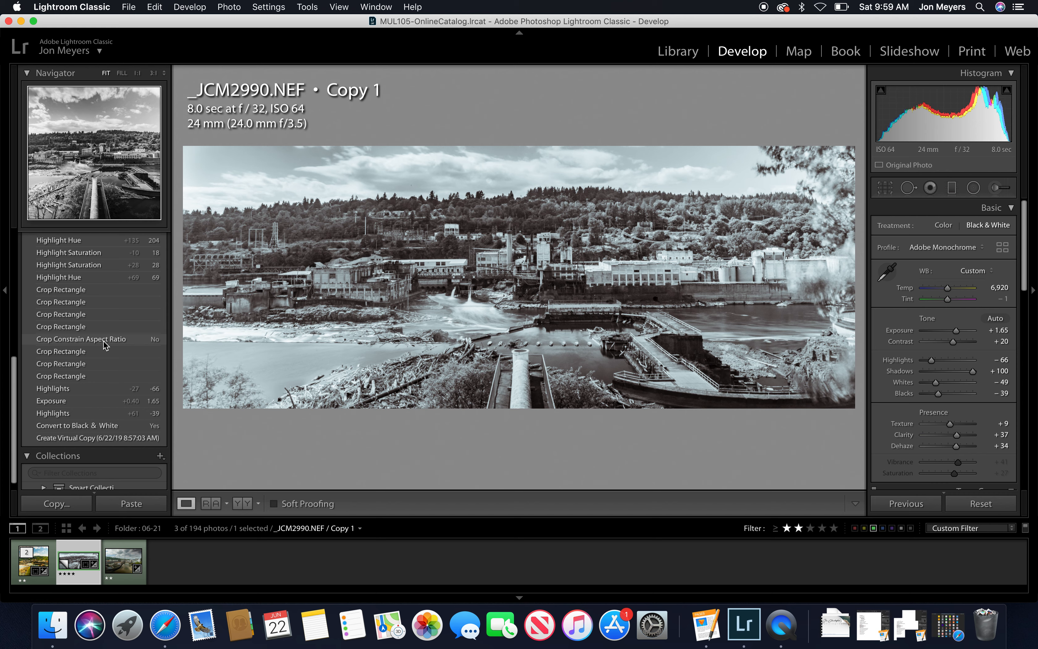
{"action": "mouse_move", "coordinate": [138, 330]}
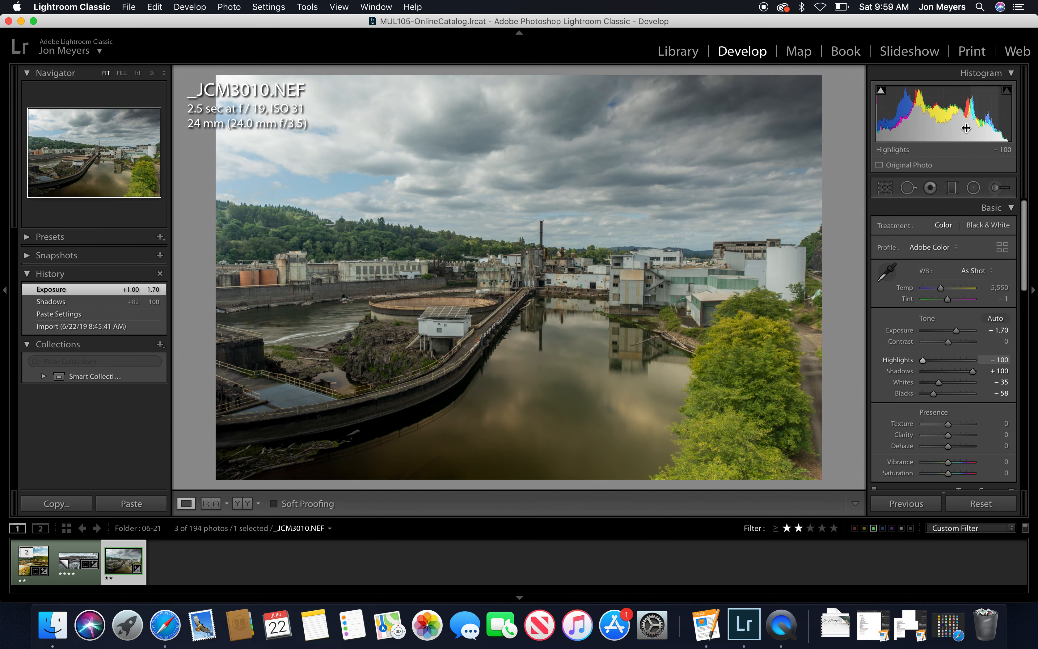
{"action": "mouse_move", "coordinate": [959, 126]}
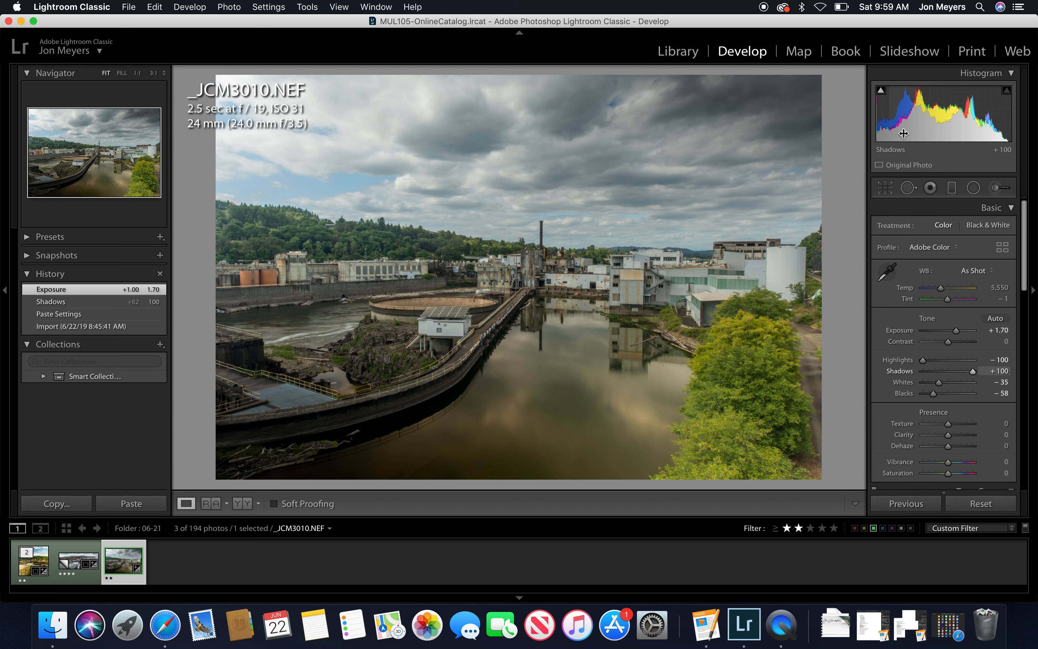
{"action": "mouse_move", "coordinate": [903, 133]}
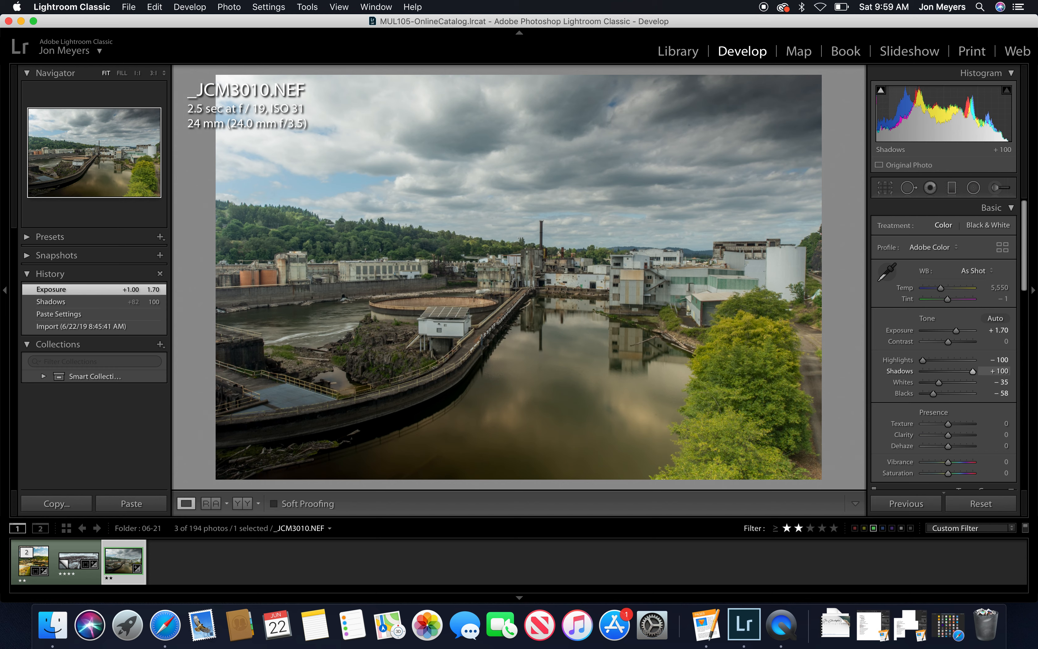
- Try darker exposure values on the mill photo, then undo to keep exposure at +1.70
{"action": "left_click_drag", "start_coordinate": [986, 370], "coordinate": [973, 370]}
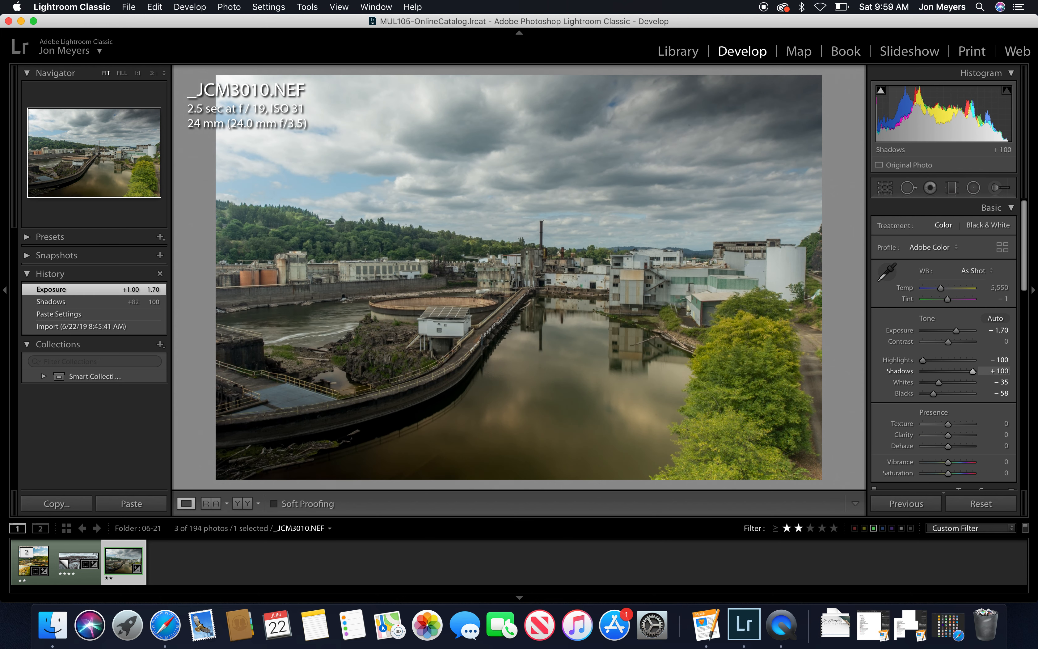
{"action": "mouse_move", "coordinate": [912, 118]}
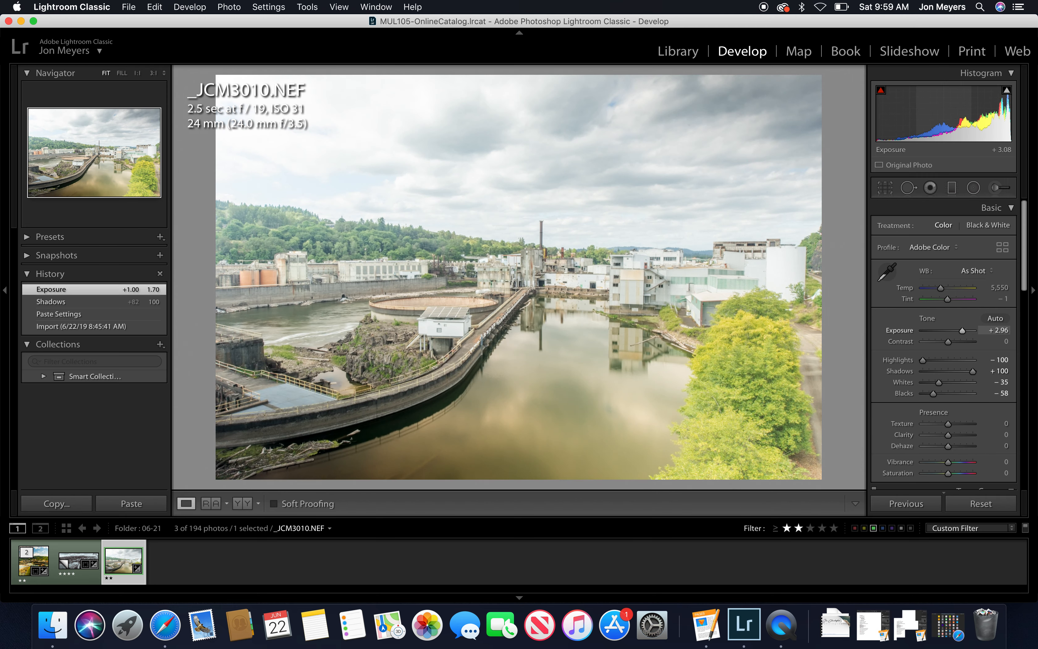
{"action": "left_click_drag", "start_coordinate": [979, 342], "coordinate": [952, 341]}
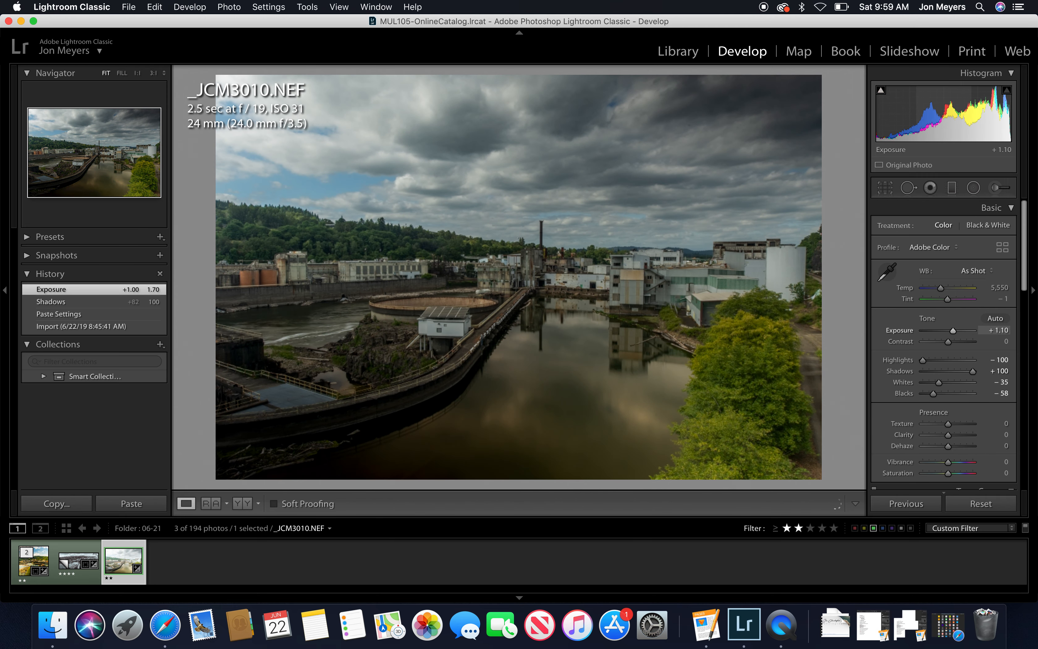
{"action": "left_click_drag", "start_coordinate": [953, 330], "coordinate": [938, 330]}
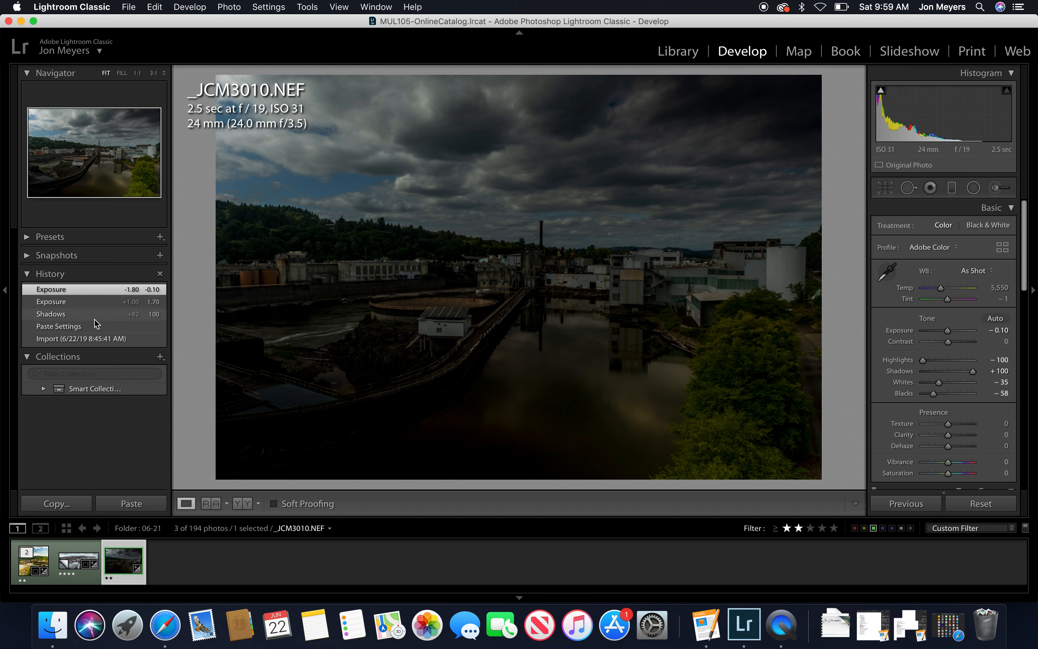
{"action": "key", "text": "cmd+z"}
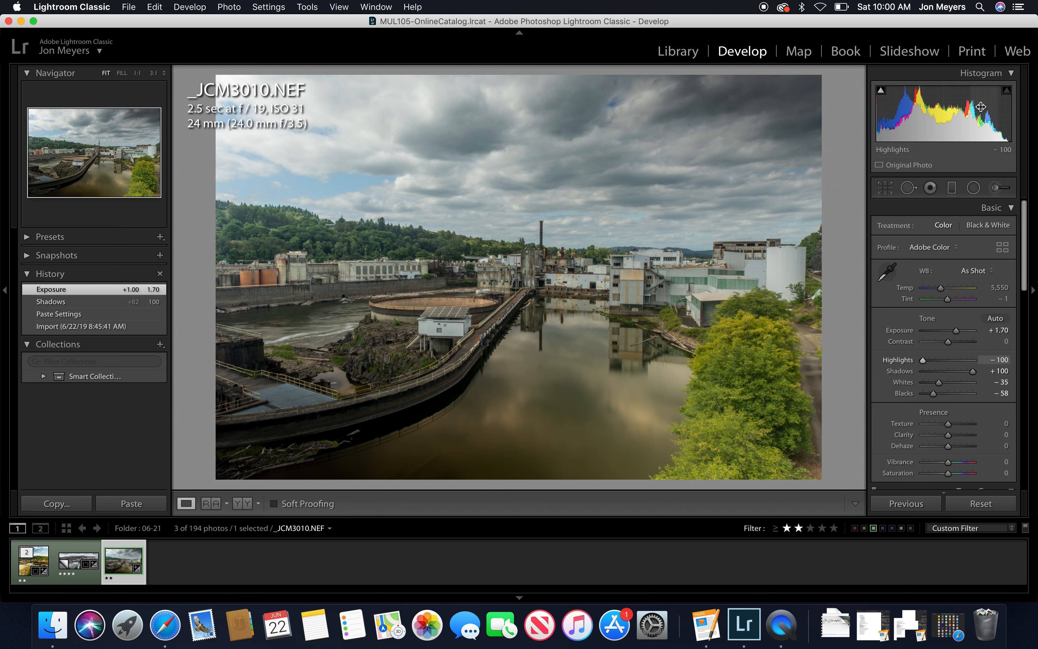
{"action": "mouse_move", "coordinate": [982, 112]}
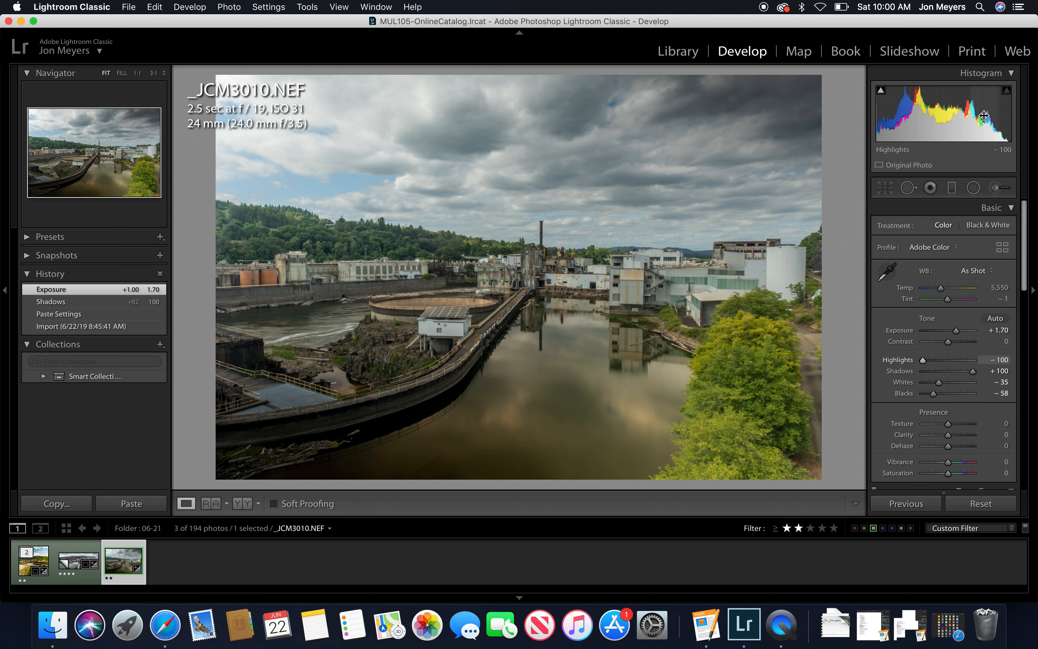
{"action": "mouse_move", "coordinate": [982, 116]}
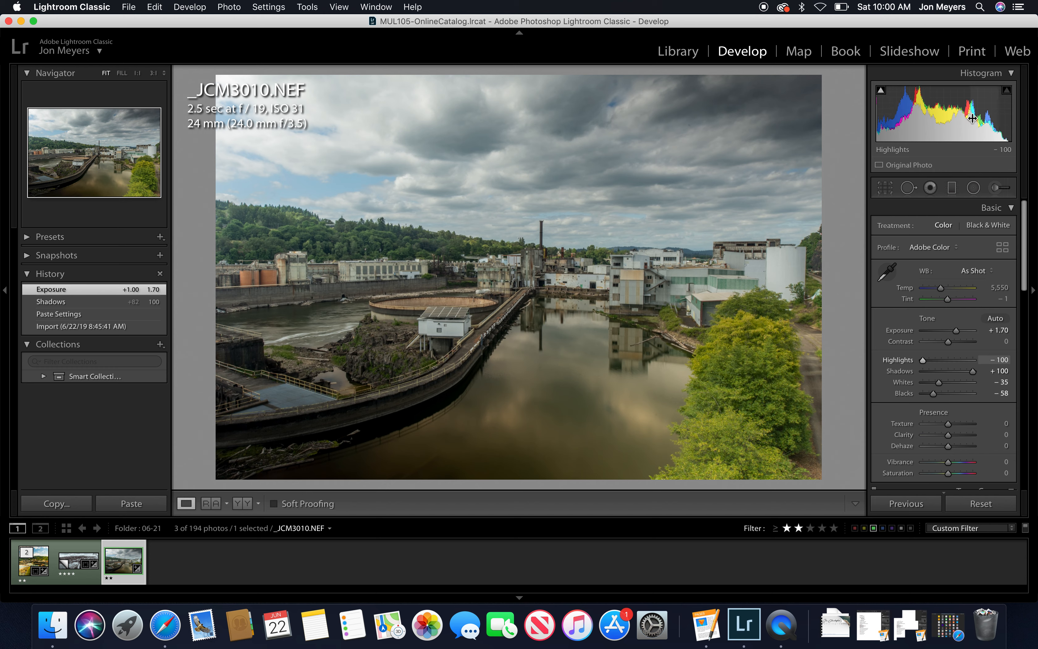
{"action": "mouse_move", "coordinate": [933, 123]}
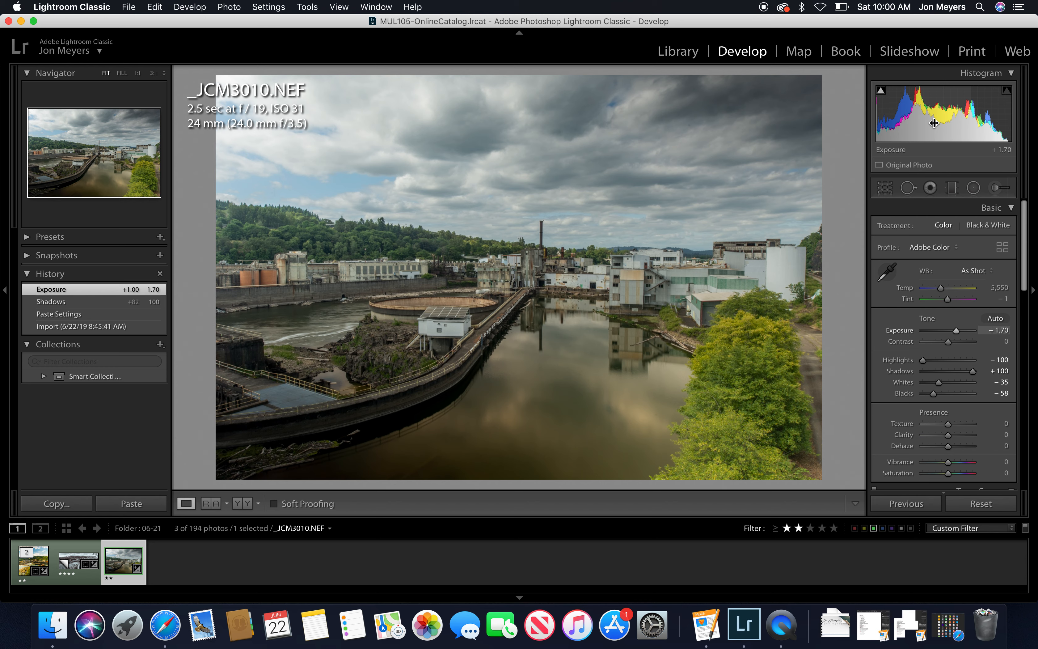
{"action": "mouse_move", "coordinate": [940, 139]}
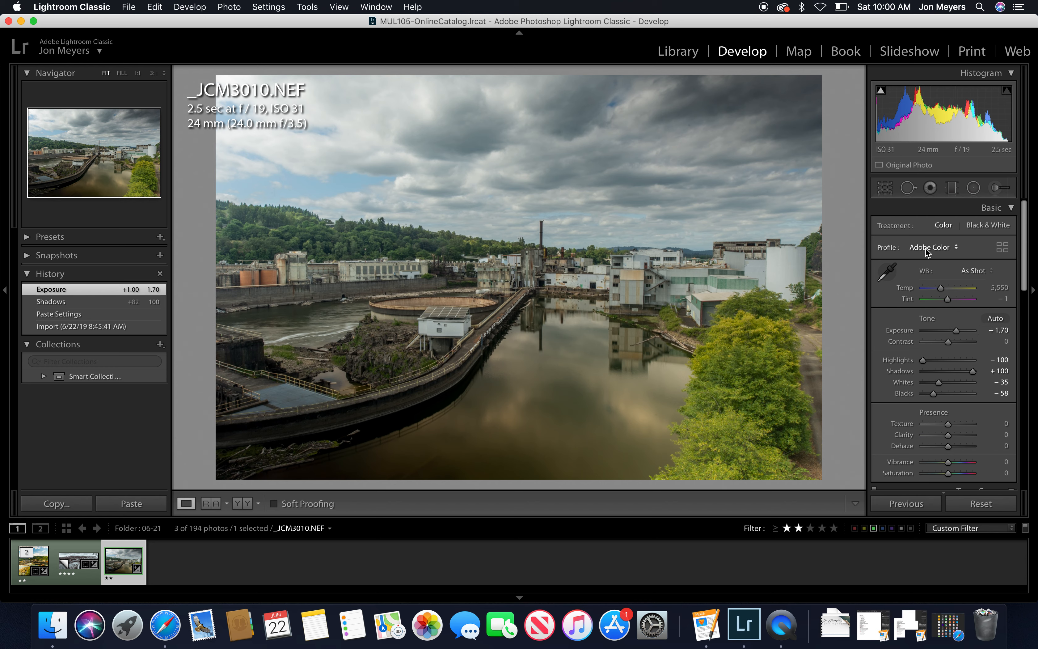
{"action": "mouse_move", "coordinate": [927, 253]}
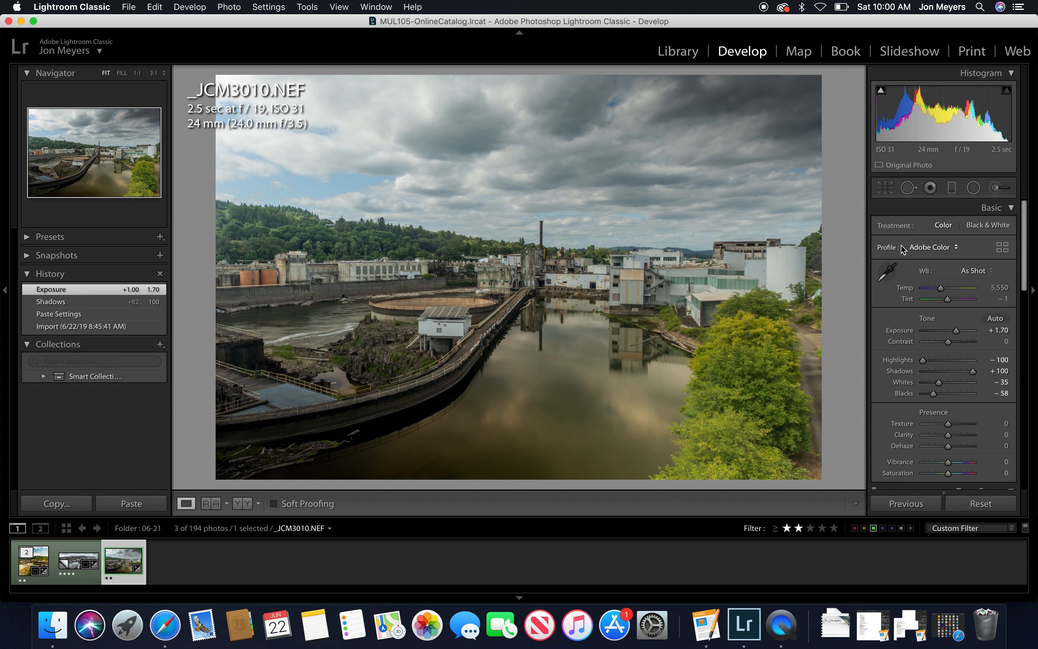
- Browse the camera profiles and apply Camera Neutral in place of Adobe Color
{"action": "left_click", "coordinate": [936, 248]}
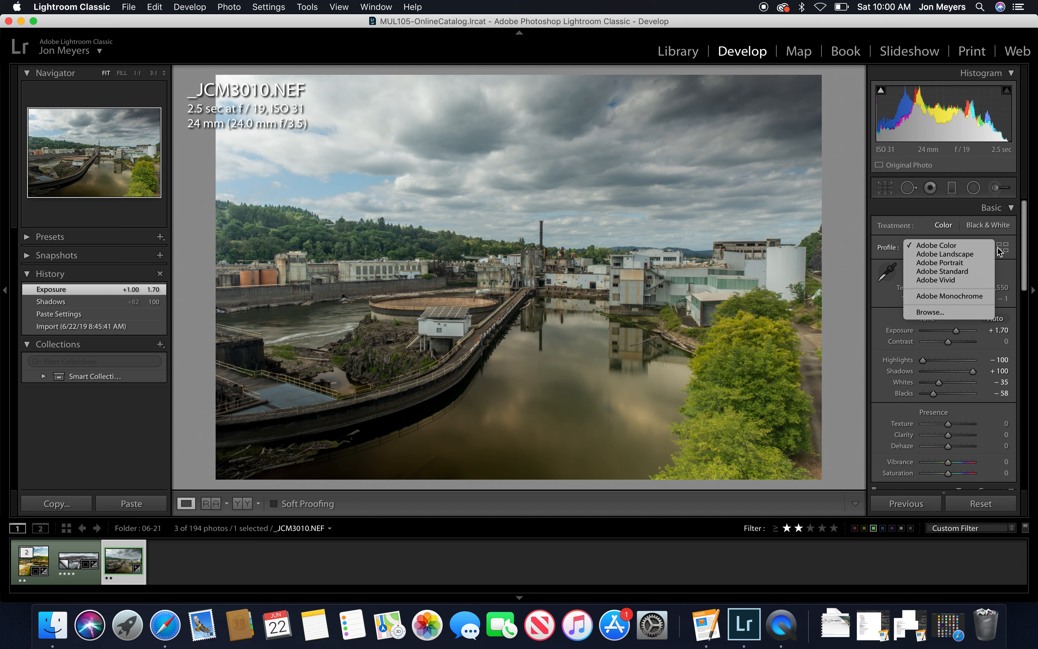
{"action": "left_click", "coordinate": [931, 312]}
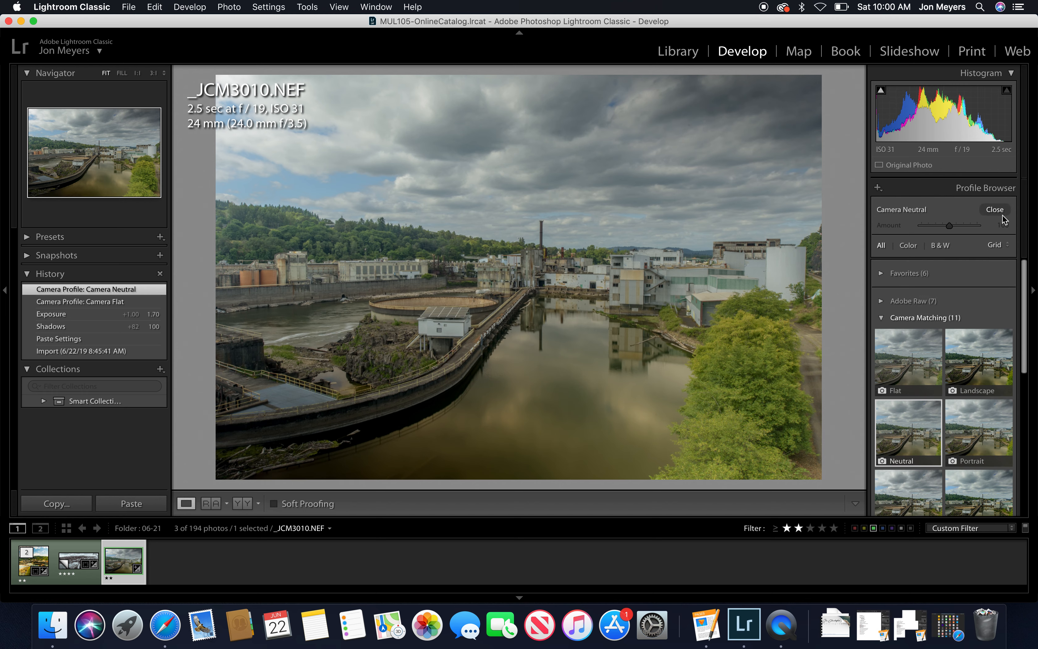
{"action": "left_click", "coordinate": [994, 209]}
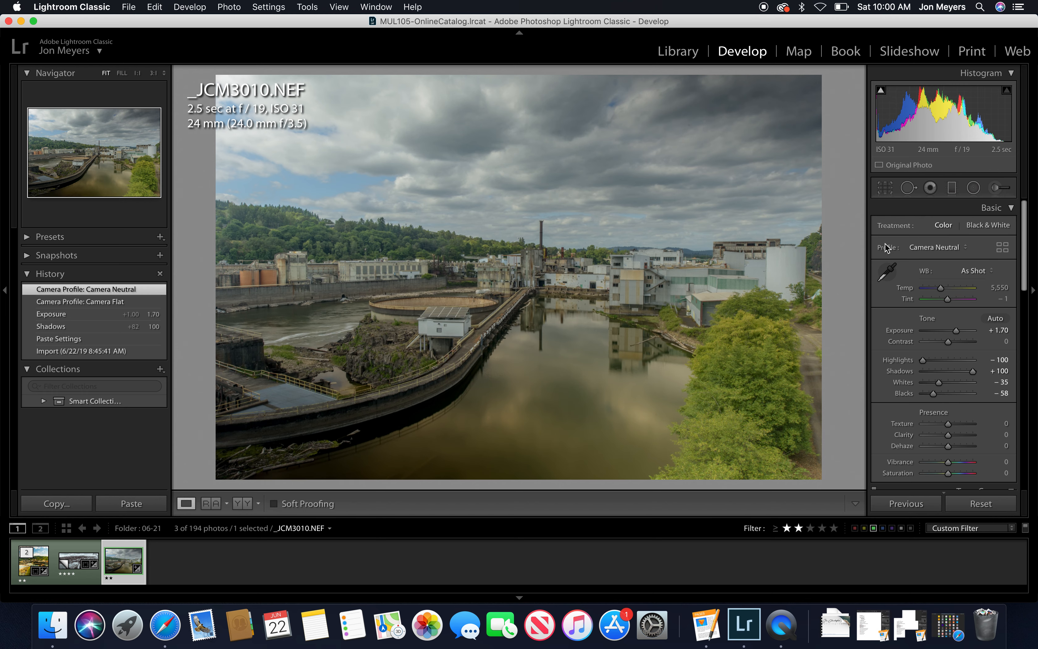
{"action": "mouse_move", "coordinate": [982, 255]}
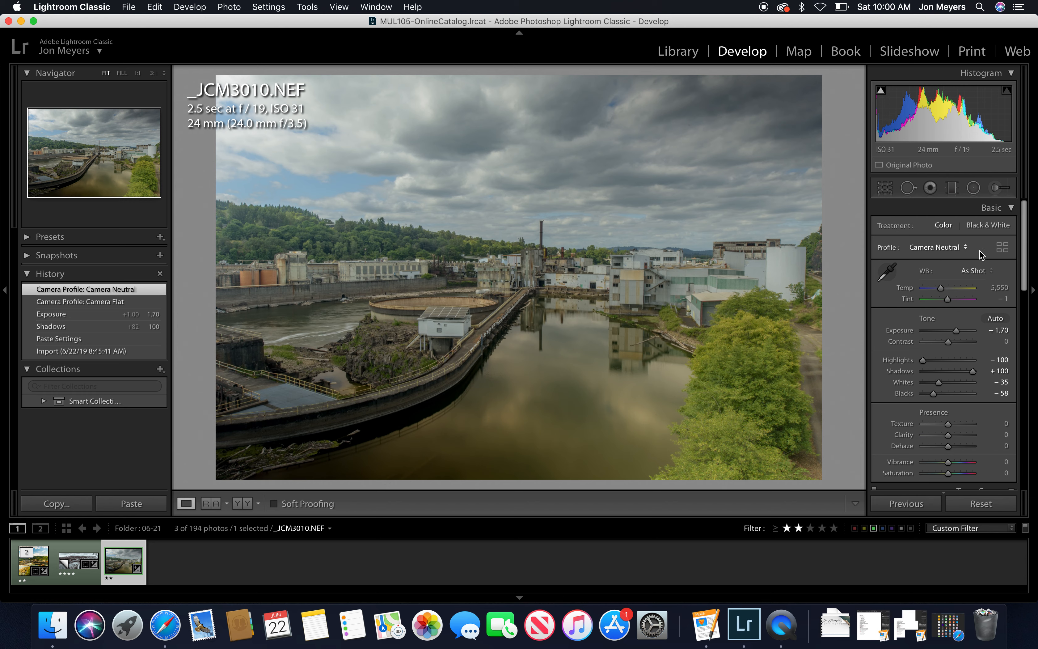
{"action": "mouse_move", "coordinate": [982, 254]}
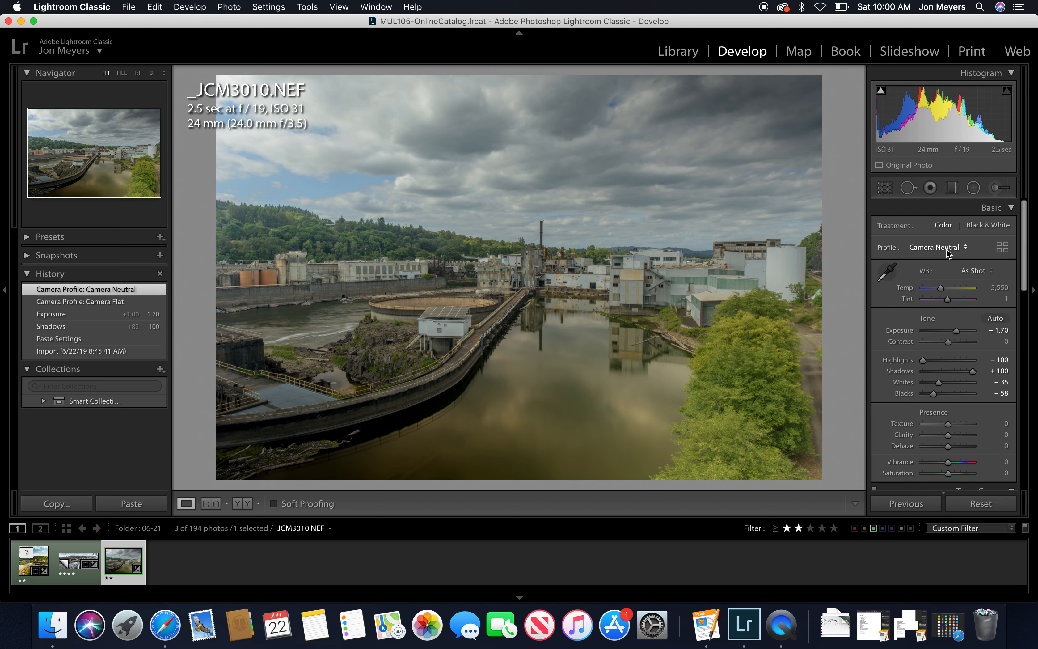
{"action": "mouse_move", "coordinate": [945, 271]}
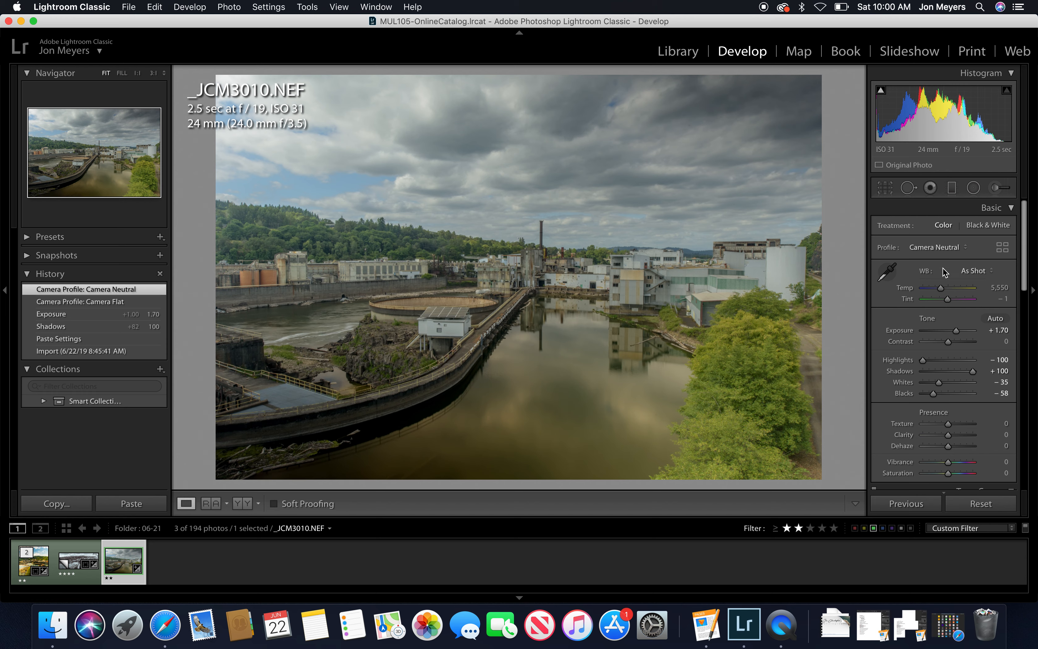
- Adjust the Temp slider back and forth and settle the white balance at 7,097
{"action": "left_click_drag", "start_coordinate": [952, 288], "coordinate": [967, 288]}
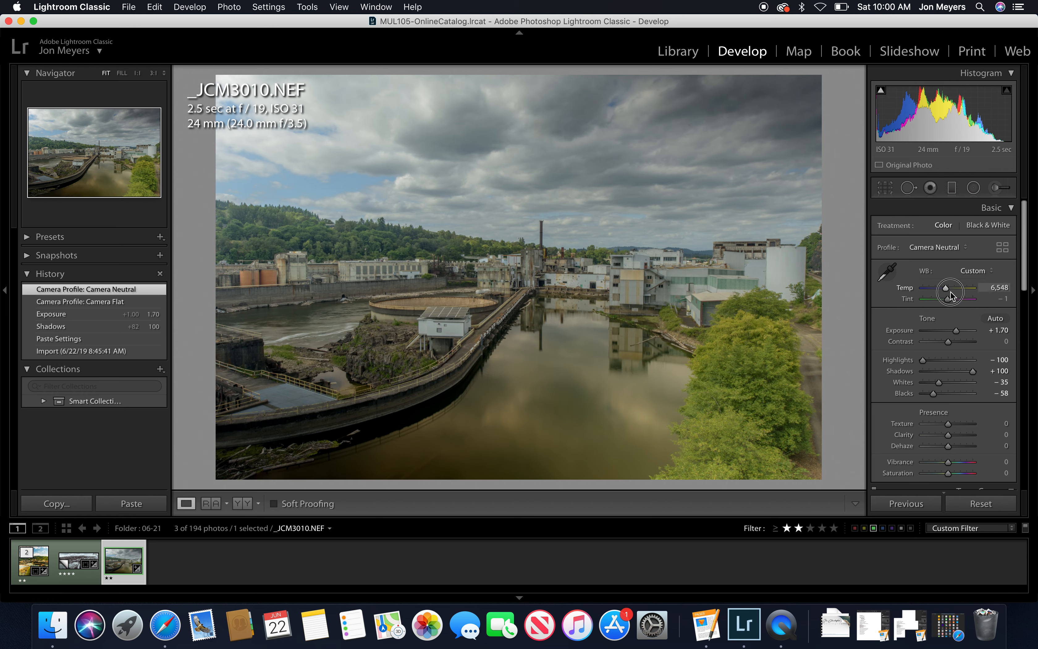
{"action": "left_click_drag", "start_coordinate": [948, 289], "coordinate": [958, 290]}
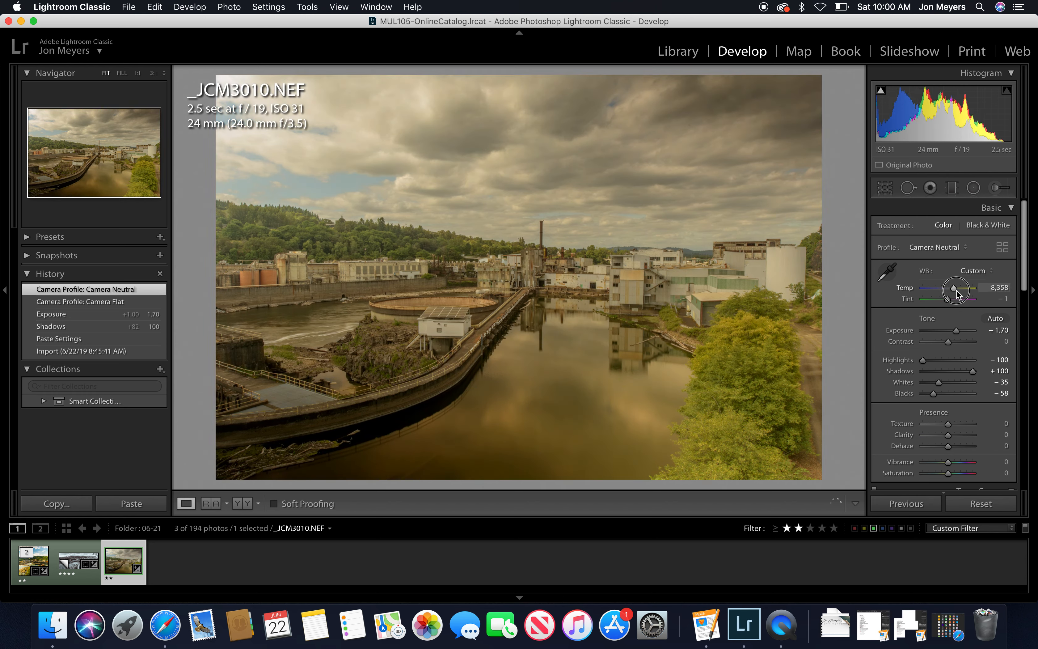
{"action": "left_click_drag", "start_coordinate": [960, 289], "coordinate": [939, 289]}
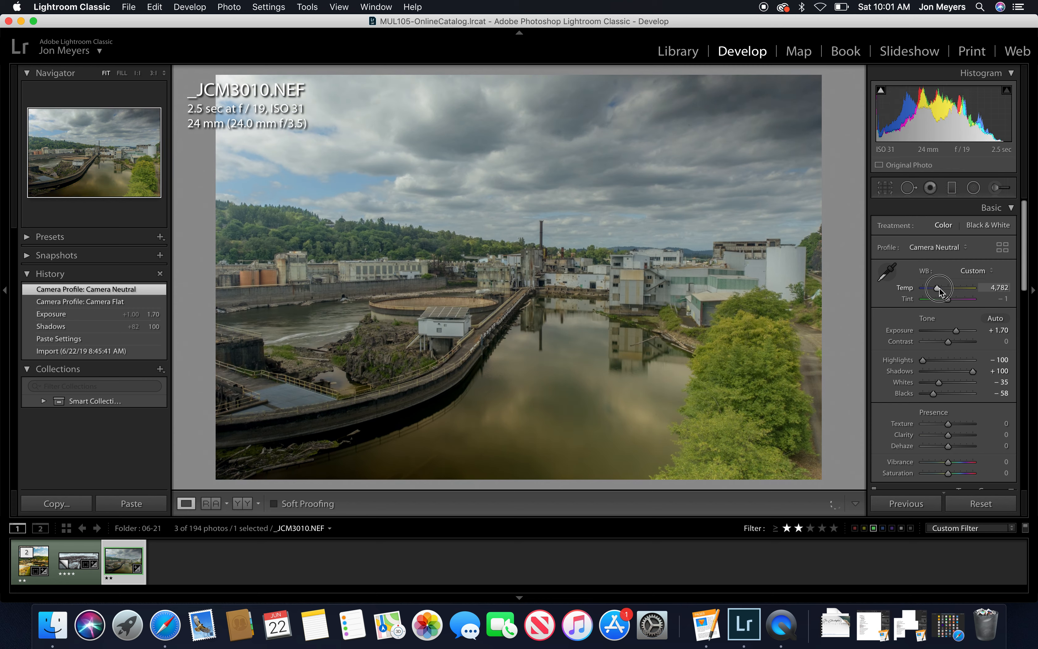
{"action": "left_click_drag", "start_coordinate": [939, 287], "coordinate": [952, 288]}
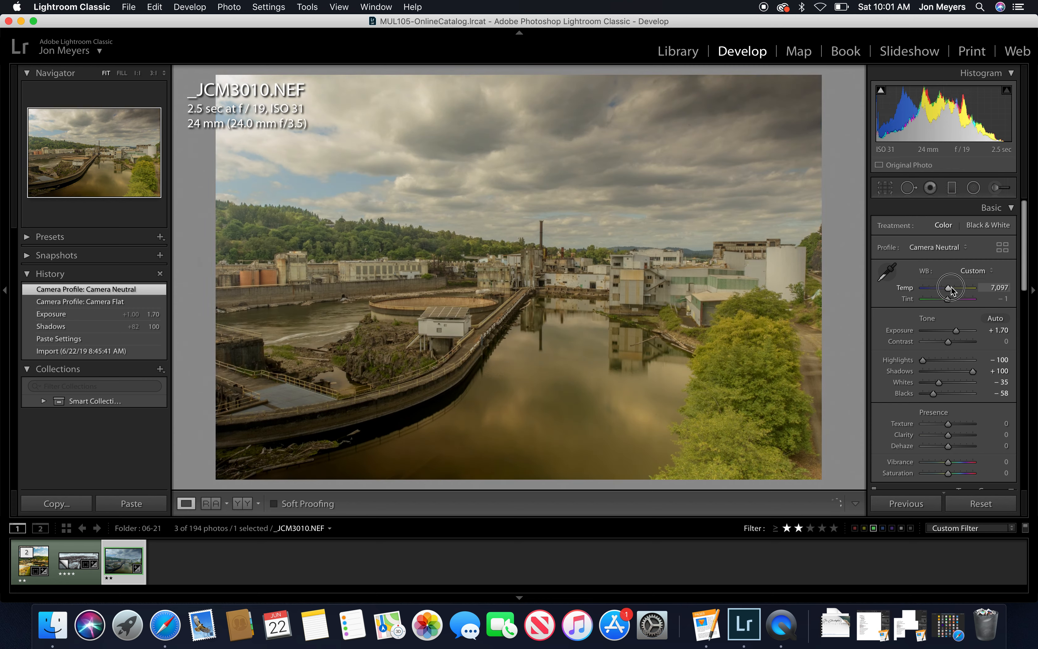
{"action": "left_click_drag", "start_coordinate": [948, 287], "coordinate": [951, 287]}
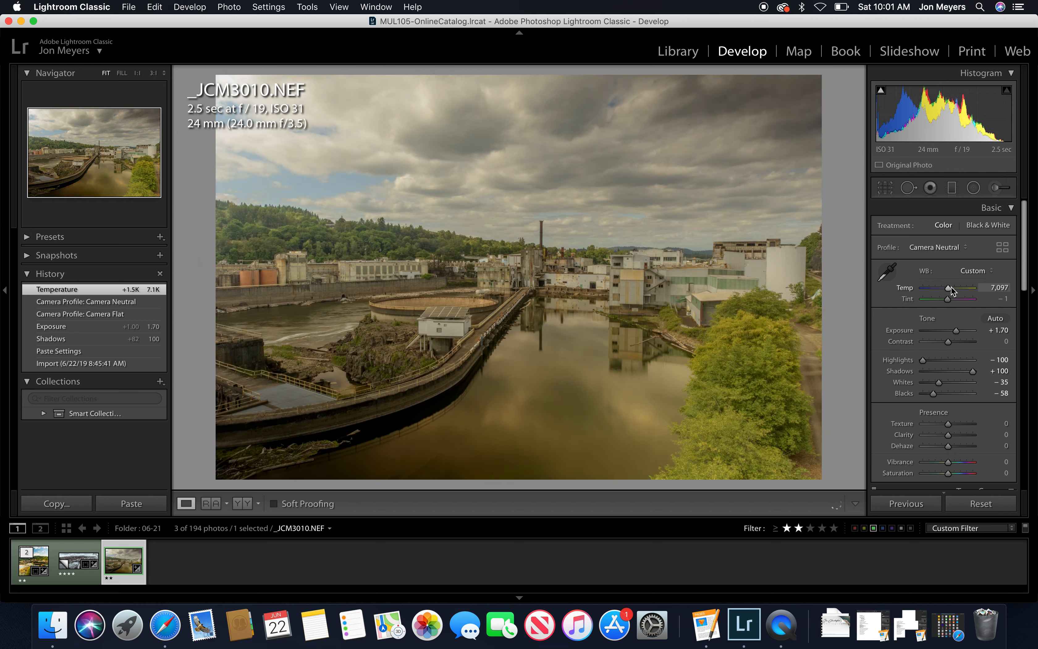
{"action": "mouse_move", "coordinate": [957, 330]}
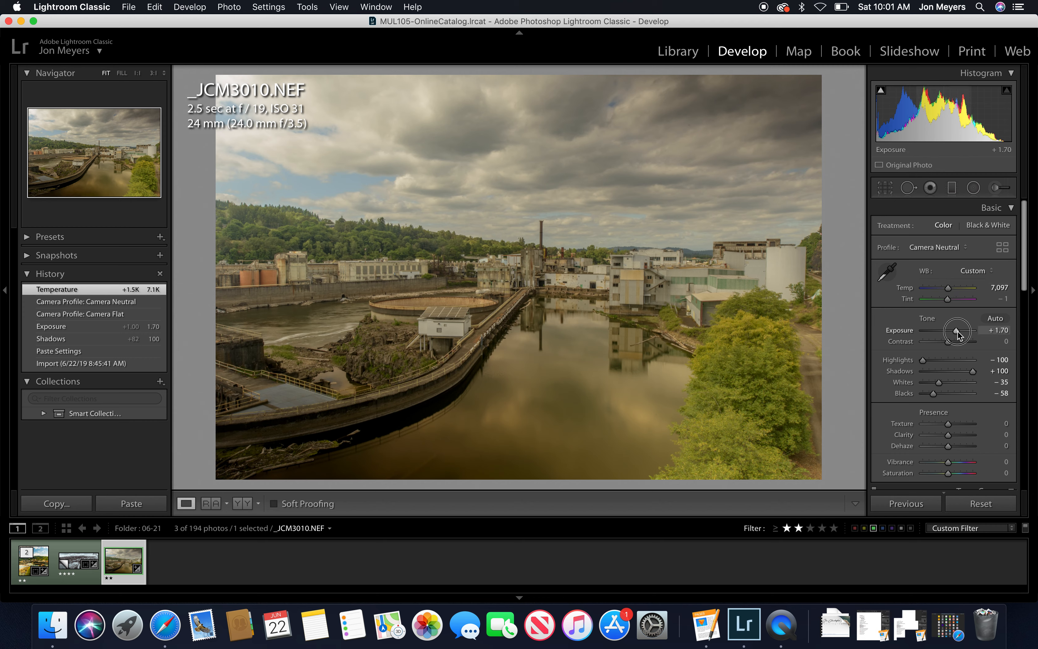
- Test darker and brighter exposures, then settle Exposure at +1.55
{"action": "left_click_drag", "start_coordinate": [959, 331], "coordinate": [951, 332]}
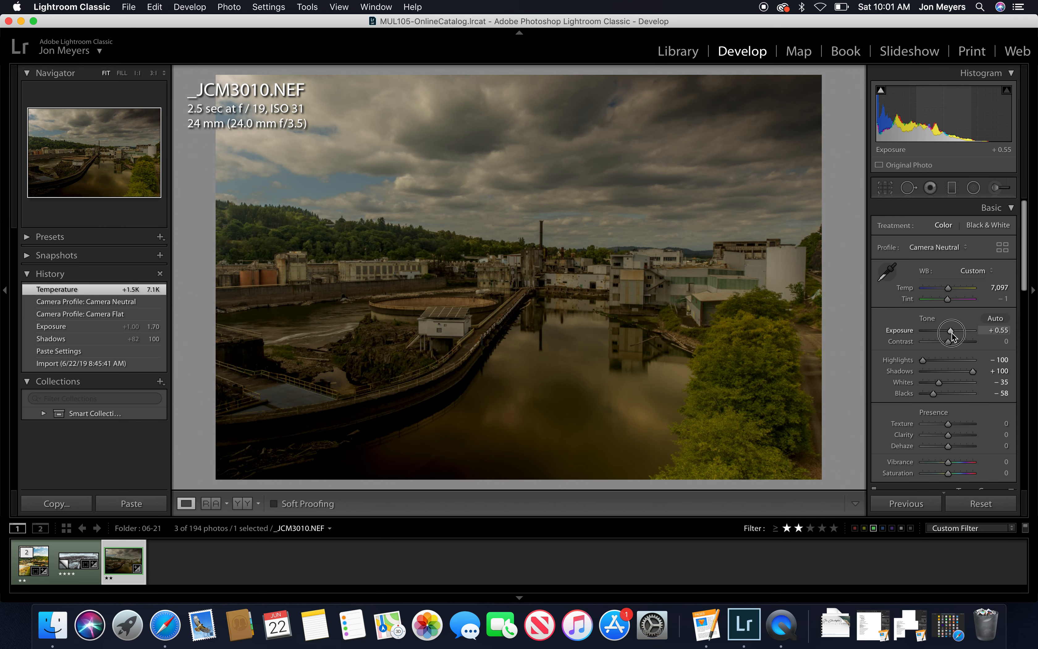
{"action": "left_click_drag", "start_coordinate": [970, 330], "coordinate": [960, 330]}
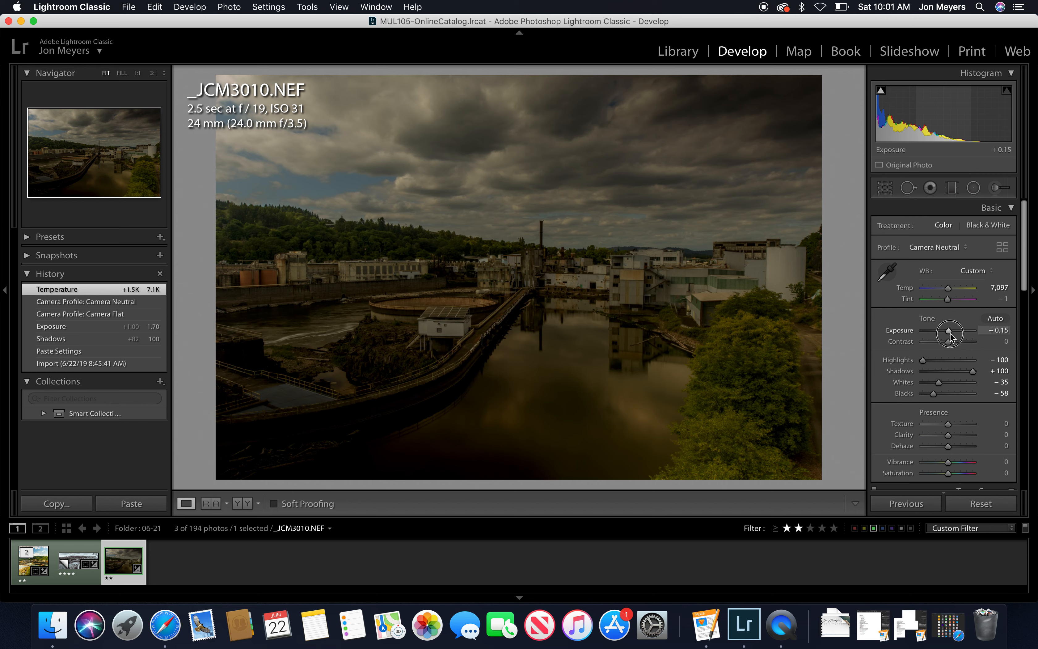
{"action": "left_click_drag", "start_coordinate": [951, 332], "coordinate": [956, 332]}
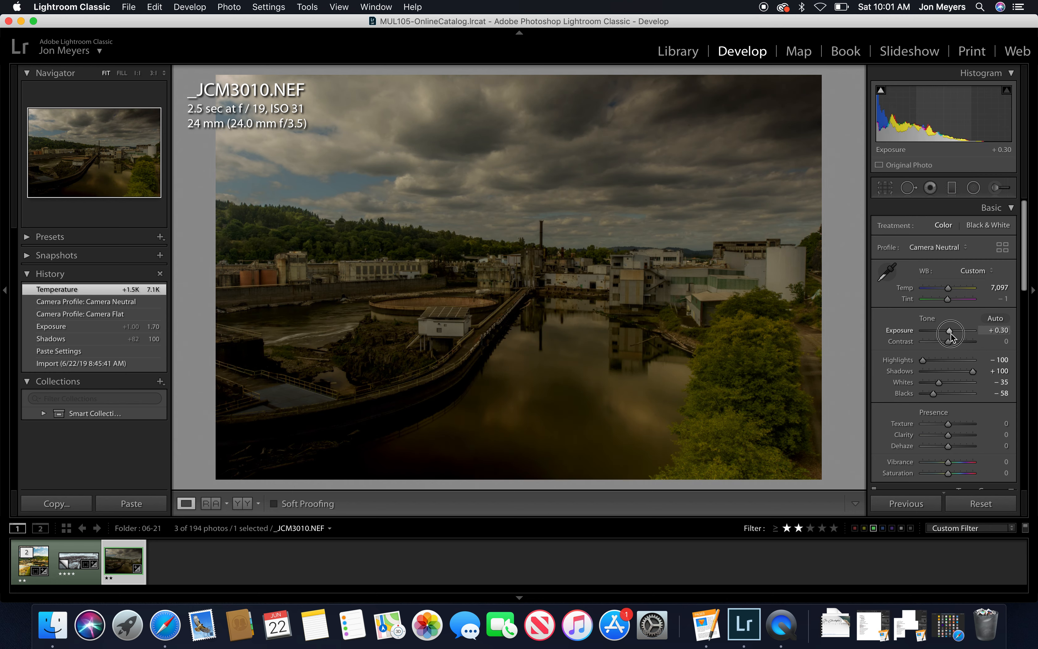
{"action": "left_click_drag", "start_coordinate": [948, 331], "coordinate": [958, 331]}
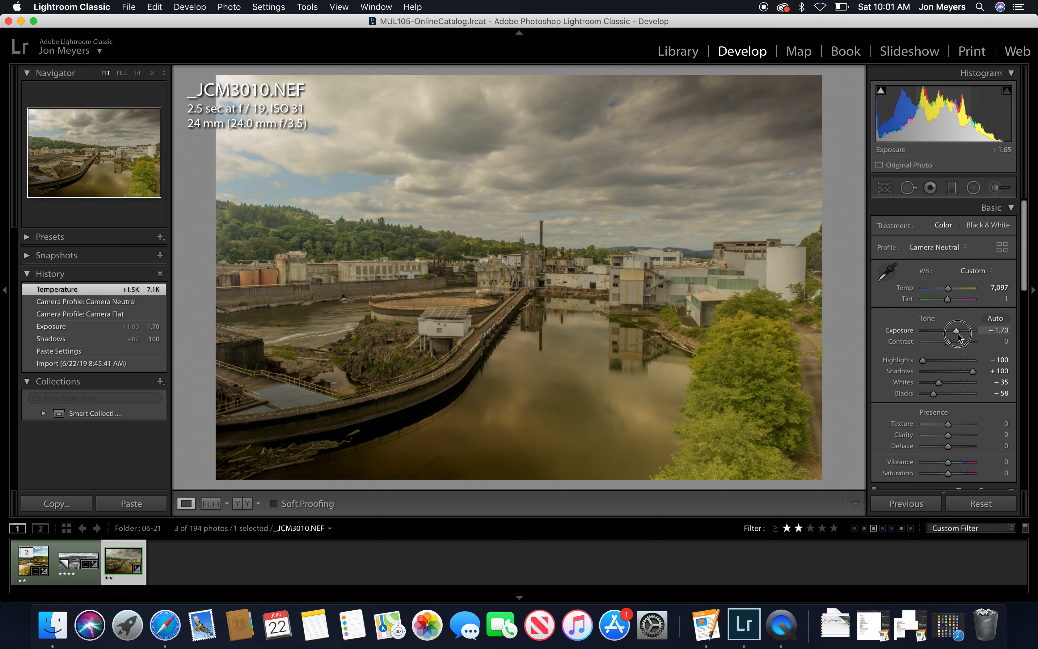
{"action": "left_click_drag", "start_coordinate": [958, 331], "coordinate": [953, 331]}
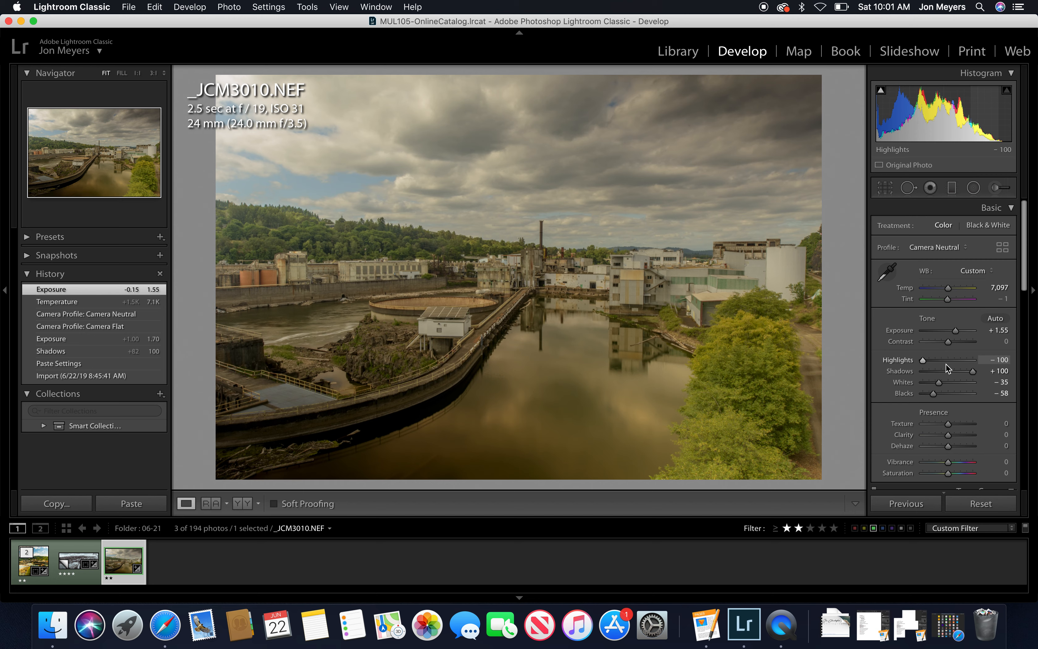
- Pull Highlights down to -100 and raise Whites to +25 after previewing brighter values
{"action": "left_click_drag", "start_coordinate": [928, 366], "coordinate": [947, 366]}
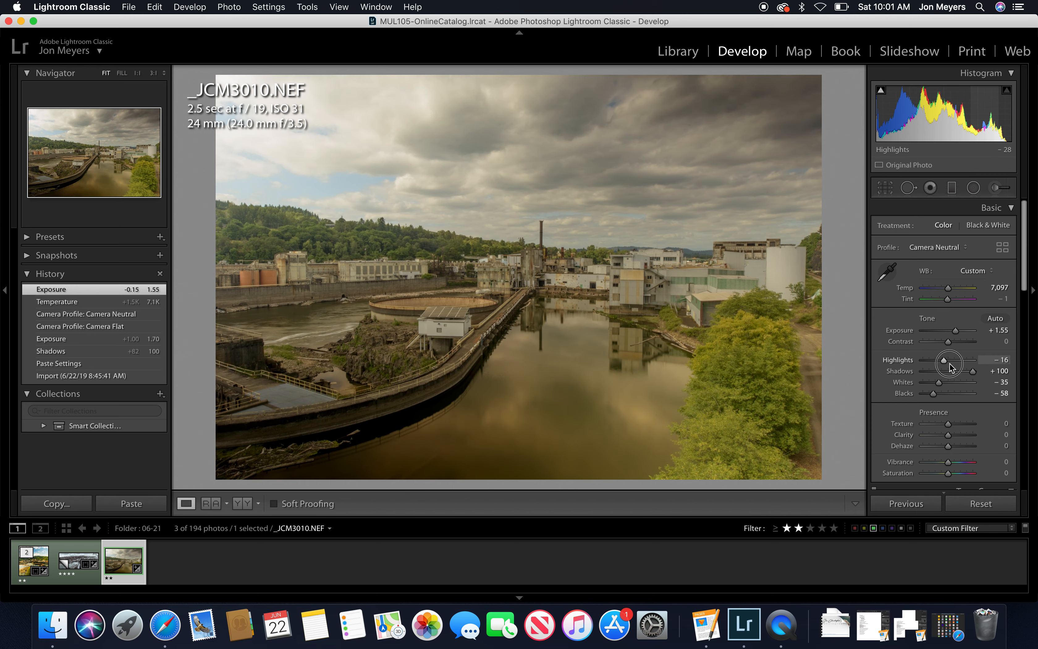
{"action": "left_click_drag", "start_coordinate": [948, 364], "coordinate": [942, 364]}
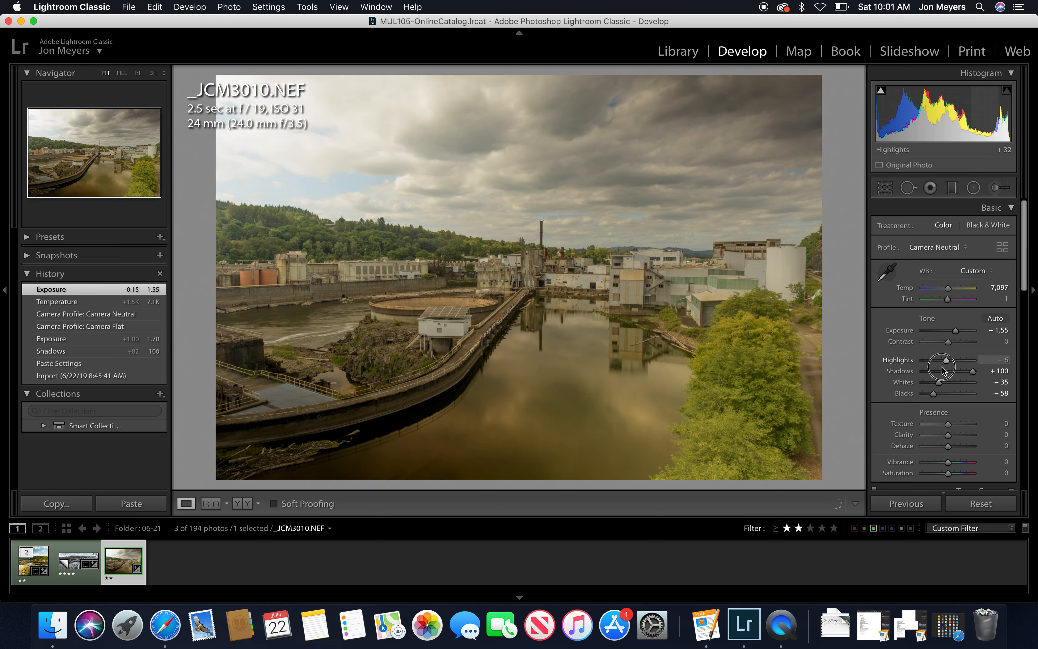
{"action": "left_click_drag", "start_coordinate": [943, 364], "coordinate": [930, 364]}
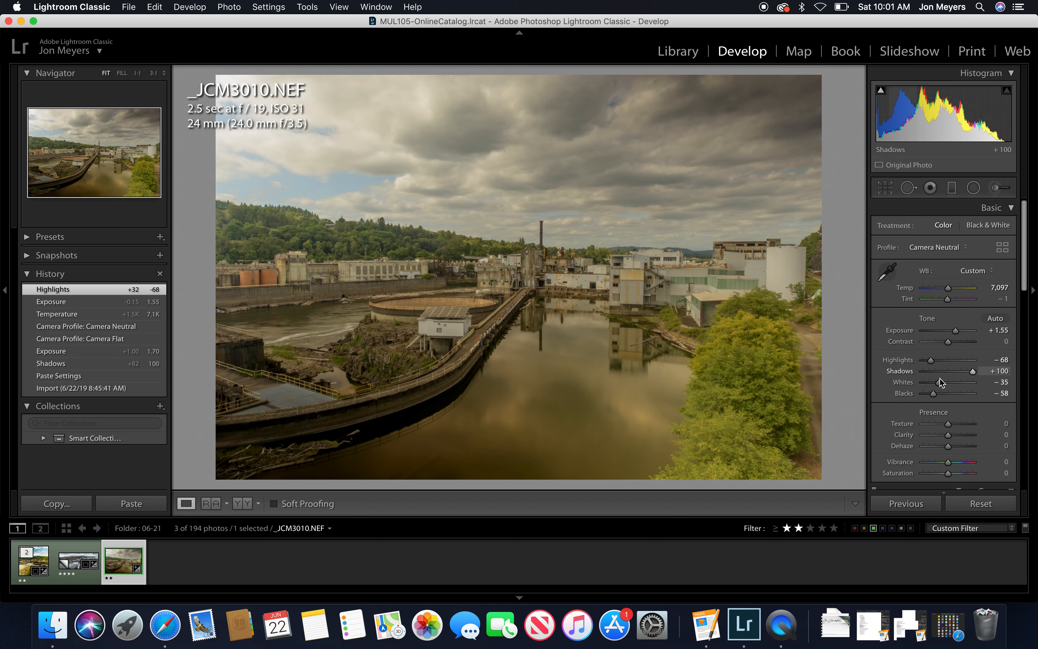
{"action": "left_click_drag", "start_coordinate": [940, 382], "coordinate": [957, 382]}
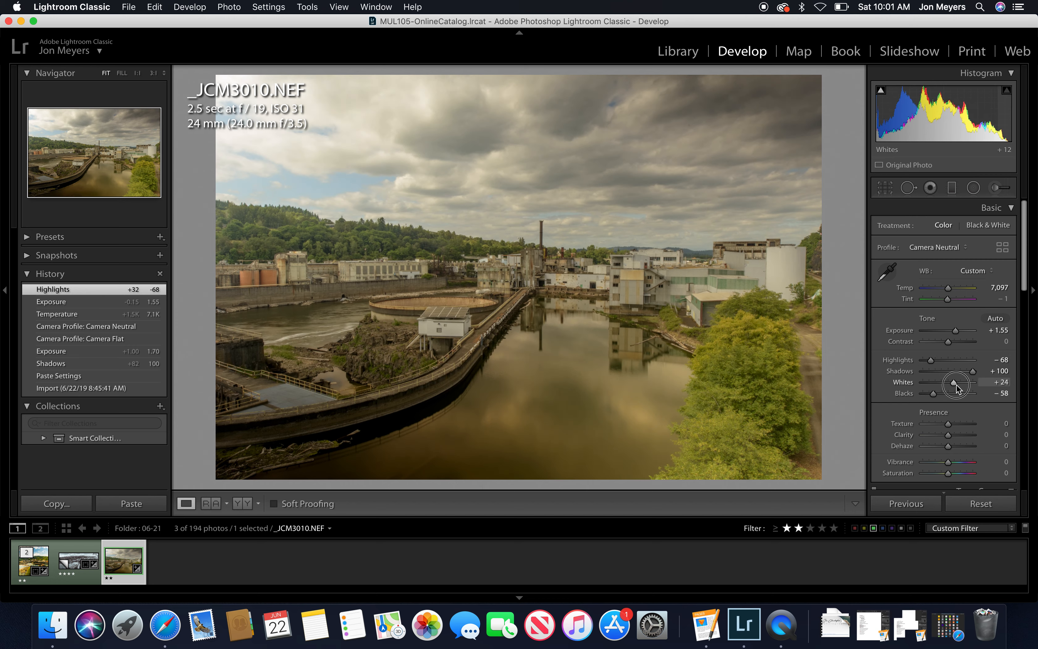
{"action": "left_click_drag", "start_coordinate": [955, 384], "coordinate": [957, 385]}
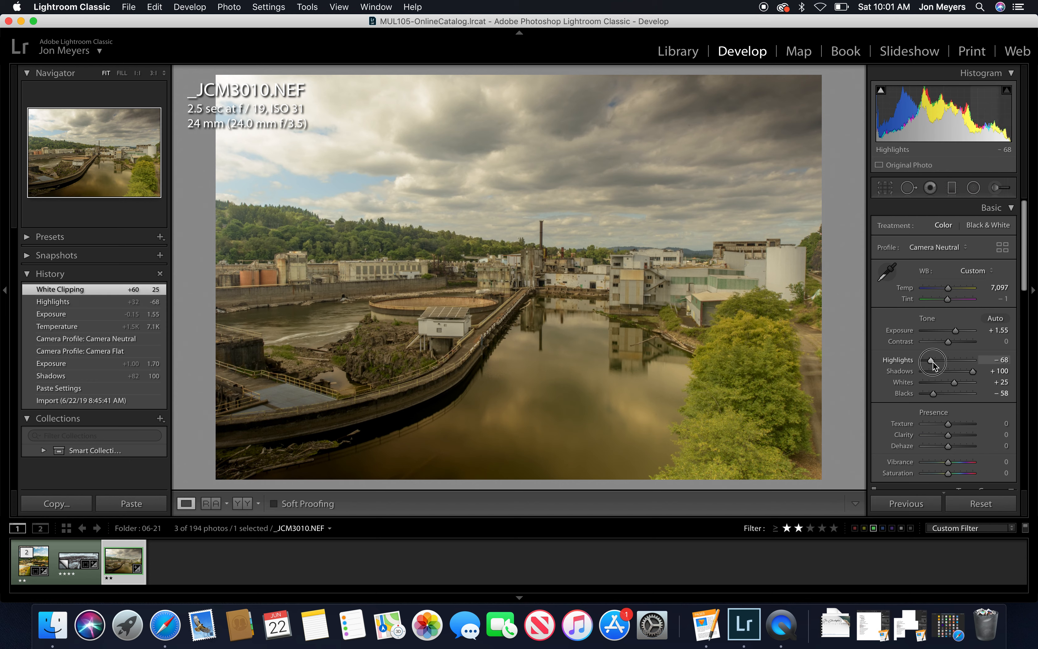
{"action": "left_click_drag", "start_coordinate": [934, 361], "coordinate": [924, 361]}
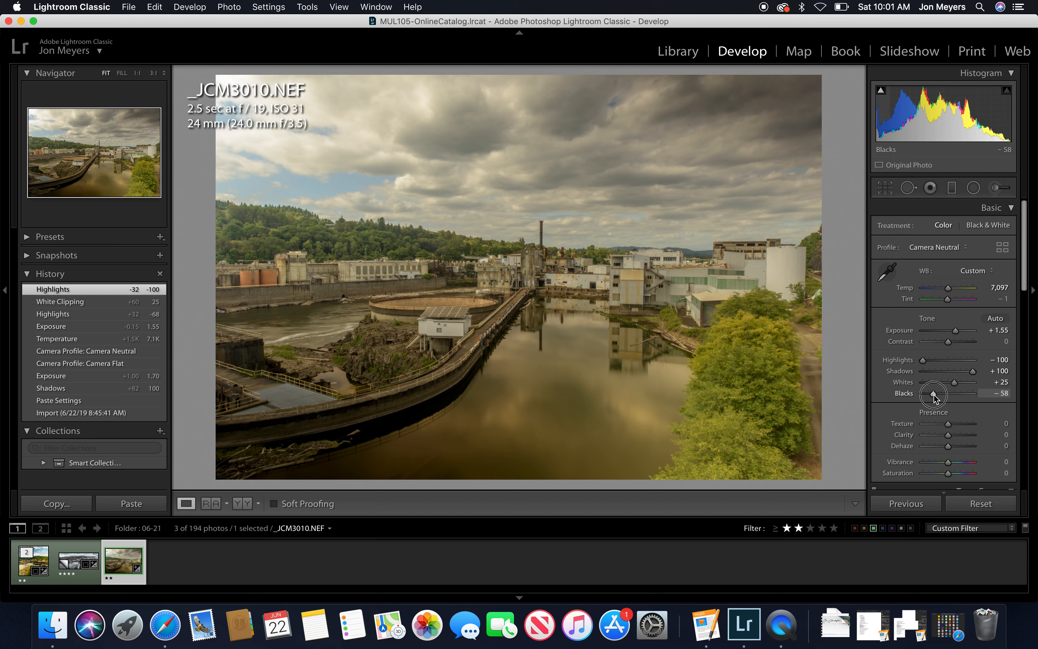
- Deepen Blacks to -69 and open the Shadows up to about +91
{"action": "left_click_drag", "start_coordinate": [935, 393], "coordinate": [922, 393]}
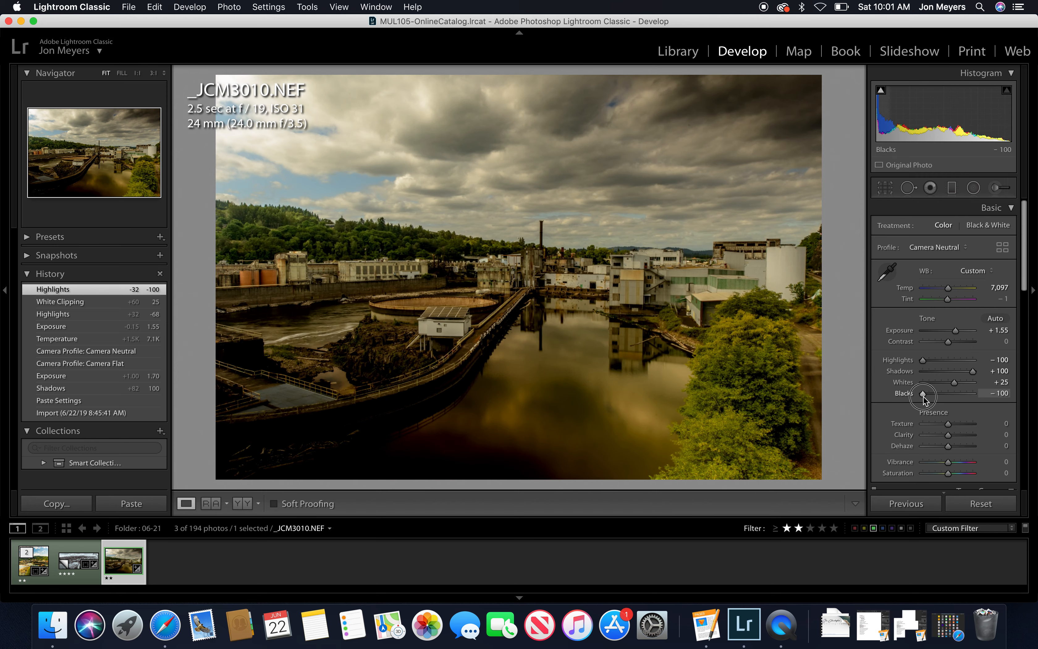
{"action": "left_click_drag", "start_coordinate": [923, 396], "coordinate": [932, 396]}
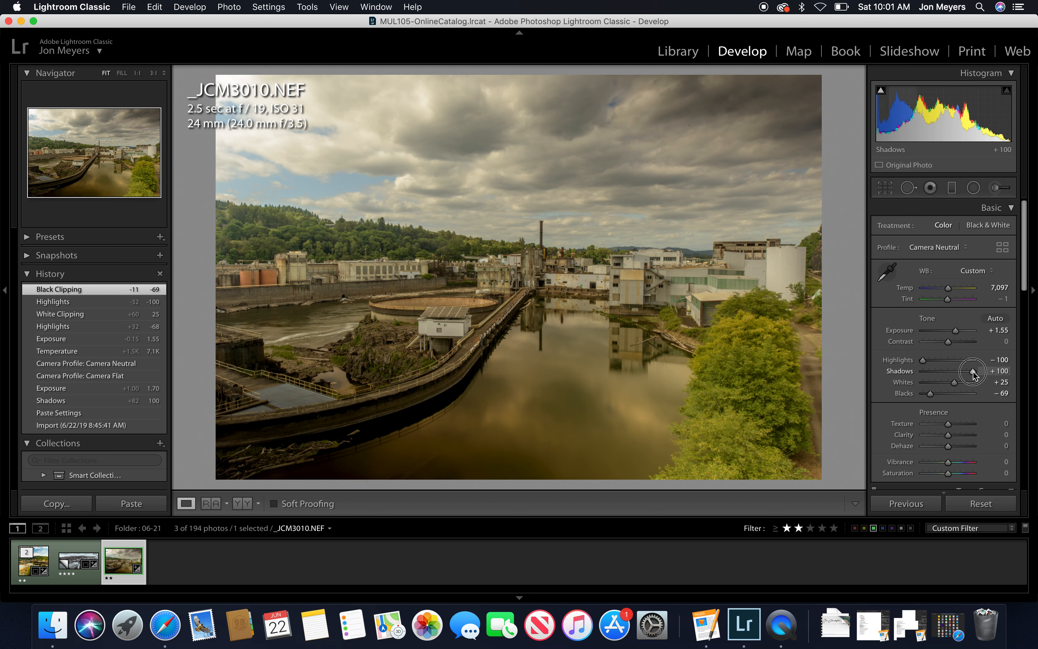
{"action": "left_click_drag", "start_coordinate": [973, 371], "coordinate": [948, 371]}
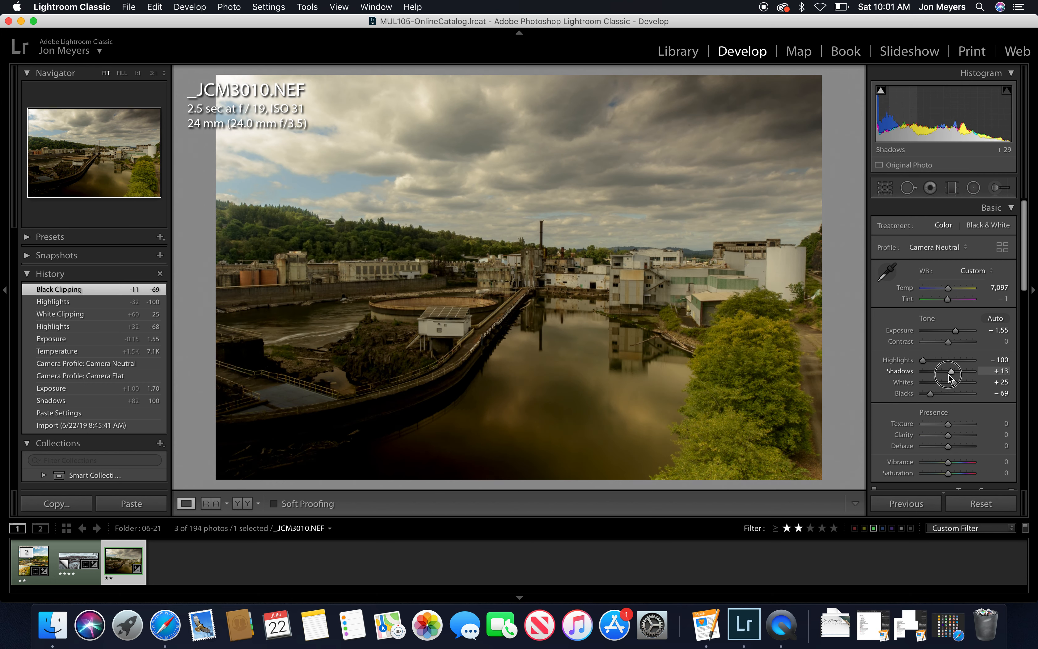
{"action": "left_click_drag", "start_coordinate": [948, 371], "coordinate": [964, 370]}
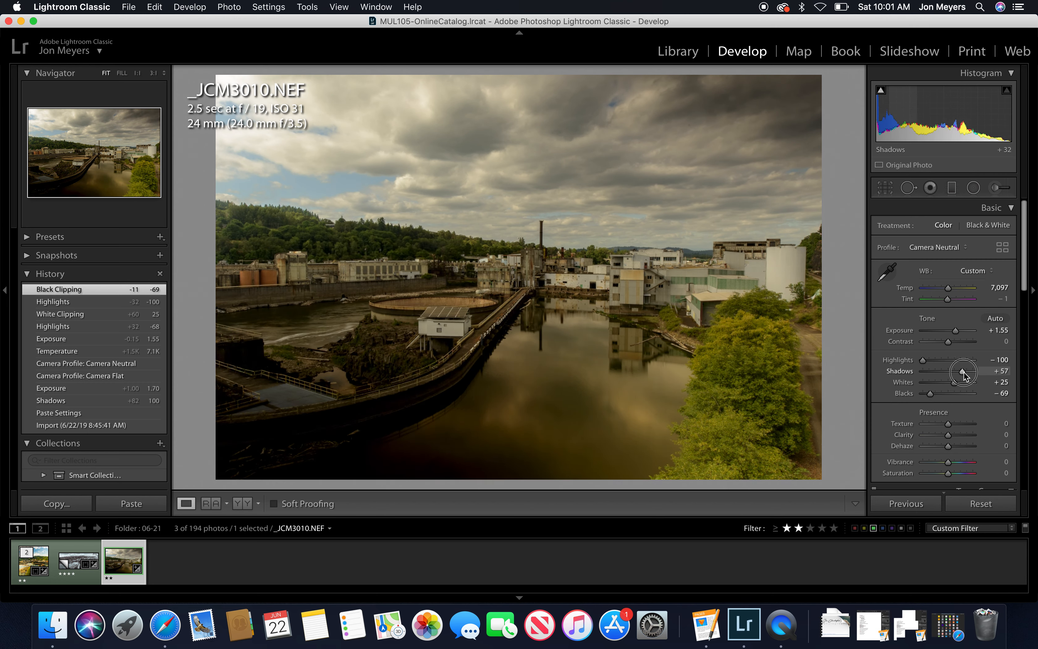
{"action": "left_click_drag", "start_coordinate": [963, 371], "coordinate": [972, 372]}
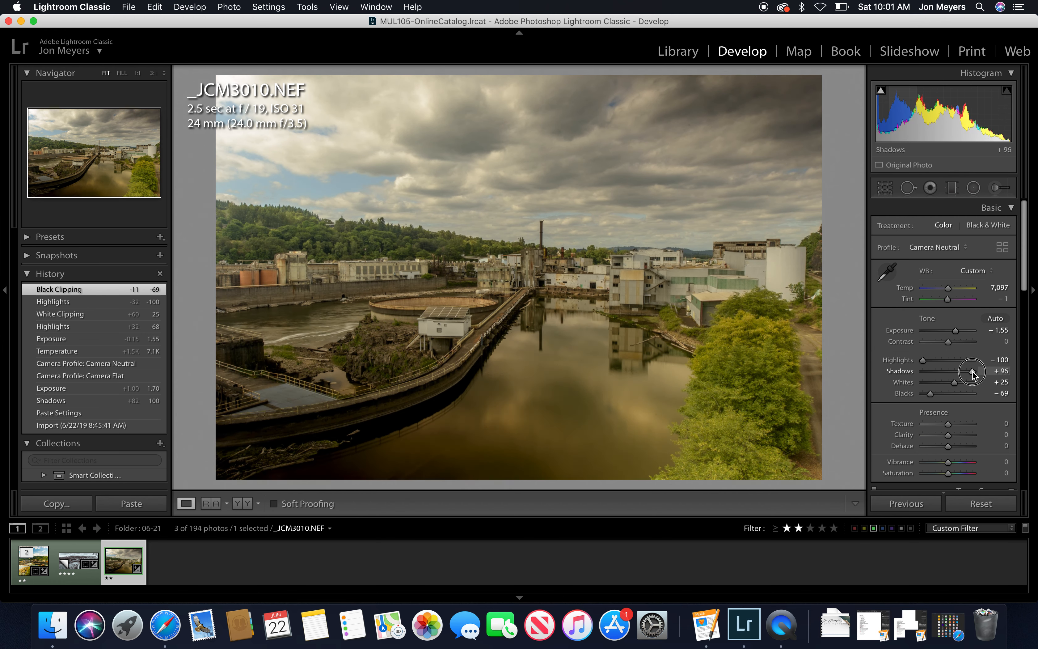
{"action": "left_click_drag", "start_coordinate": [977, 371], "coordinate": [971, 370]}
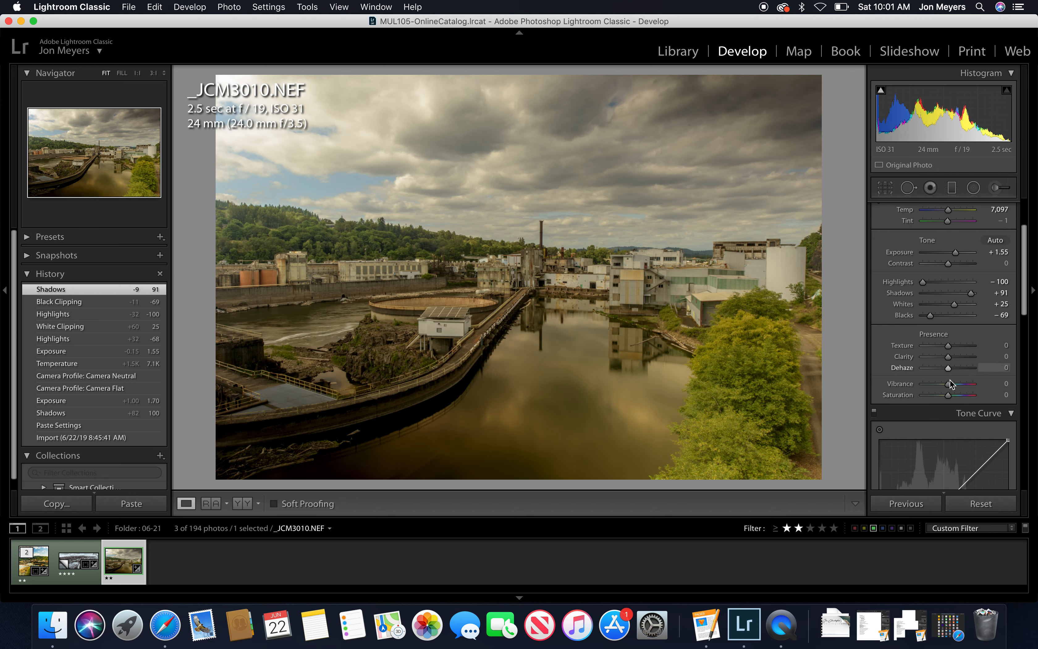
- Set Vibrance +42 and Saturation +38, and cool the temperature to about 5,200
{"action": "left_click_drag", "start_coordinate": [933, 384], "coordinate": [960, 384]}
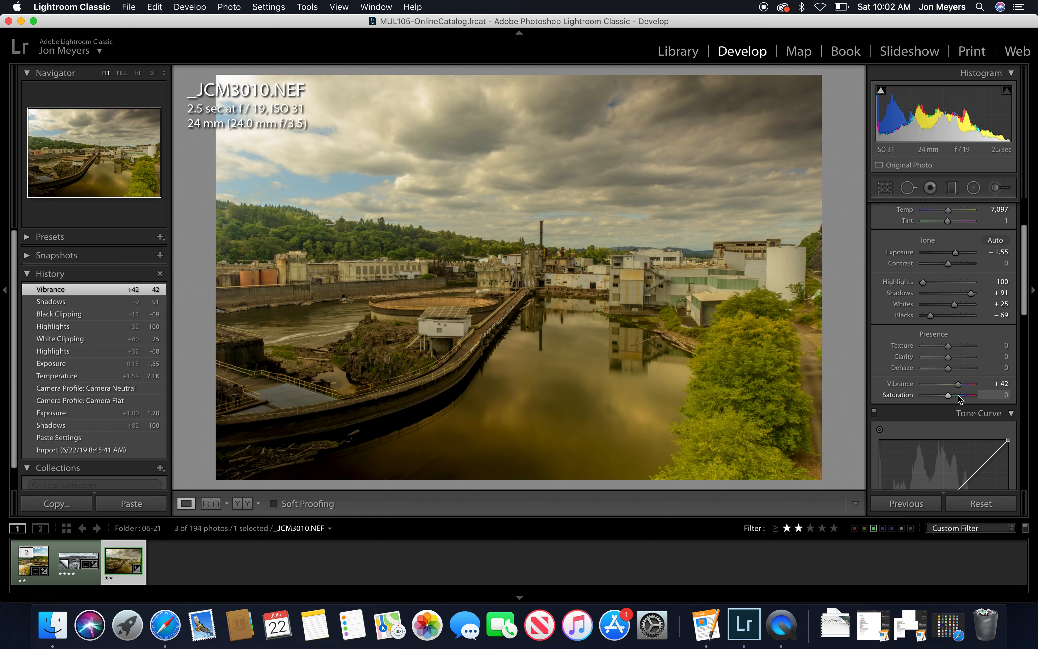
{"action": "left_click_drag", "start_coordinate": [950, 395], "coordinate": [970, 394]}
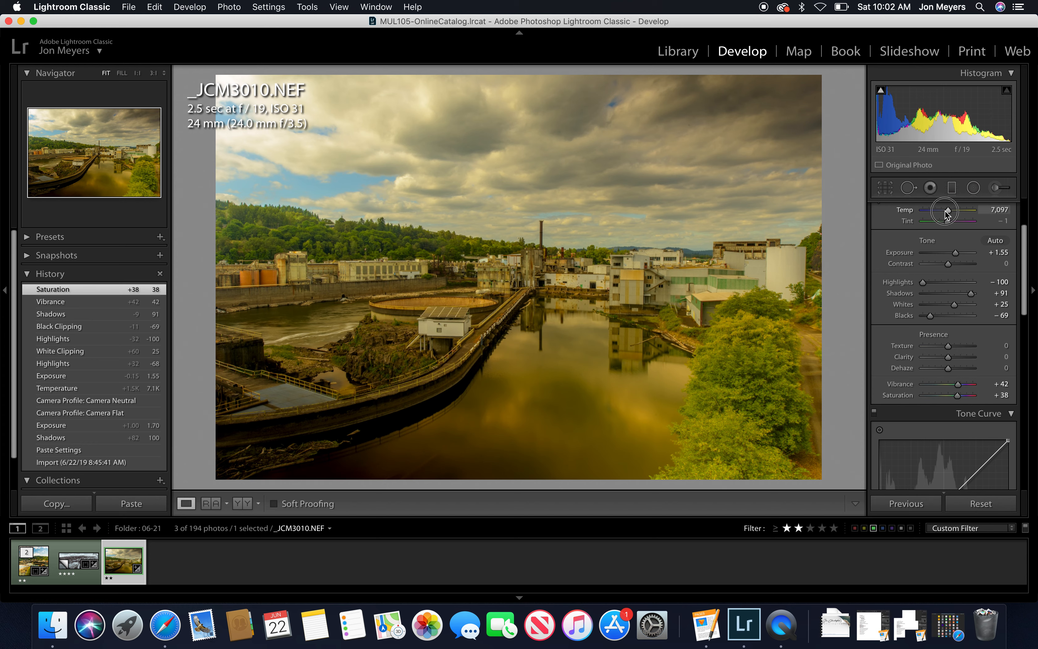
{"action": "left_click_drag", "start_coordinate": [946, 211], "coordinate": [935, 211]}
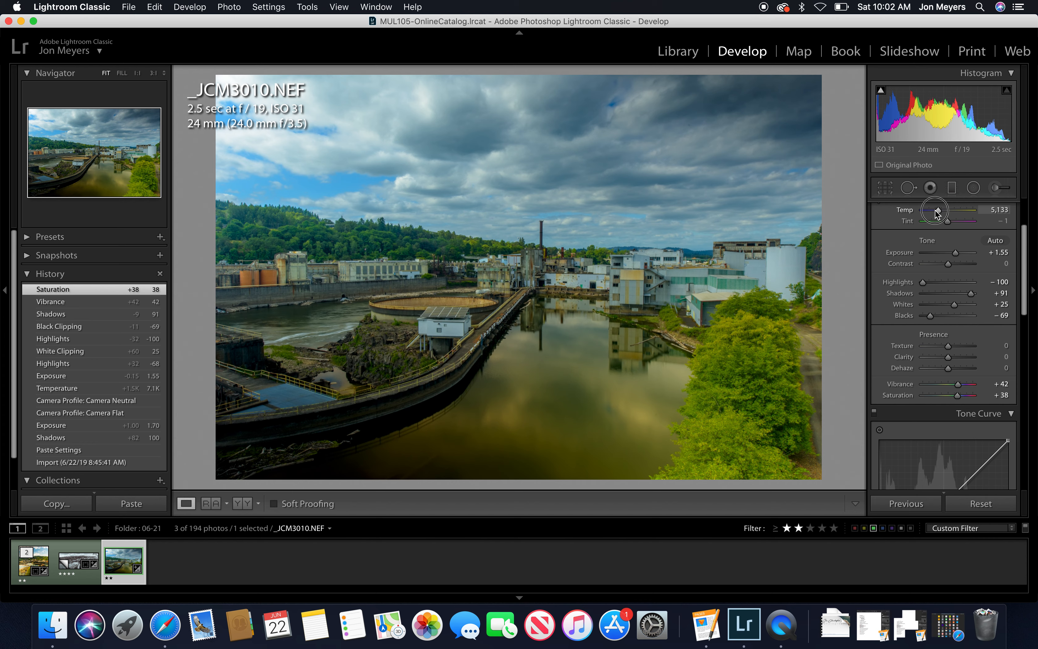
{"action": "left_click_drag", "start_coordinate": [936, 210], "coordinate": [944, 211]}
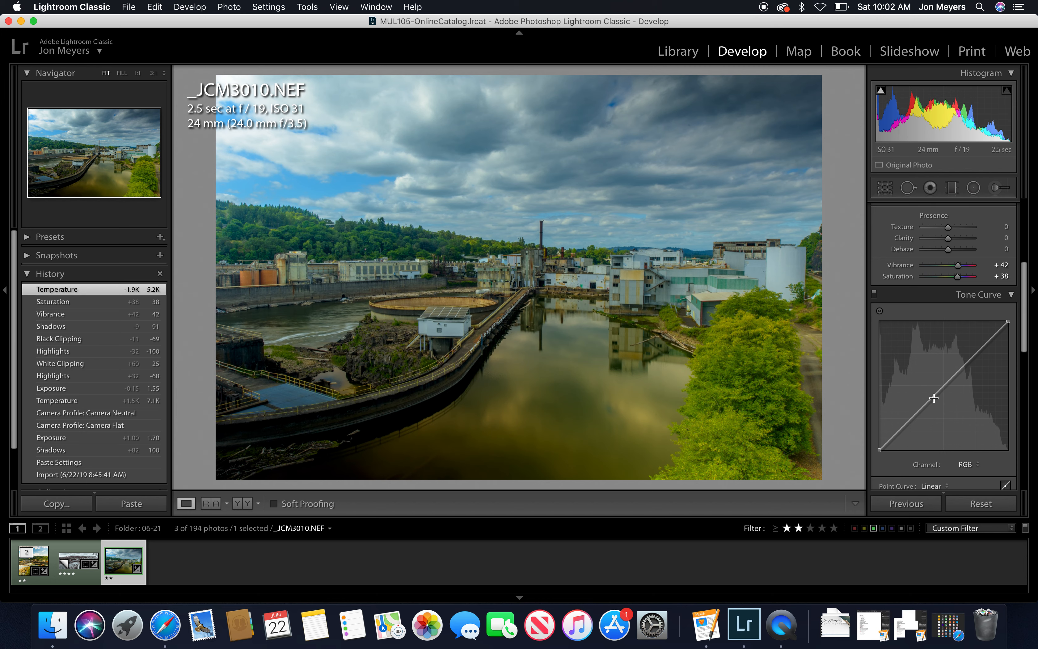
- Try a midtone tweak, then apply the Medium Contrast point curve preset
{"action": "left_click_drag", "start_coordinate": [934, 398], "coordinate": [943, 406]}
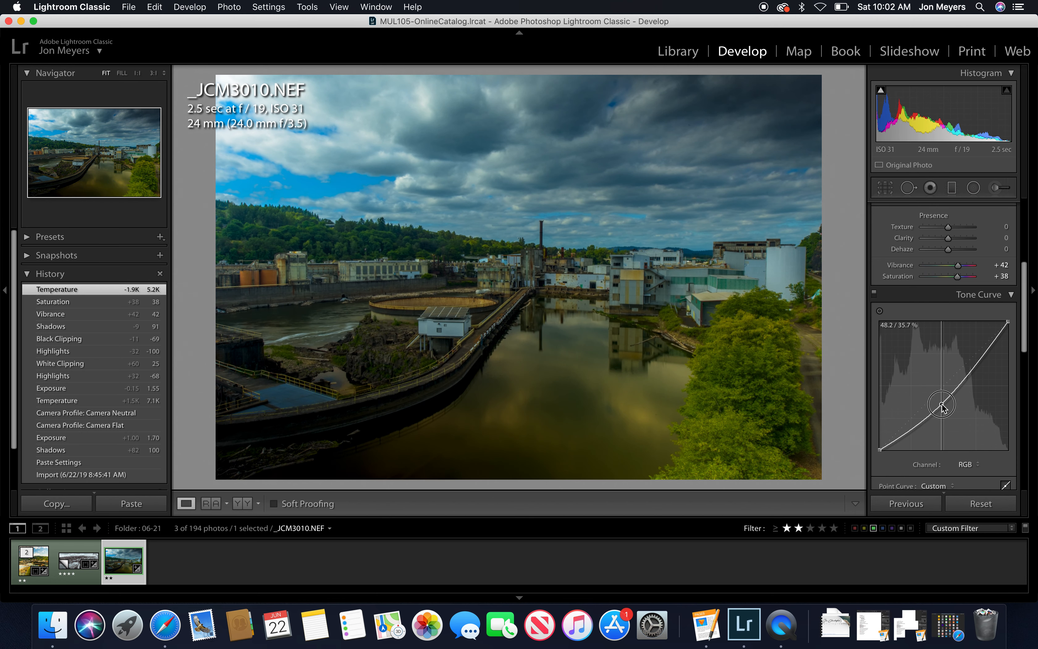
{"action": "left_click_drag", "start_coordinate": [942, 404], "coordinate": [925, 388]}
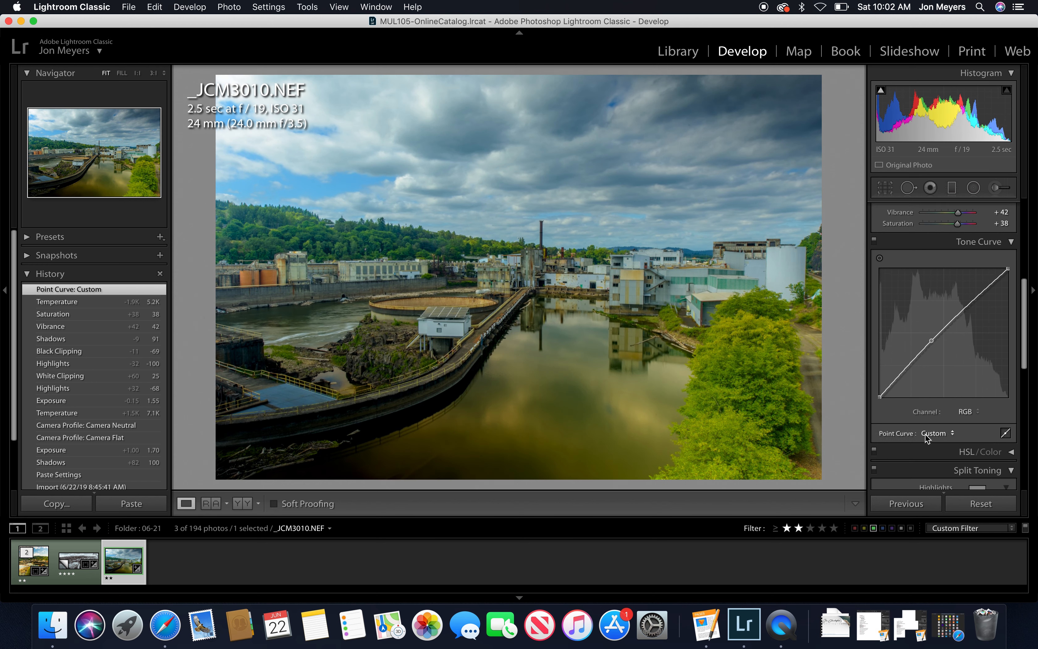
{"action": "left_click", "coordinate": [949, 433]}
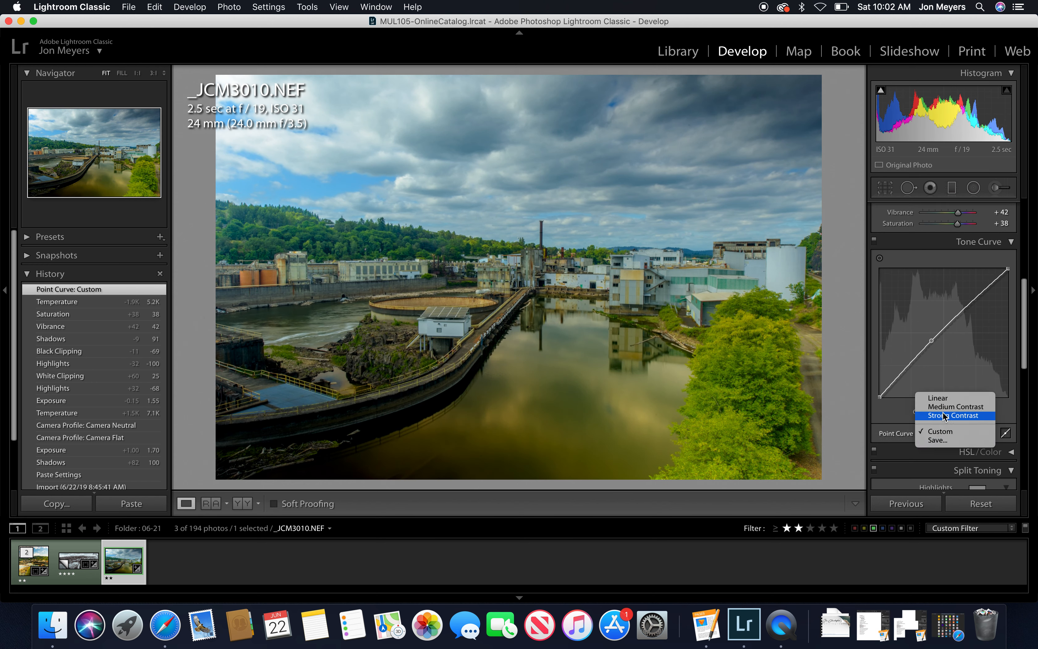
{"action": "left_click", "coordinate": [951, 406]}
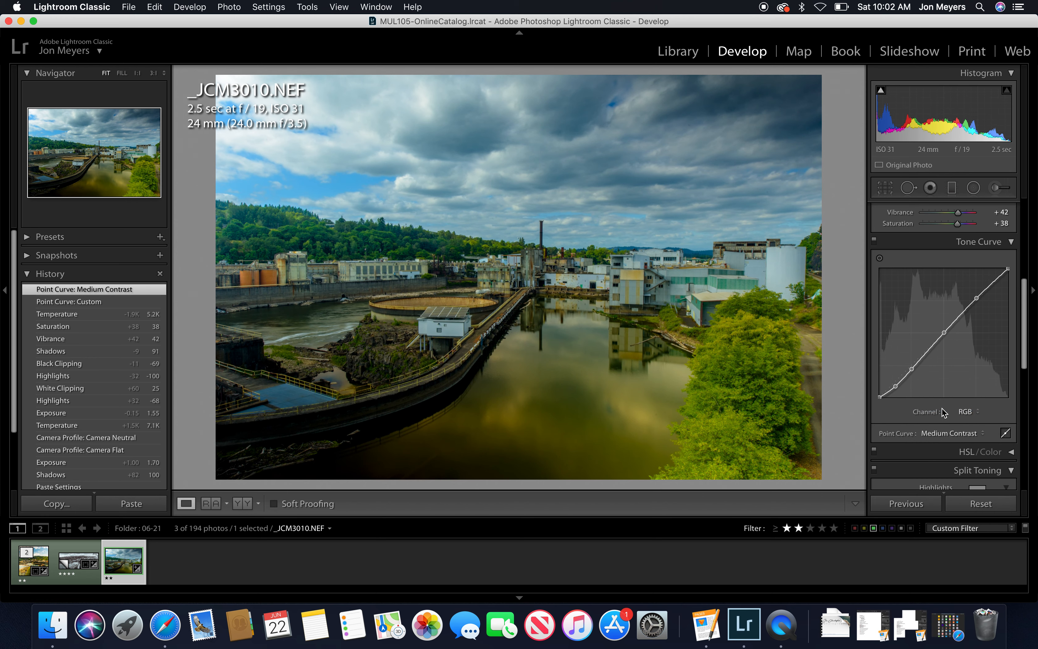
{"action": "mouse_move", "coordinate": [952, 317]}
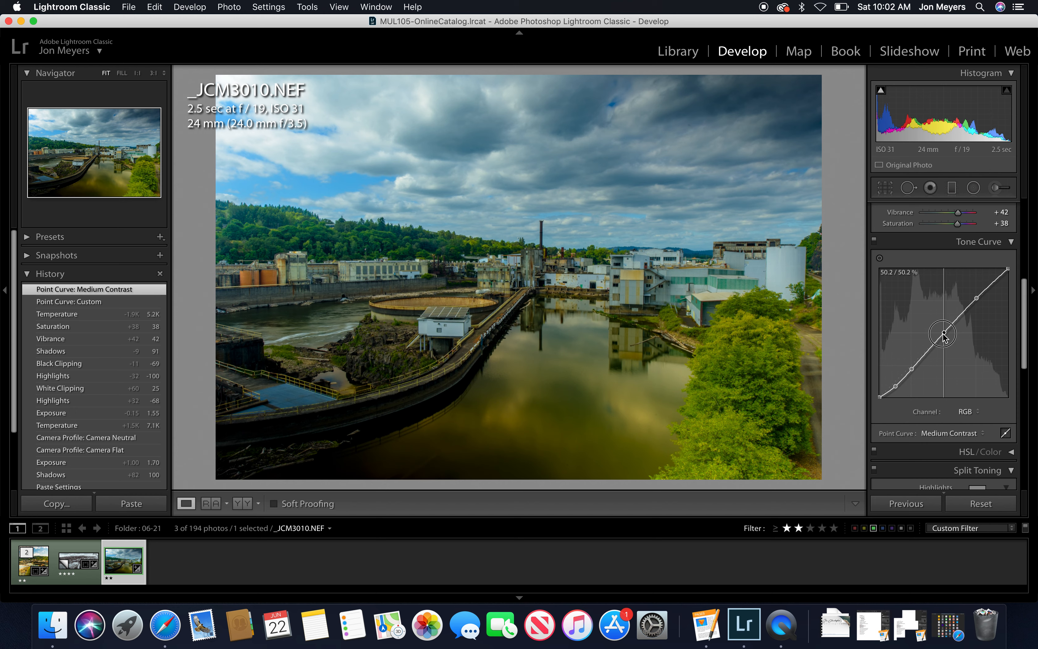
- Customise the curve: raise midtones, lift the shadow point and fine-tune the highlight point
{"action": "left_click_drag", "start_coordinate": [943, 333], "coordinate": [940, 327]}
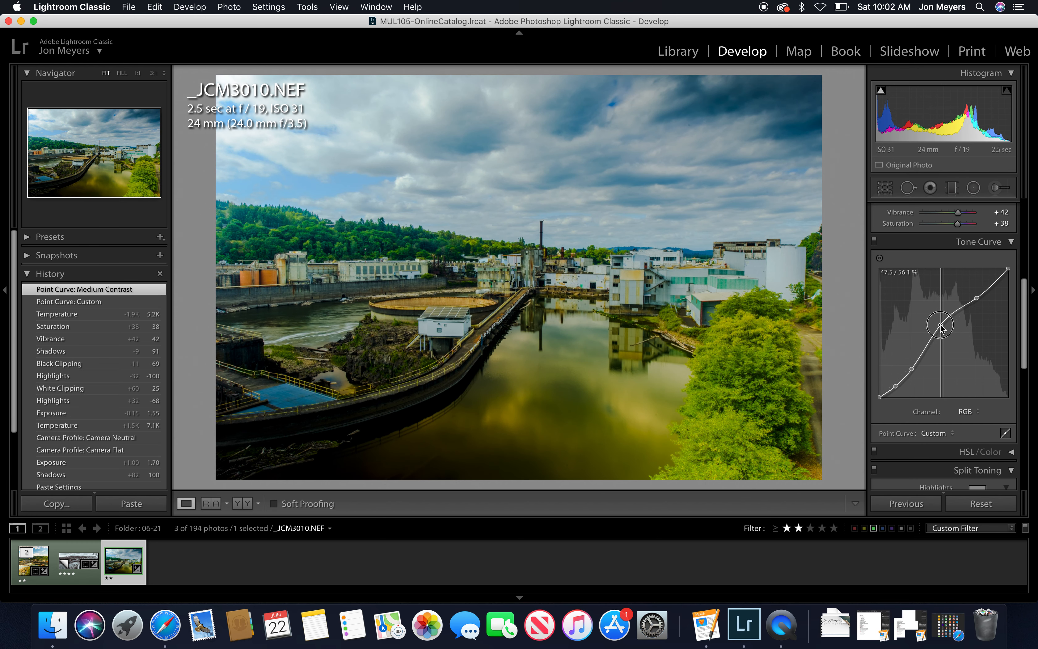
{"action": "left_click_drag", "start_coordinate": [939, 329], "coordinate": [910, 369]}
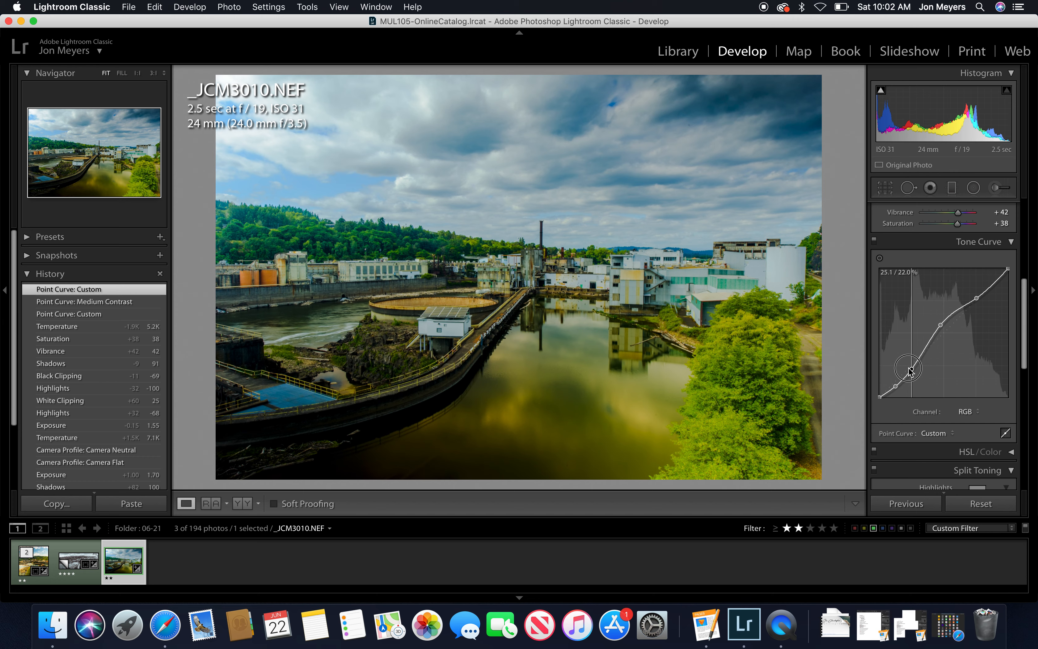
{"action": "left_click_drag", "start_coordinate": [910, 369], "coordinate": [909, 366]}
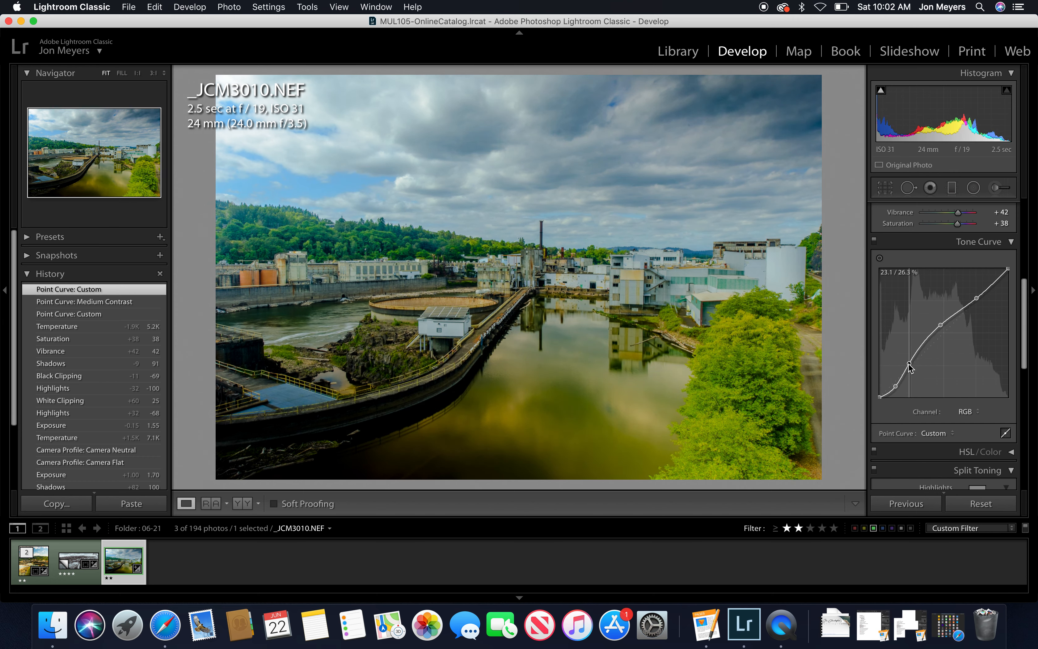
{"action": "left_click_drag", "start_coordinate": [910, 367], "coordinate": [976, 304]}
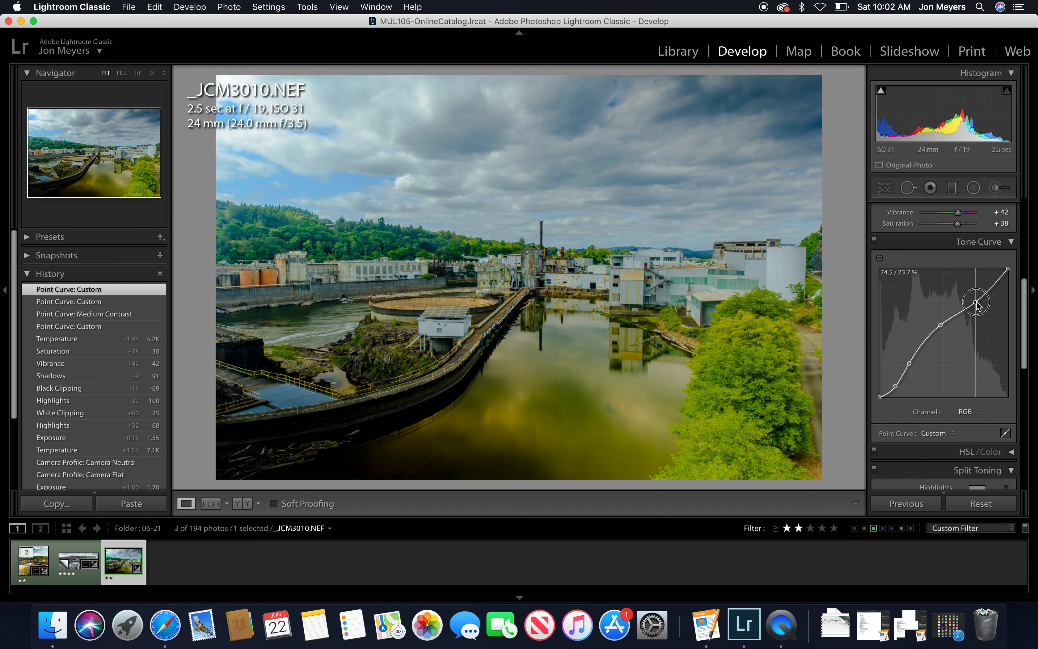
{"action": "left_click_drag", "start_coordinate": [976, 301], "coordinate": [976, 300]}
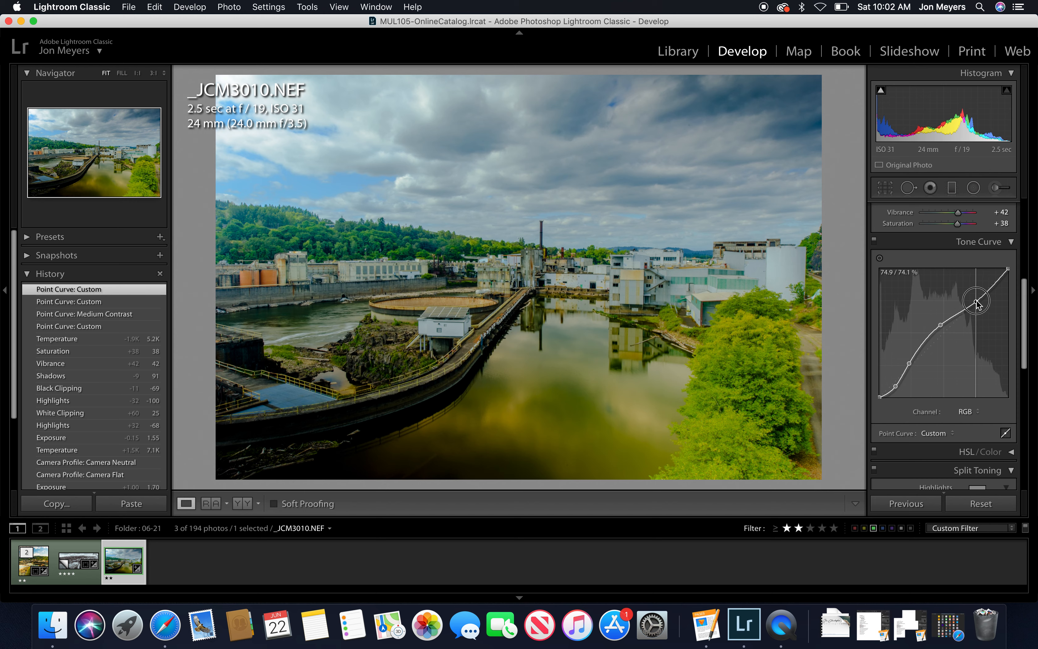
{"action": "left_click_drag", "start_coordinate": [977, 302], "coordinate": [976, 298]}
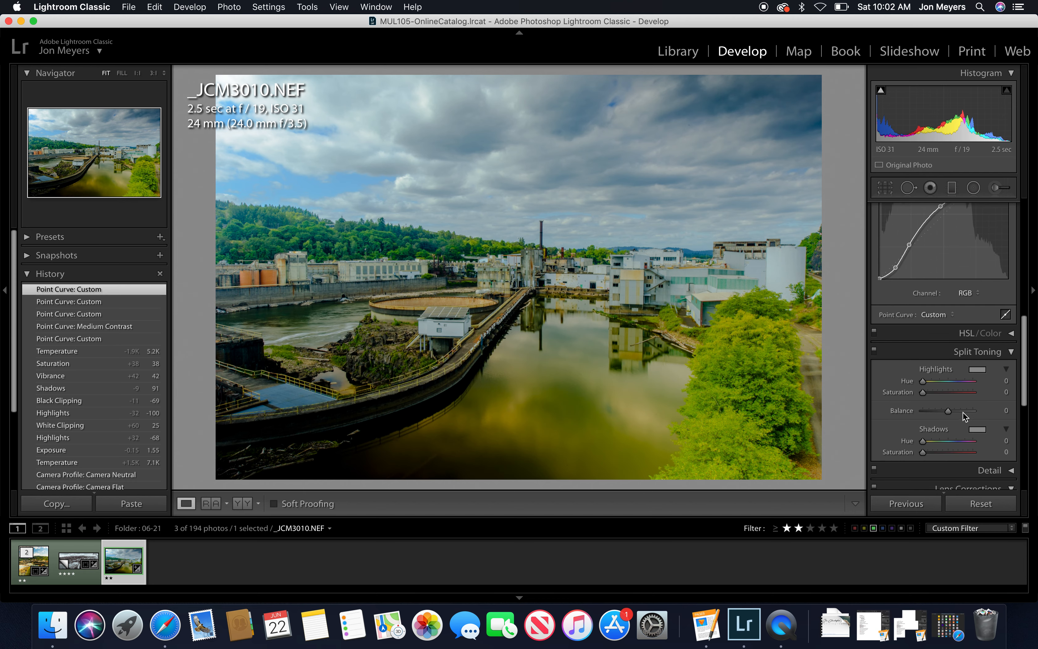
- Switch to the panorama copy and push Split Toning highlight saturation up to 95 at hue 204
{"action": "left_click", "coordinate": [77, 561]}
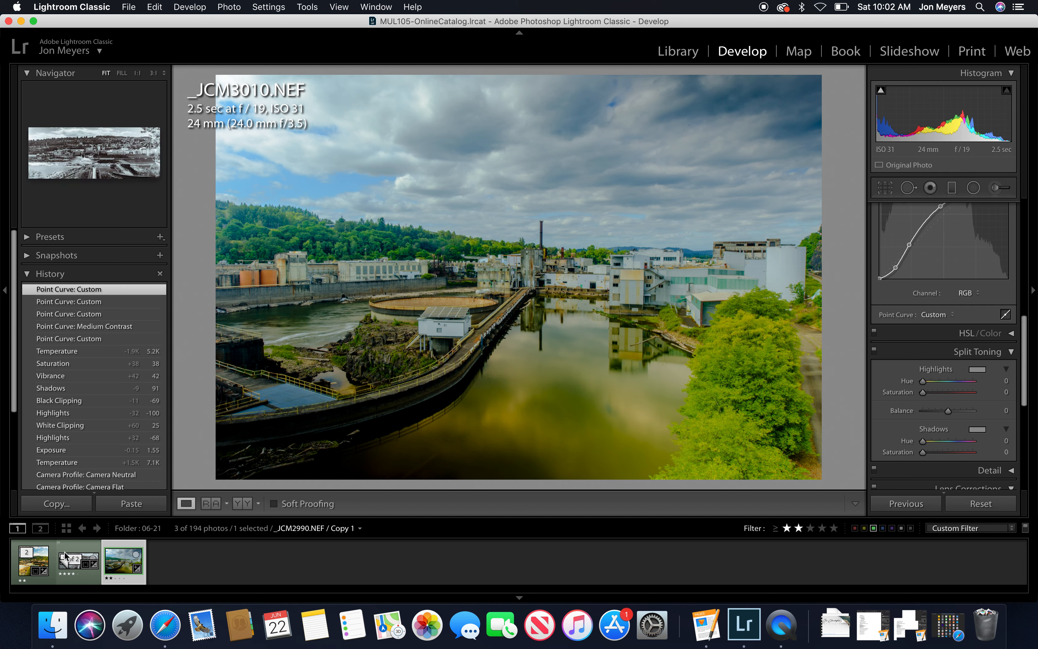
{"action": "left_click", "coordinate": [77, 561]}
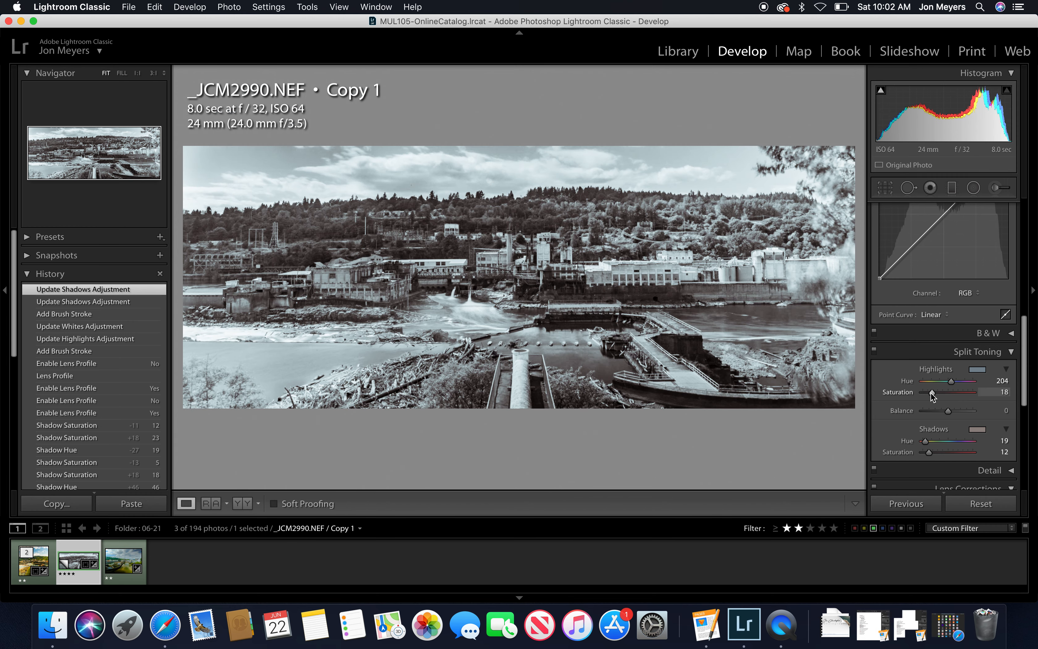
{"action": "left_click_drag", "start_coordinate": [950, 391], "coordinate": [970, 392]}
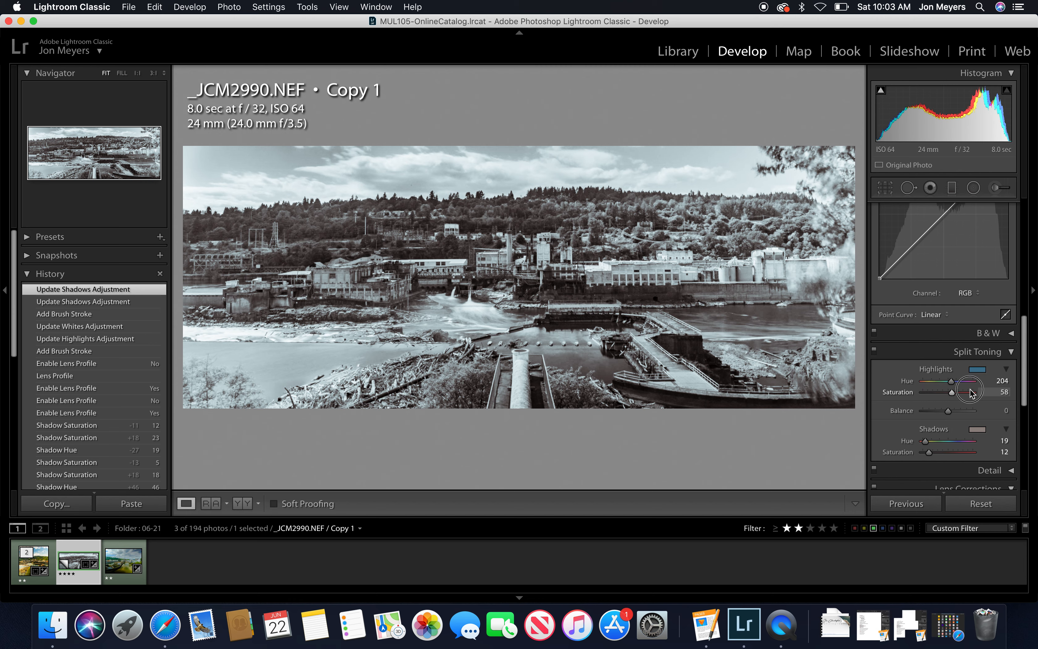
{"action": "left_click_drag", "start_coordinate": [971, 391], "coordinate": [986, 391]}
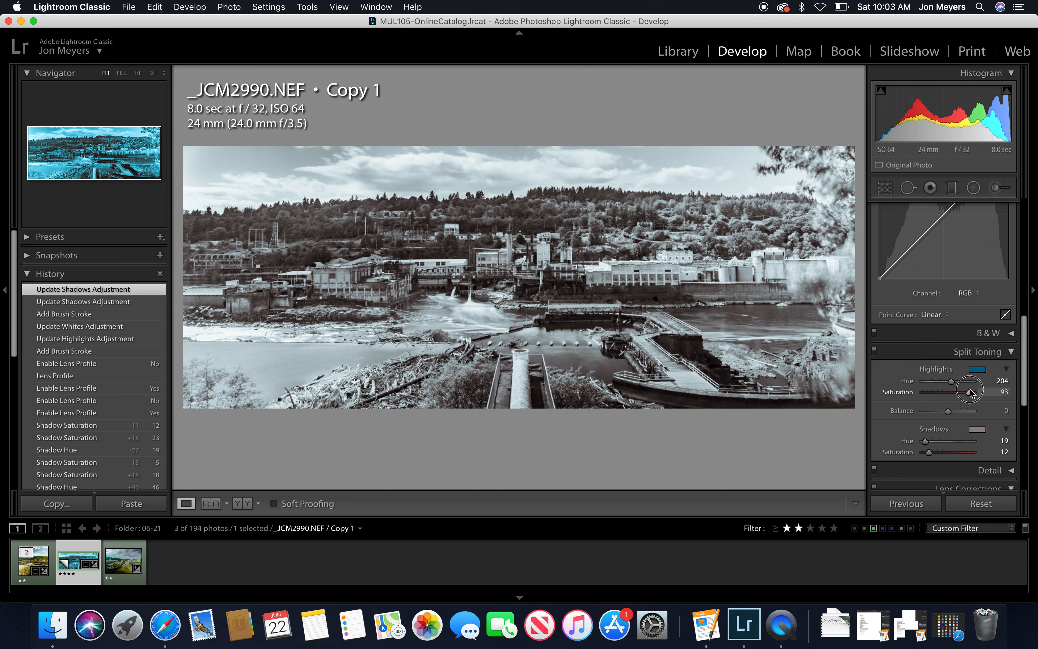
{"action": "left_click_drag", "start_coordinate": [971, 399], "coordinate": [927, 399]}
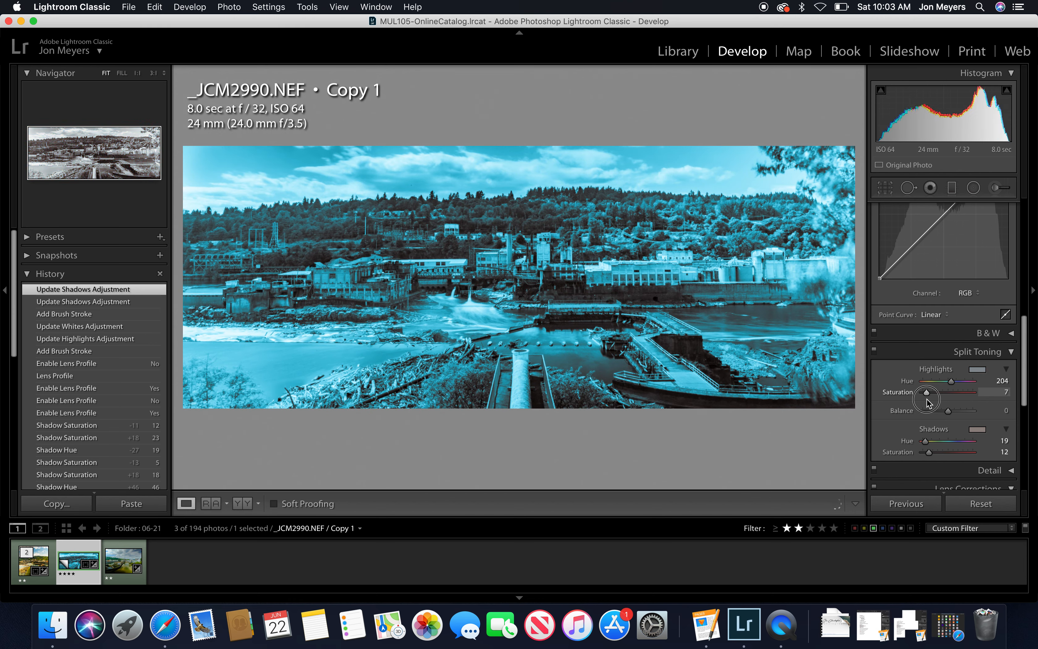
{"action": "left_click_drag", "start_coordinate": [928, 392], "coordinate": [970, 393]}
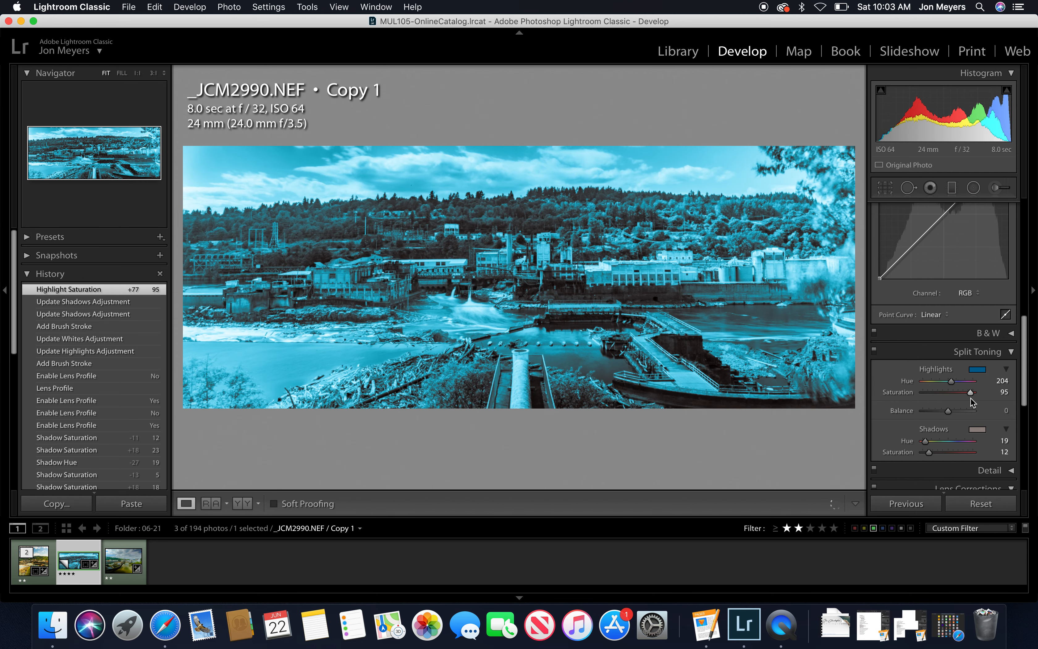
{"action": "mouse_move", "coordinate": [961, 402]}
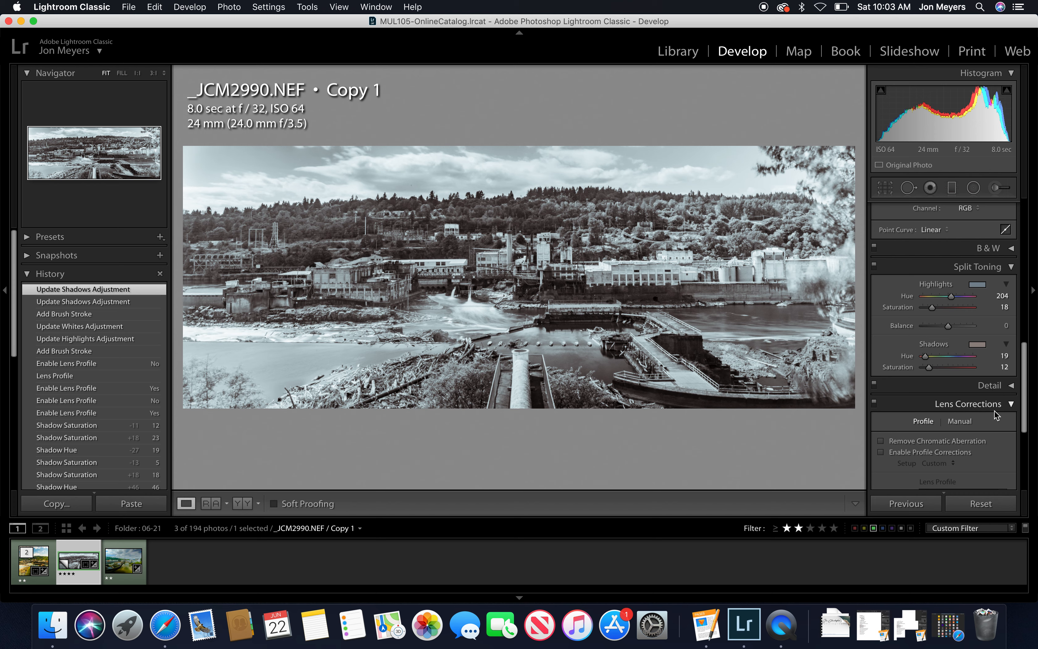
- Scroll the Develop panels down to reveal the Lens Corrections panel
{"action": "scroll", "scroll_direction": "down", "scroll_amount": 3}
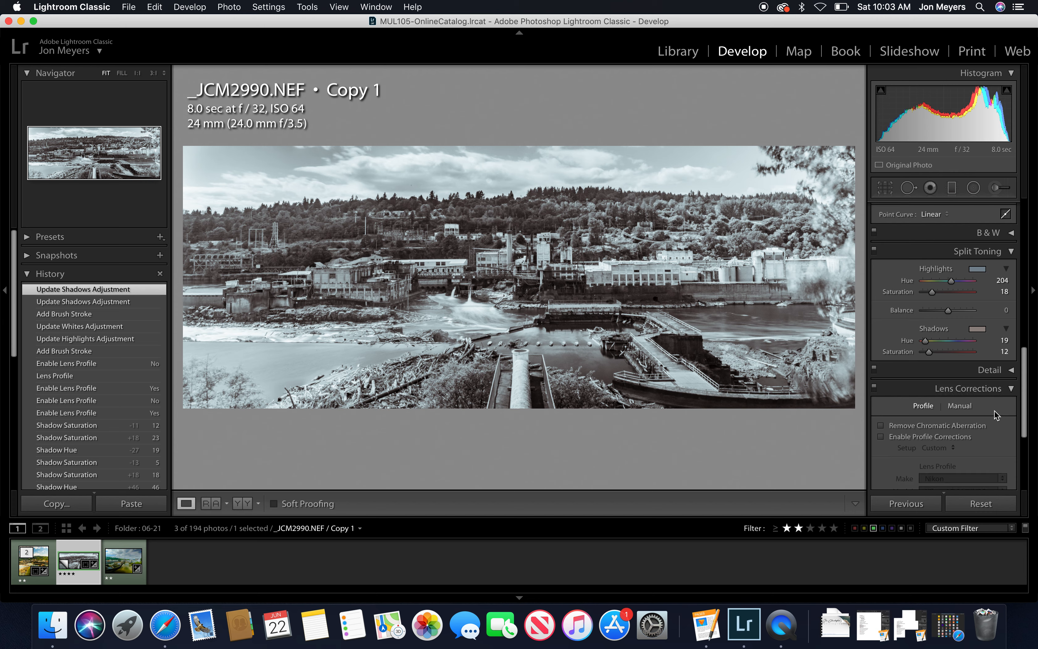
{"action": "scroll", "scroll_direction": "down", "scroll_amount": 3}
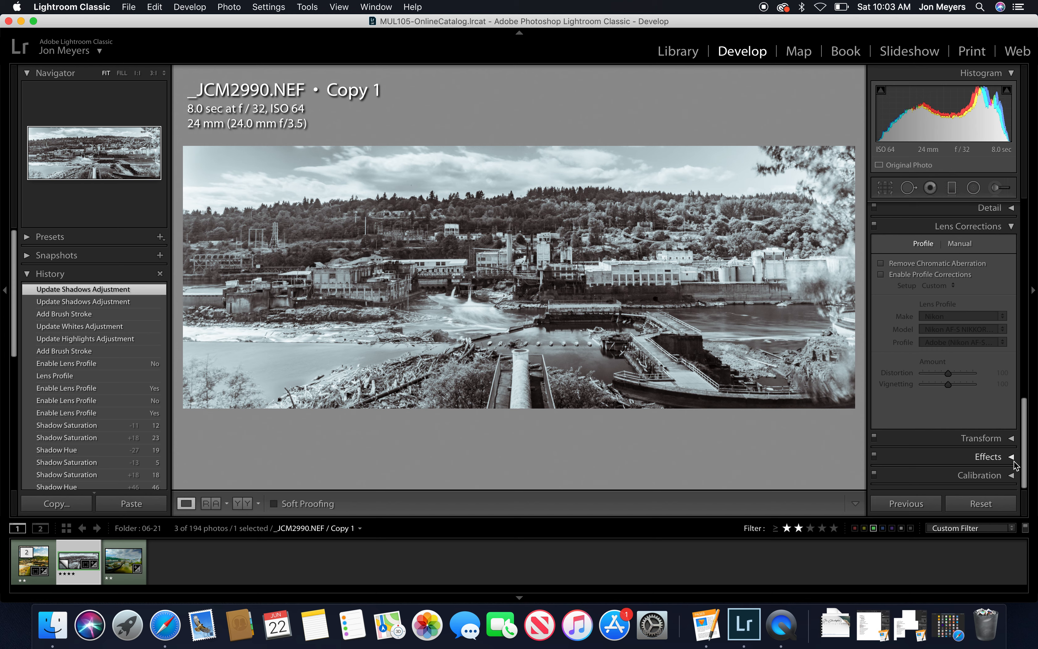
- In Effects, set Post-Crop Vignetting Amount to -53 to darken the panorama's edges
{"action": "left_click", "coordinate": [987, 455]}
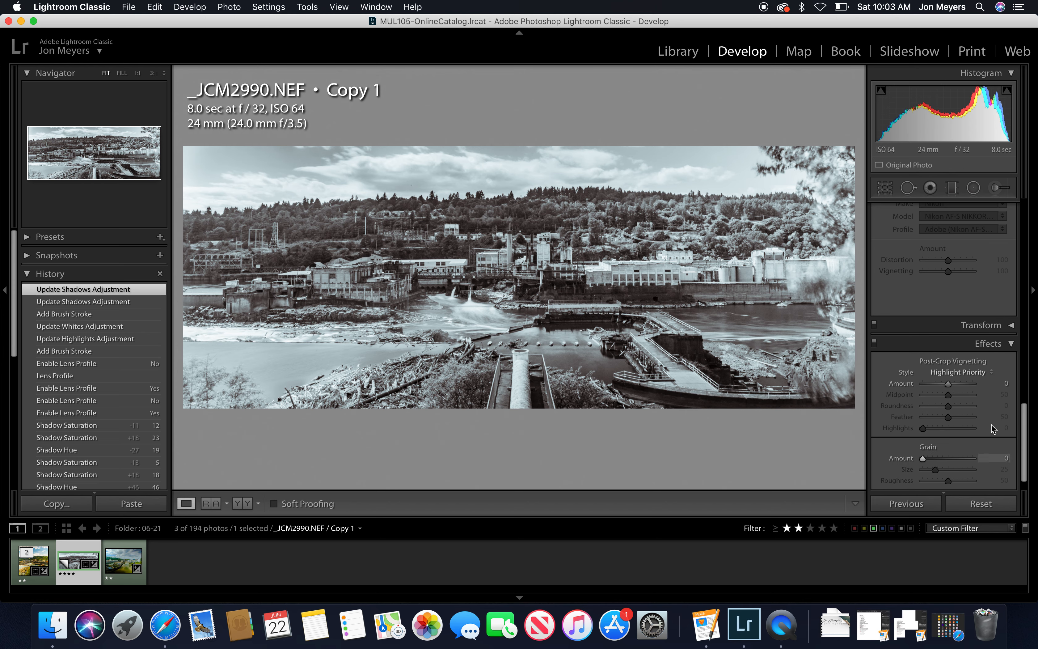
{"action": "left_click_drag", "start_coordinate": [966, 386], "coordinate": [944, 387]}
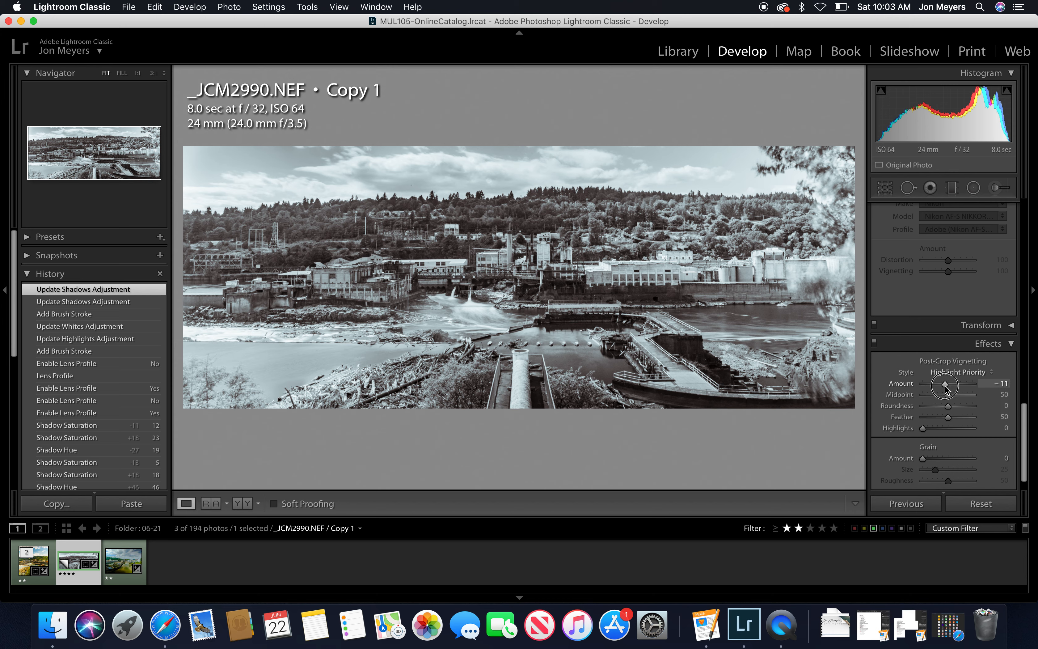
{"action": "left_click_drag", "start_coordinate": [945, 386], "coordinate": [938, 386]}
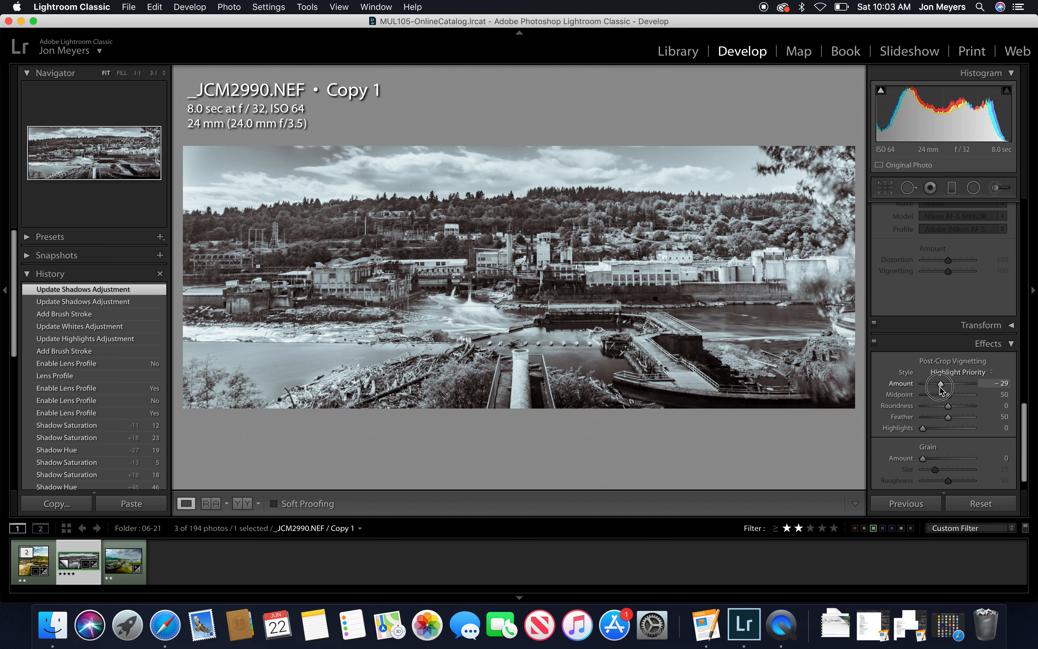
{"action": "left_click_drag", "start_coordinate": [940, 387], "coordinate": [933, 387]}
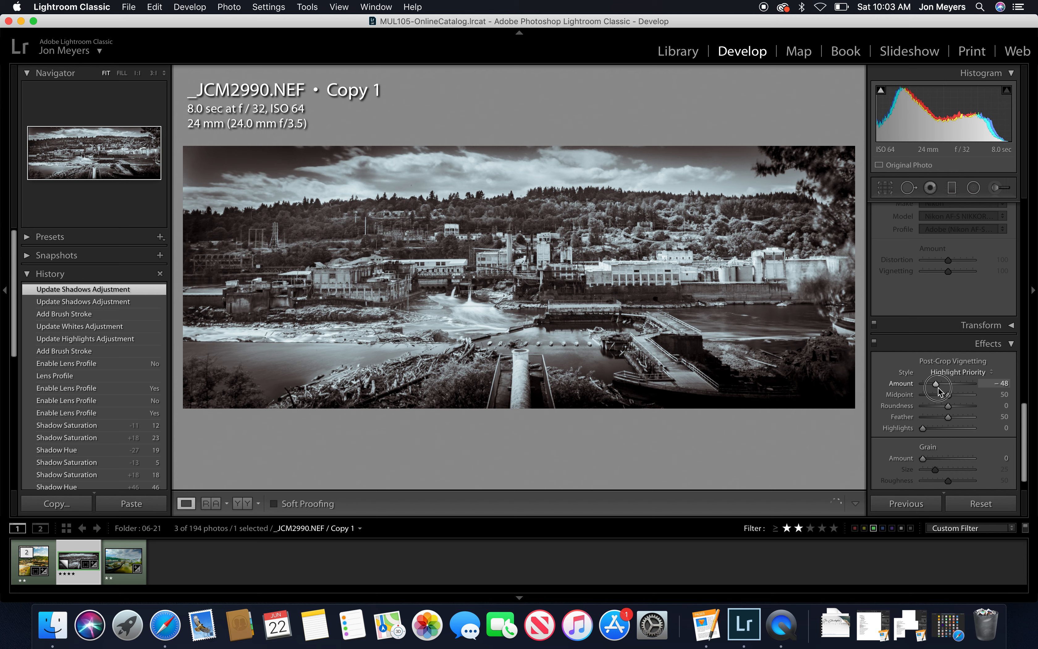
{"action": "left_click_drag", "start_coordinate": [933, 386], "coordinate": [944, 387]}
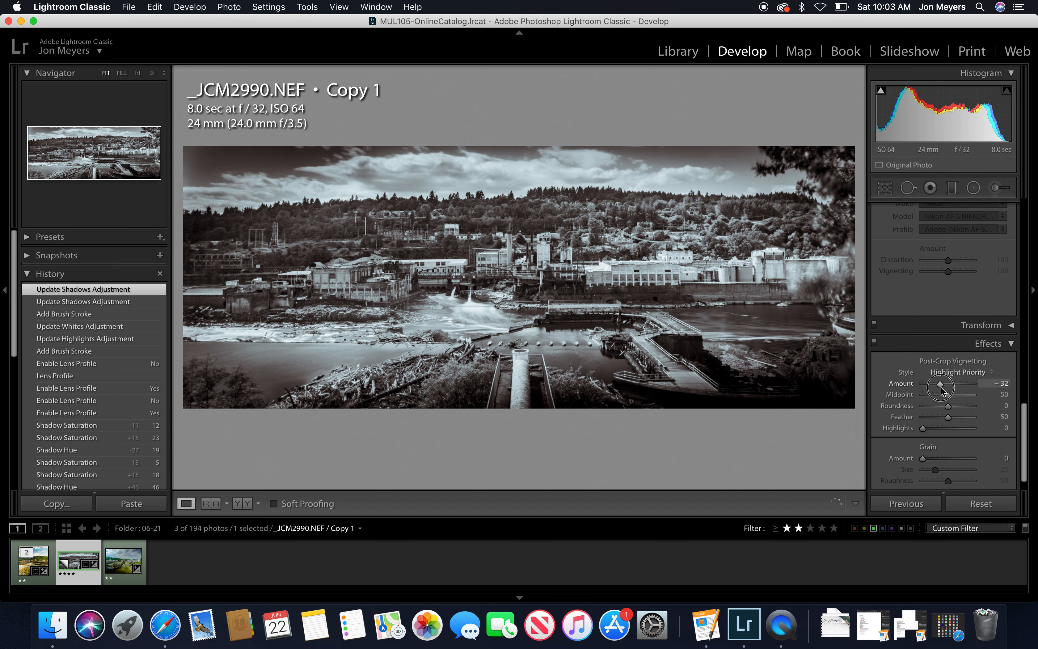
{"action": "left_click_drag", "start_coordinate": [943, 386], "coordinate": [937, 386]}
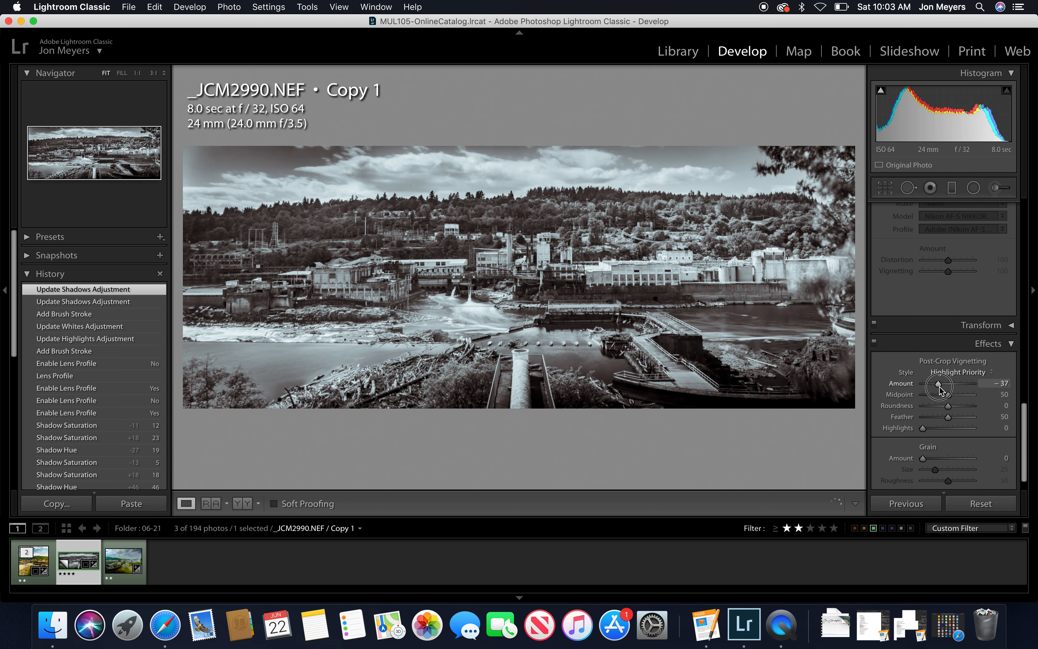
{"action": "left_click_drag", "start_coordinate": [940, 386], "coordinate": [939, 386]}
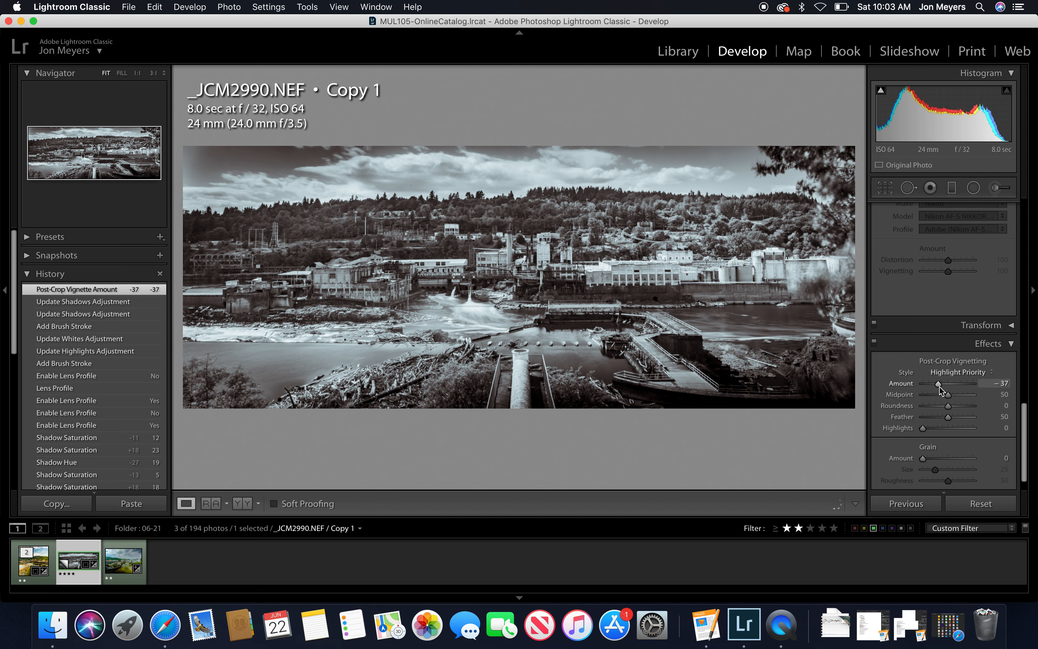
{"action": "left_click_drag", "start_coordinate": [940, 387], "coordinate": [935, 387]}
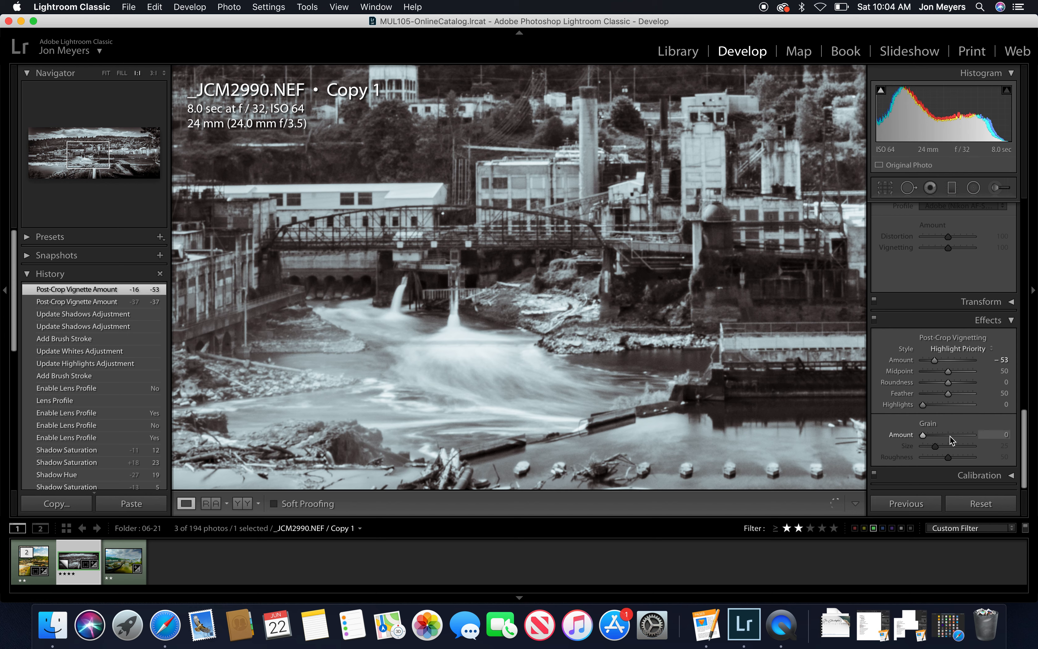
- Add film grain with Amount 54 and Size 45, leaving Roughness at 50
{"action": "left_click_drag", "start_coordinate": [935, 435], "coordinate": [951, 434]}
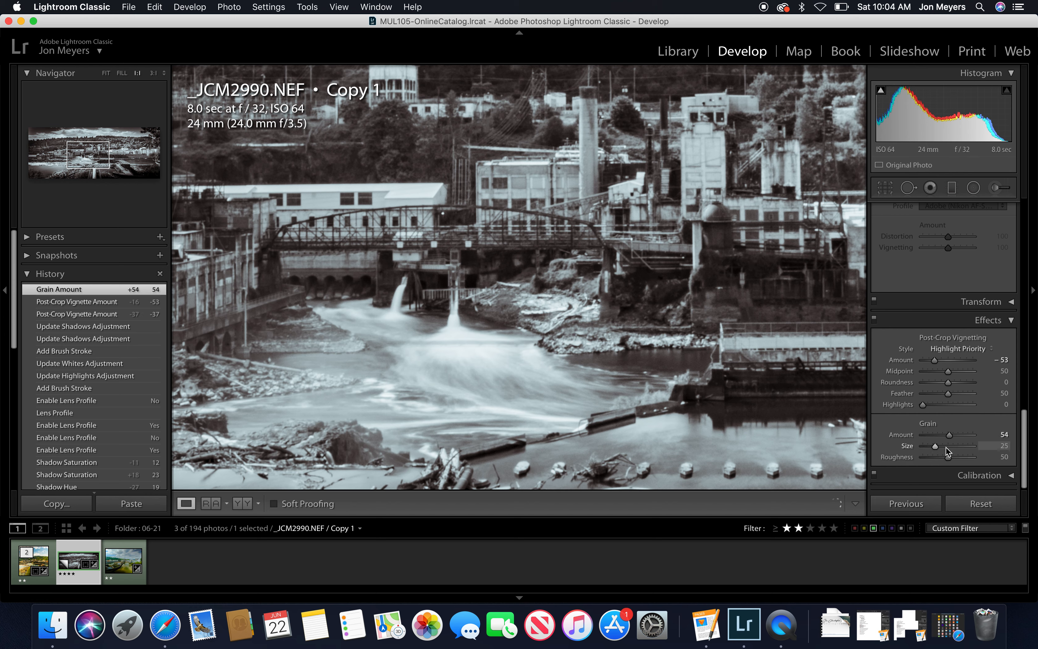
{"action": "left_click_drag", "start_coordinate": [933, 446], "coordinate": [946, 446]}
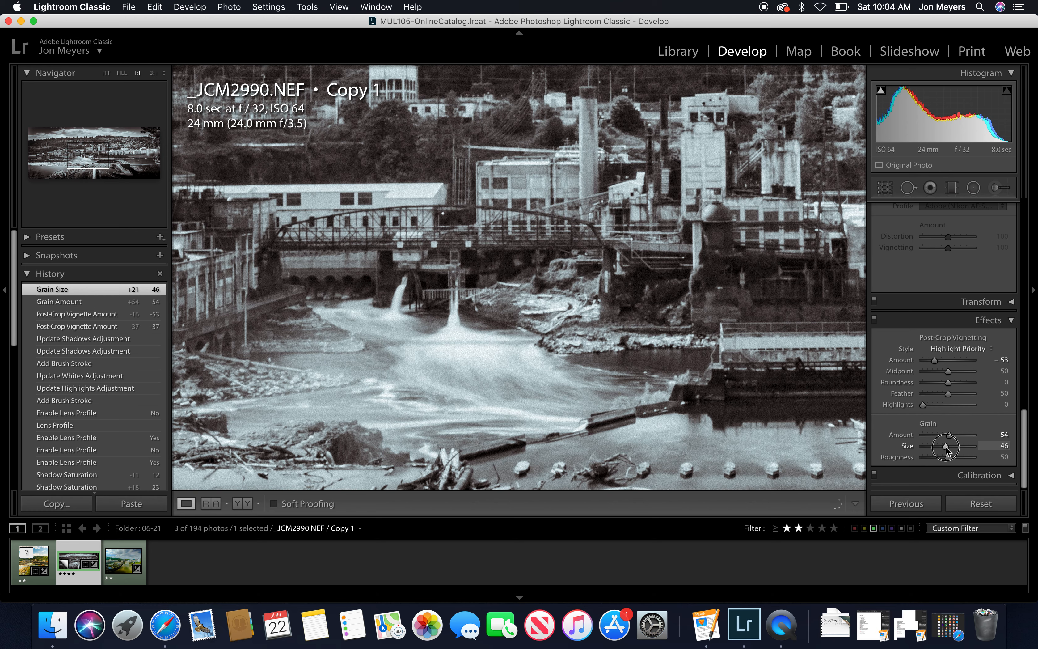
{"action": "left_click_drag", "start_coordinate": [946, 446], "coordinate": [945, 446]}
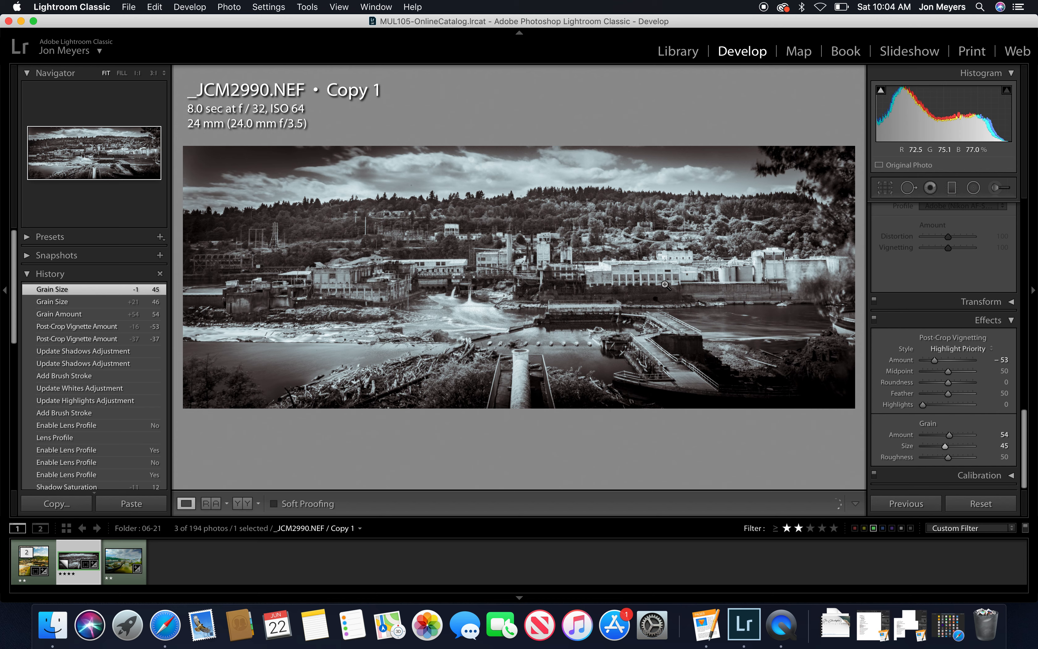
{"action": "mouse_move", "coordinate": [963, 272]}
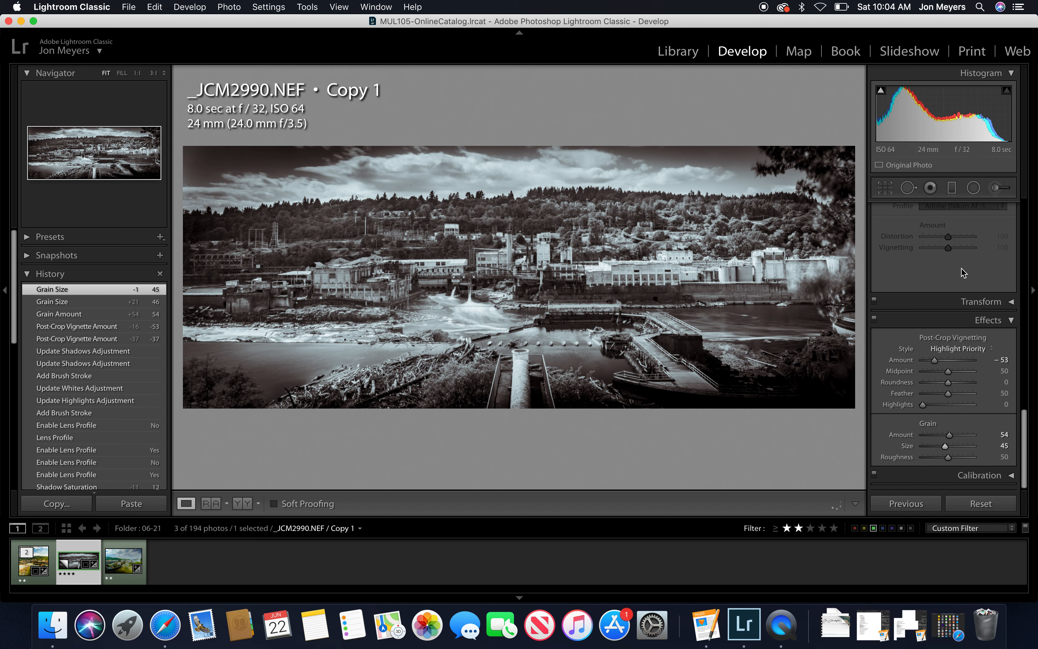
{"action": "left_click", "coordinate": [991, 207]}
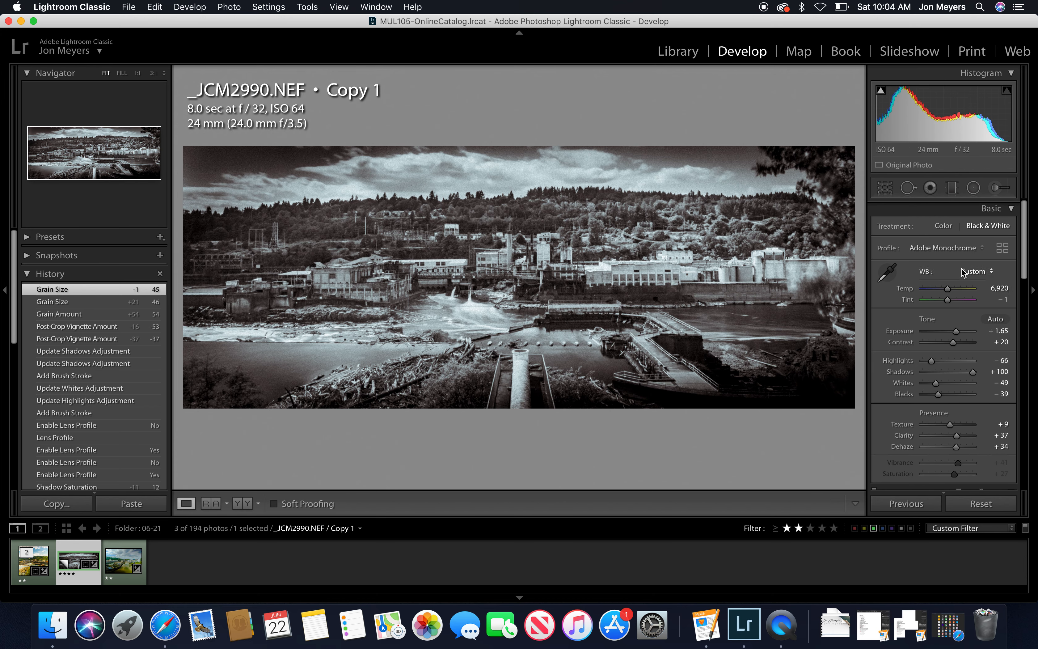
{"action": "mouse_move", "coordinate": [974, 270]}
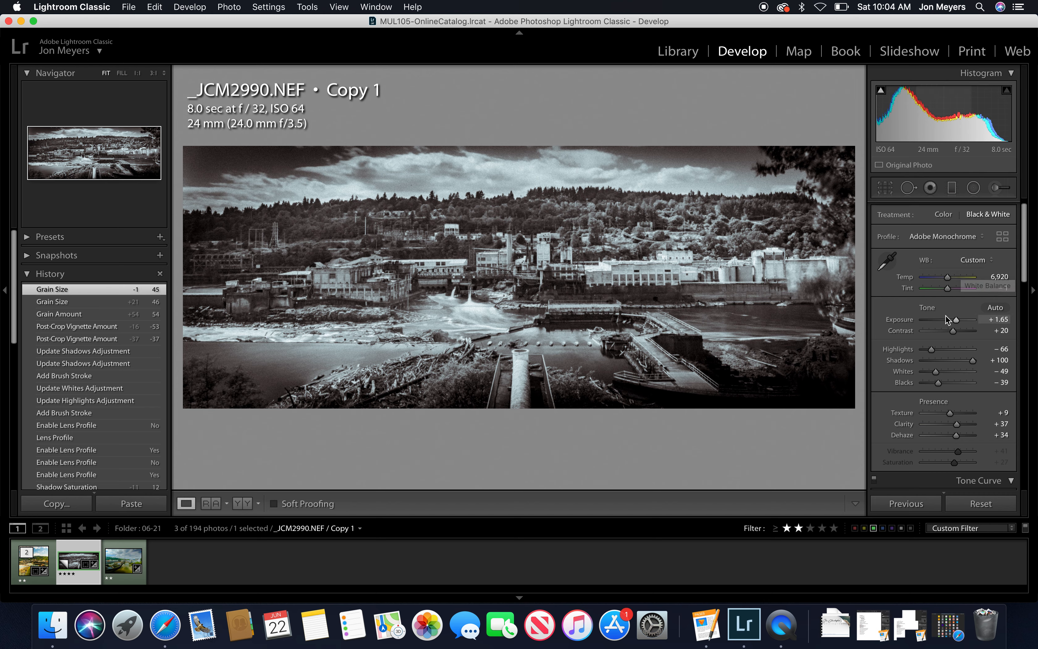
- Review the Tone Curve and Split Toning panels, ending back on Basic (Adobe Monochrome, exposure +1.65)
{"action": "left_click", "coordinate": [991, 207]}
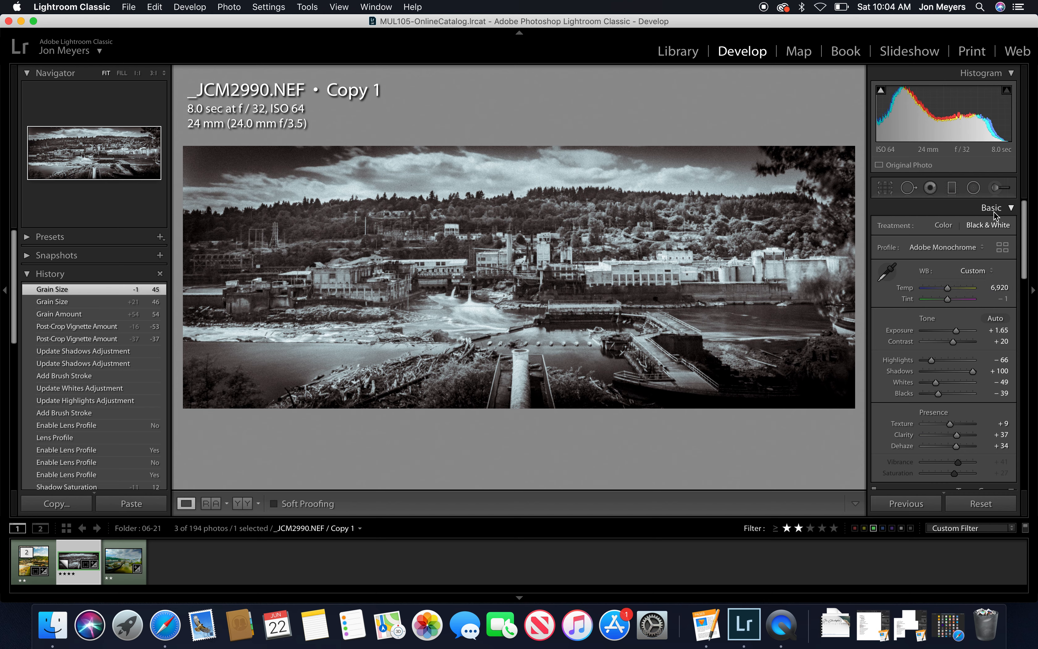
{"action": "left_click", "coordinate": [992, 207]}
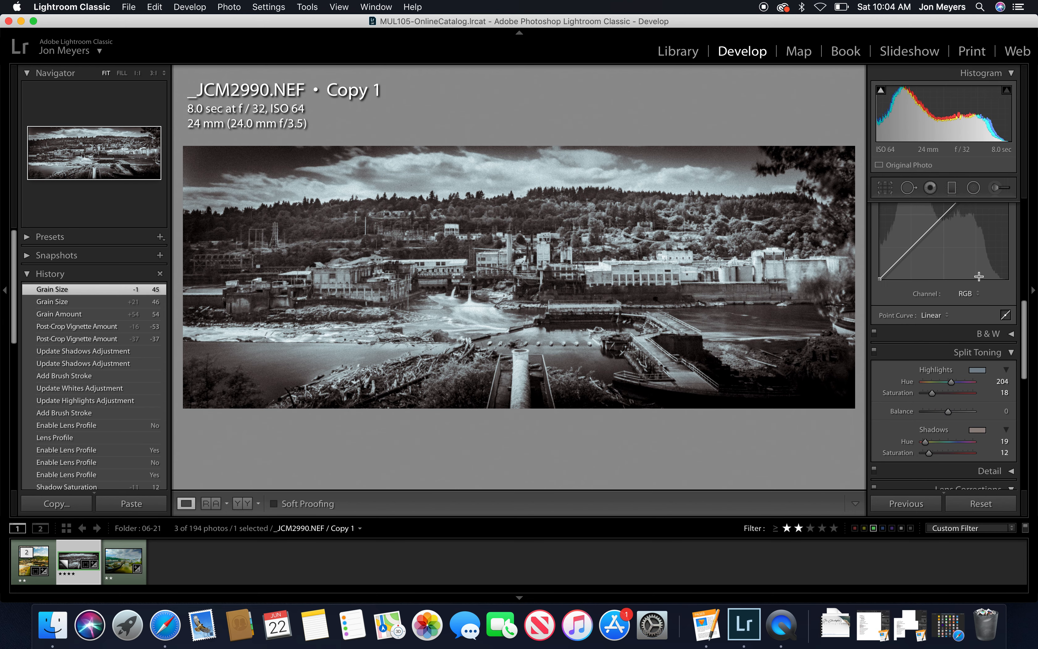
{"action": "left_click", "coordinate": [991, 207]}
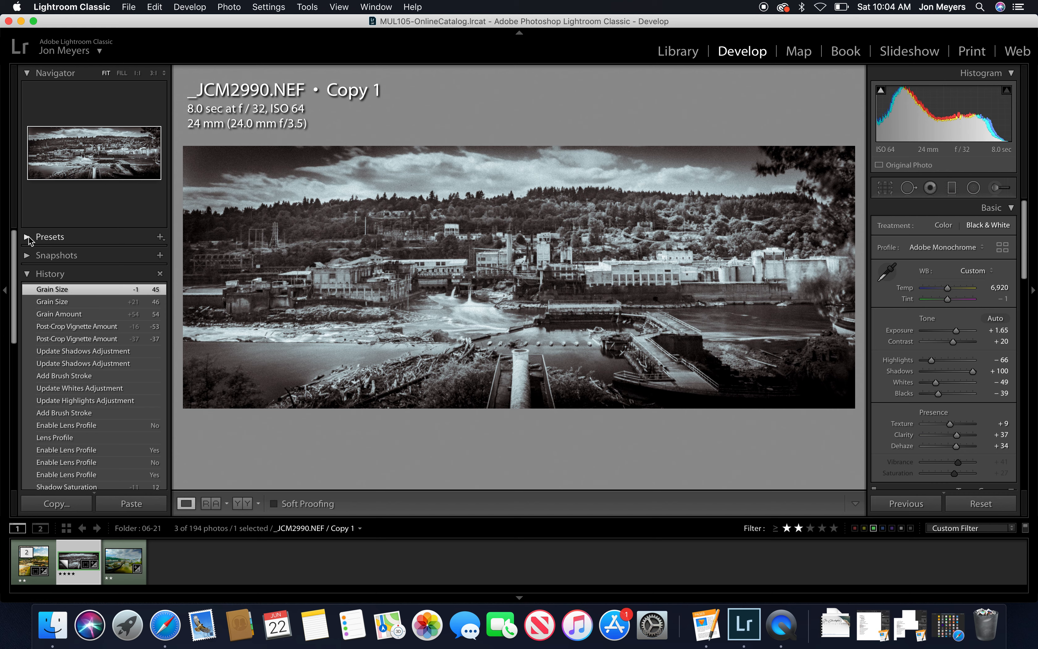
- Expand and collapse the Presets list in the left panel
{"action": "left_click", "coordinate": [49, 236]}
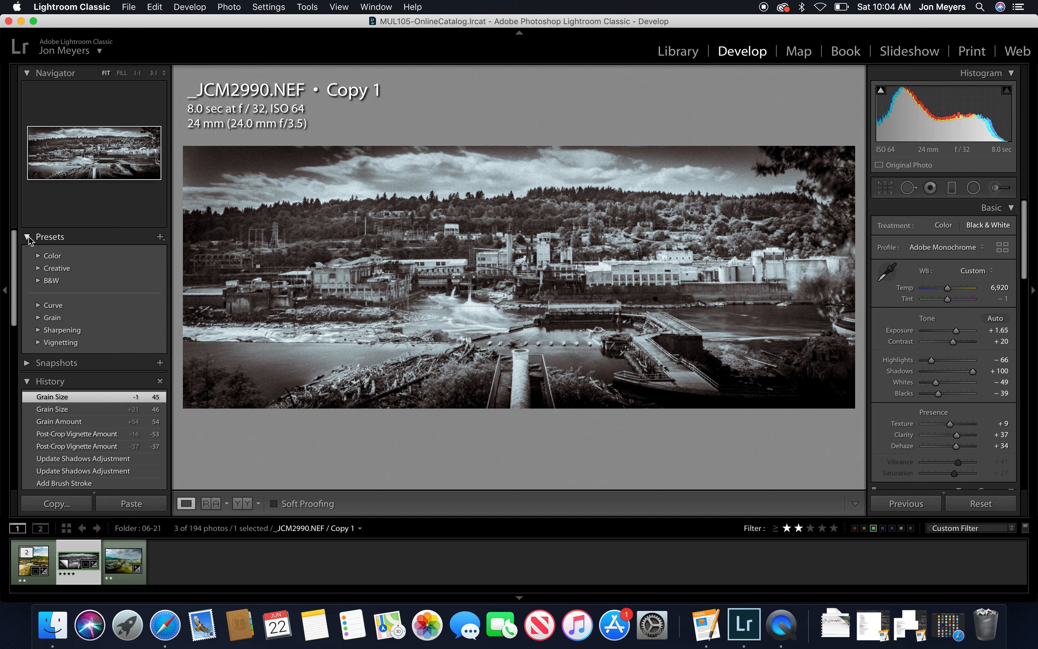
{"action": "left_click", "coordinate": [49, 236]}
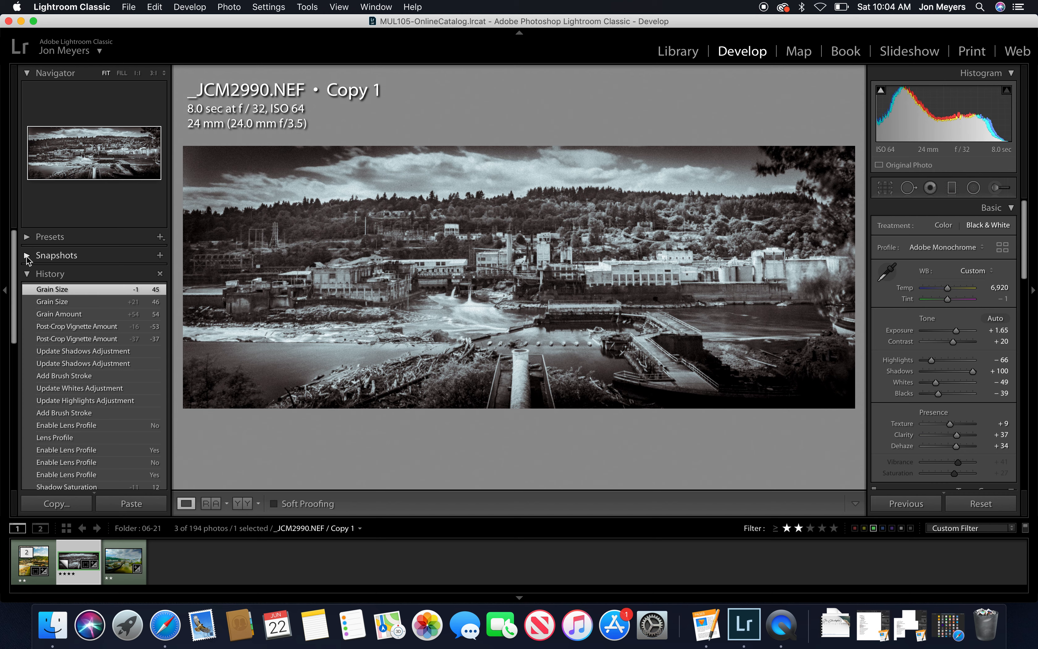
{"action": "mouse_move", "coordinate": [160, 258]}
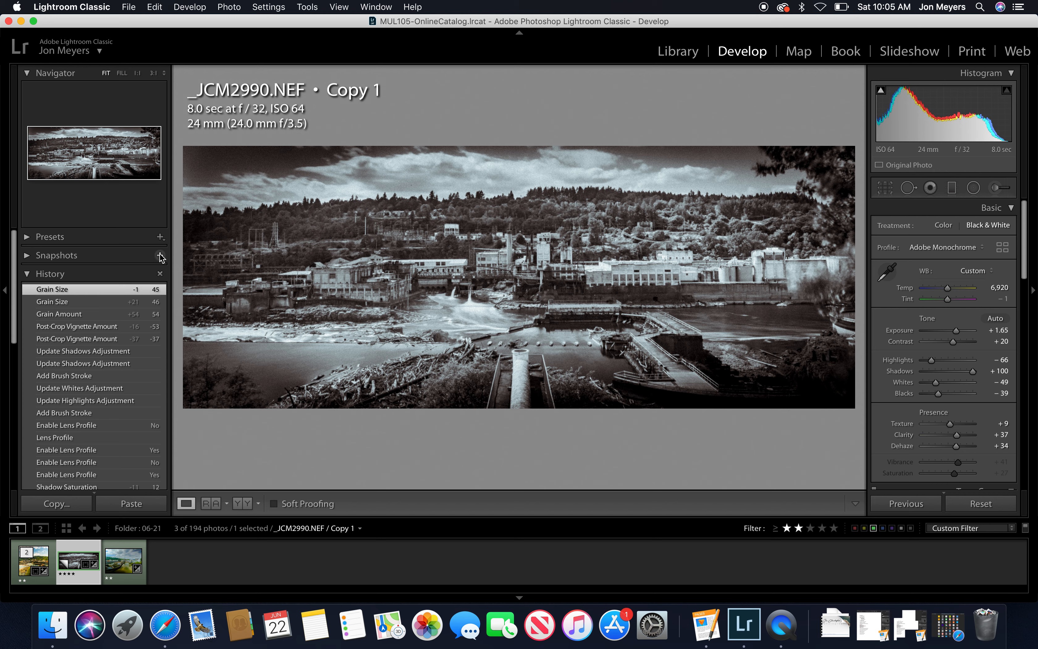
- Create a new snapshot with the default name 6/22/19 10:05:01 AM
{"action": "left_click", "coordinate": [159, 257]}
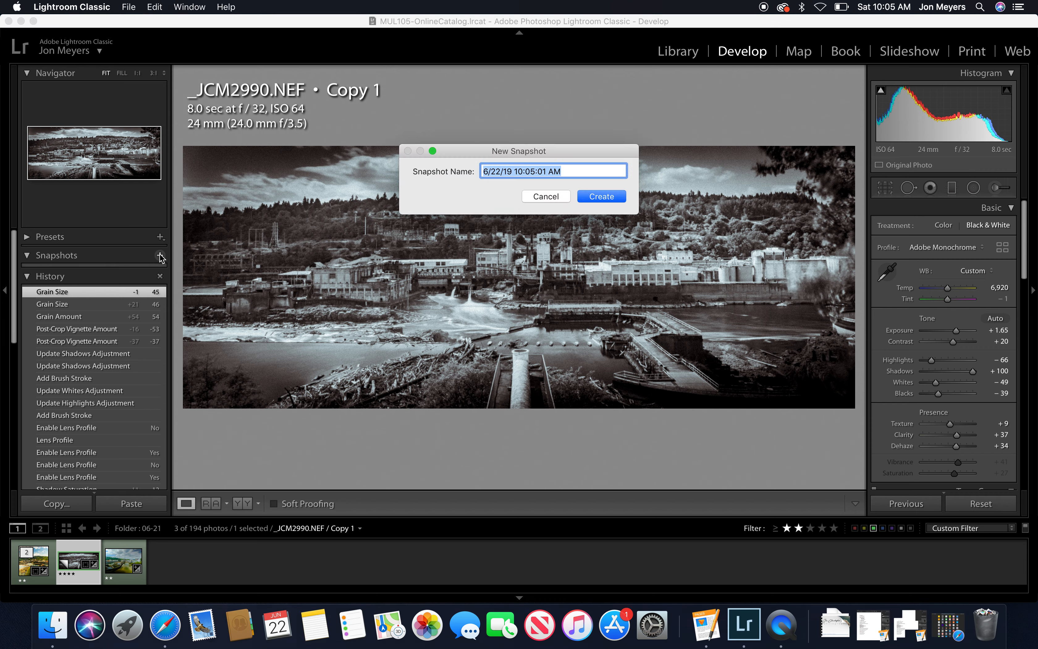
{"action": "left_click", "coordinate": [600, 196]}
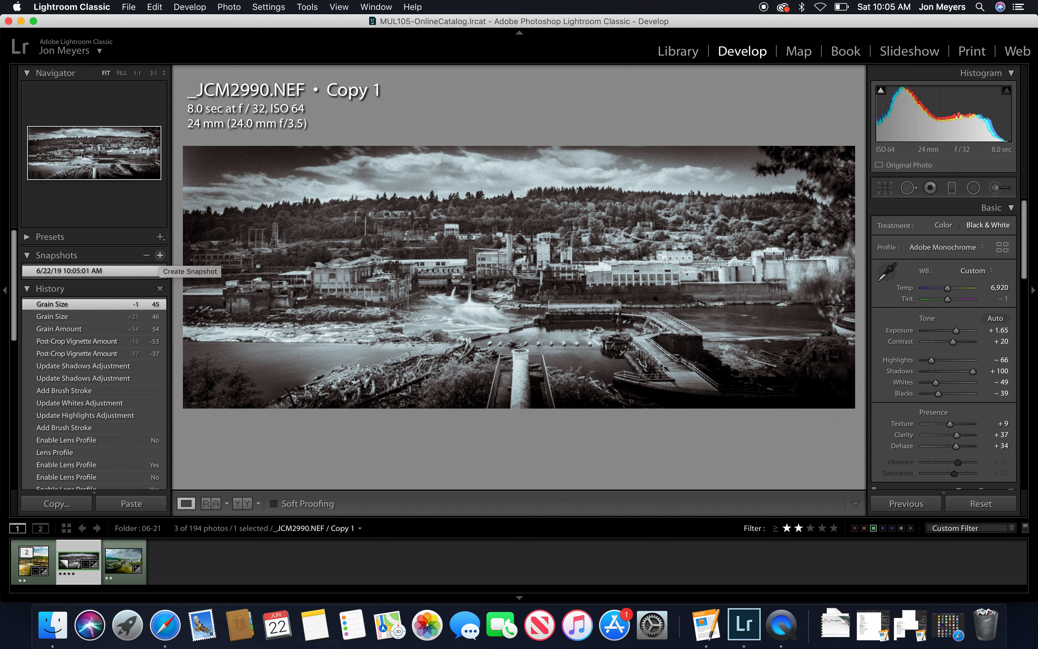